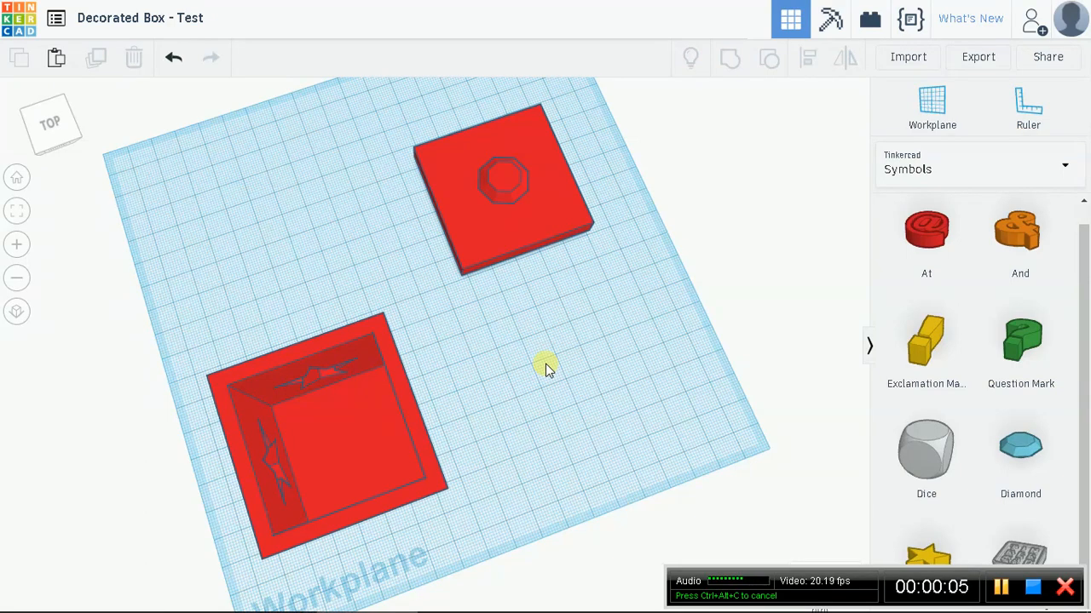
pyautogui.moveTo(712, 384)
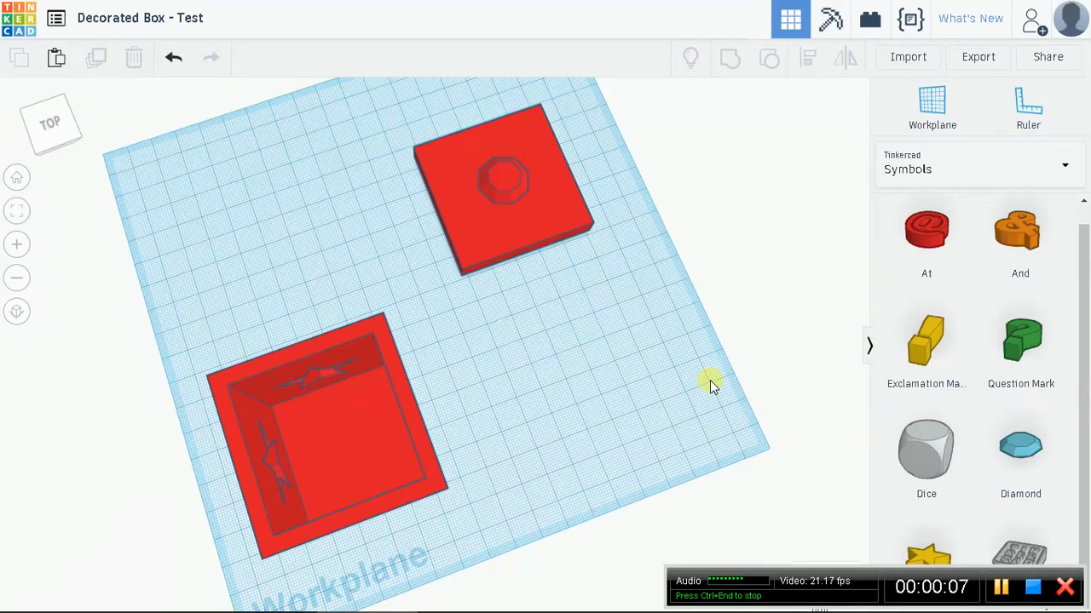
pyautogui.moveTo(586, 162)
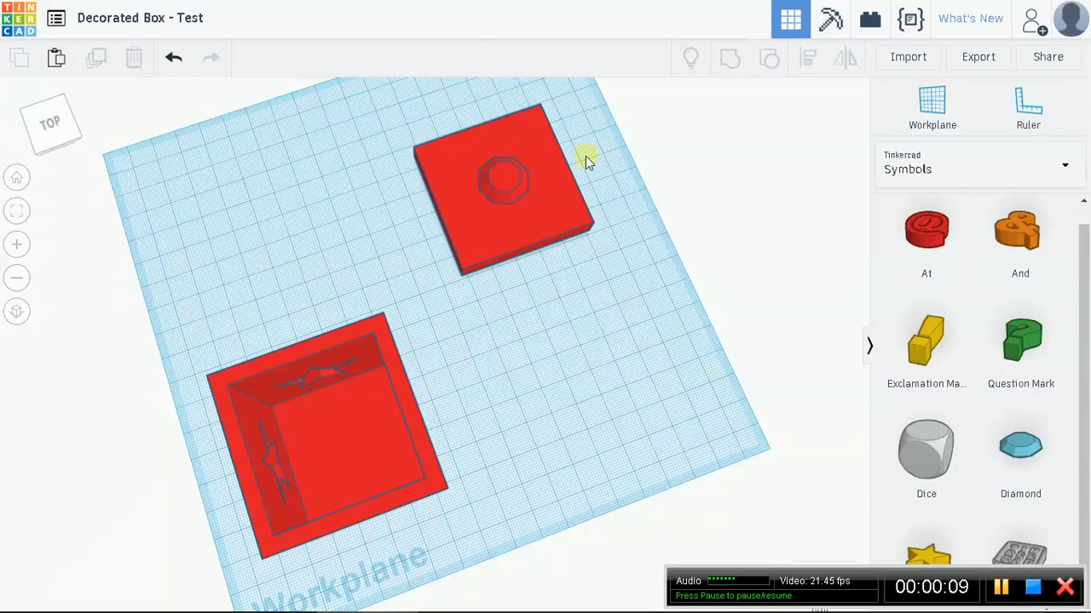
pyautogui.moveTo(511, 417)
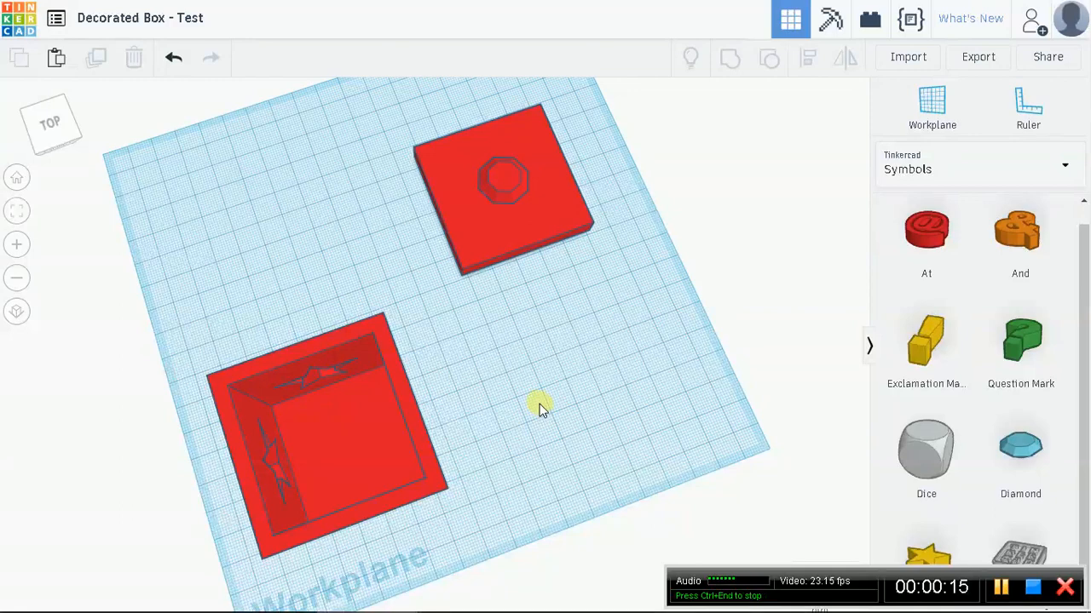
pyautogui.moveTo(554, 298)
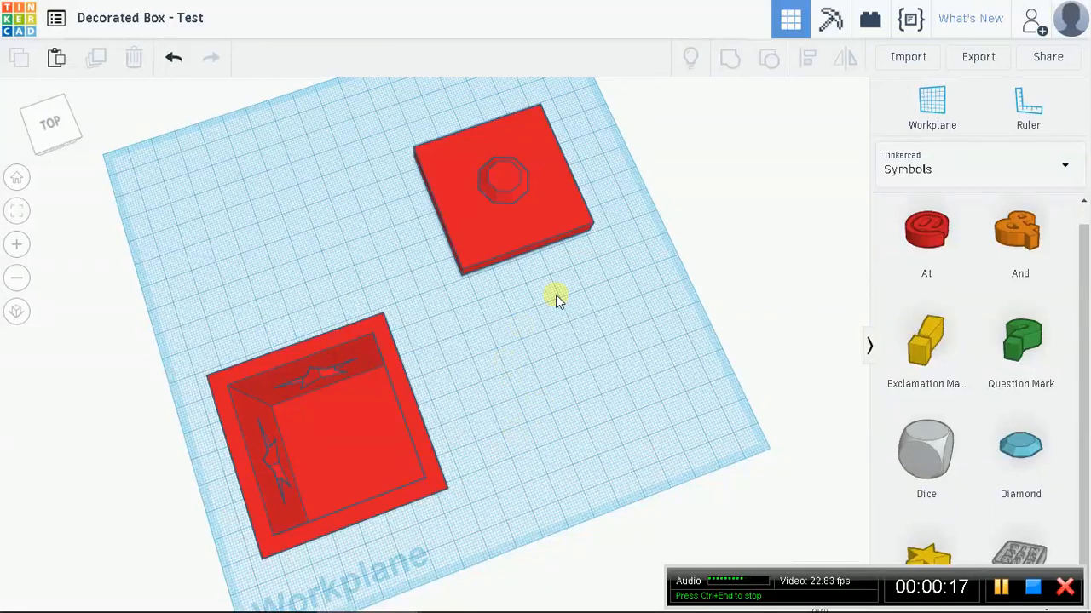
pyautogui.moveTo(597, 371)
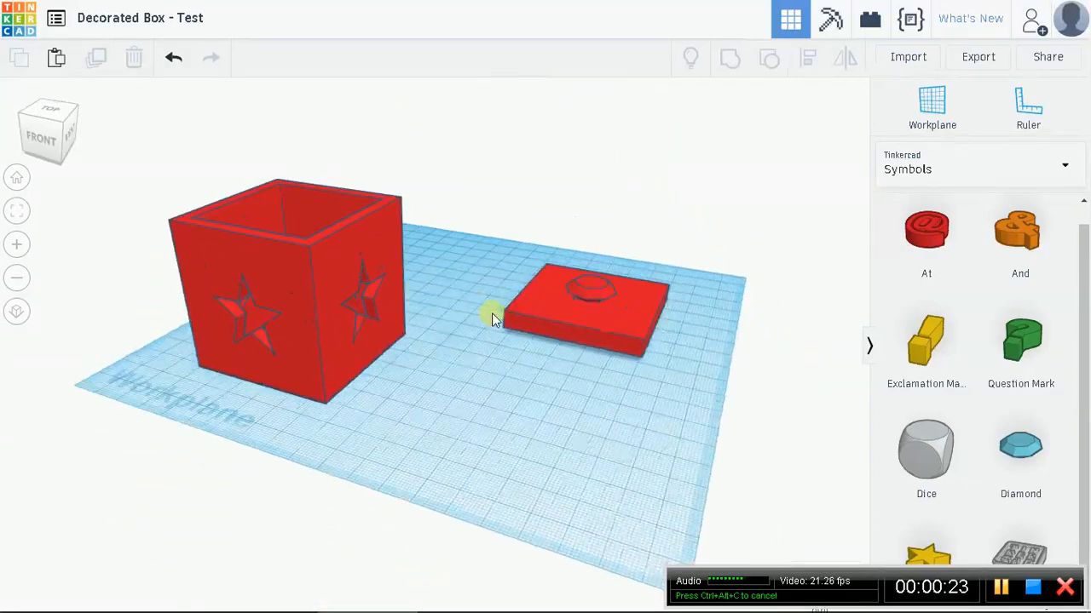
# Step: Preview the finished box and lid, then name the new design 'Decorated Box'
pyautogui.moveTo(494, 319); pyautogui.dragTo(775, 319)
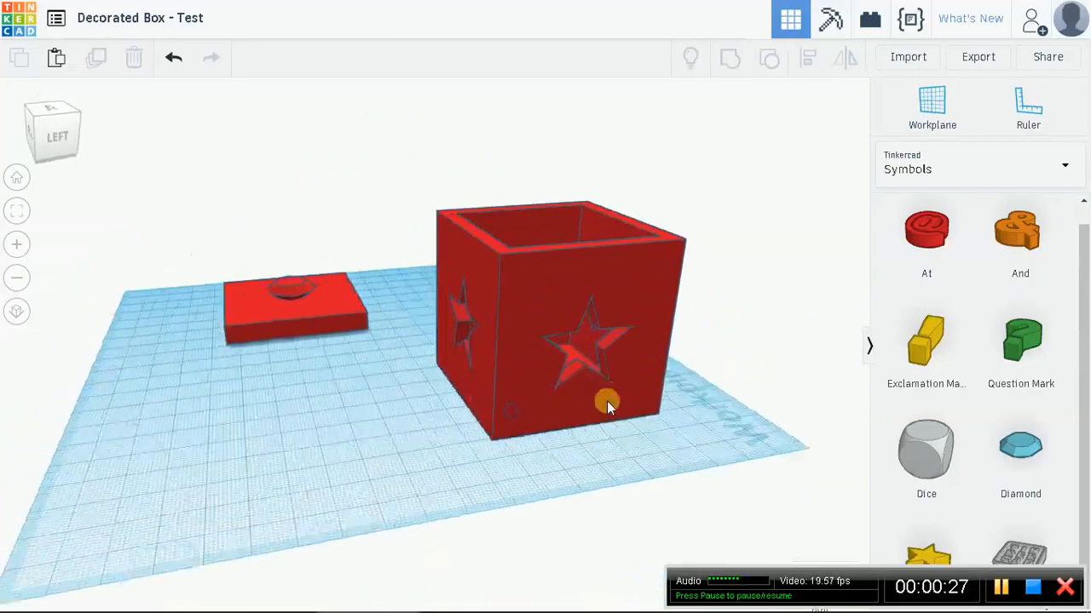
pyautogui.moveTo(607, 403); pyautogui.dragTo(520, 498)
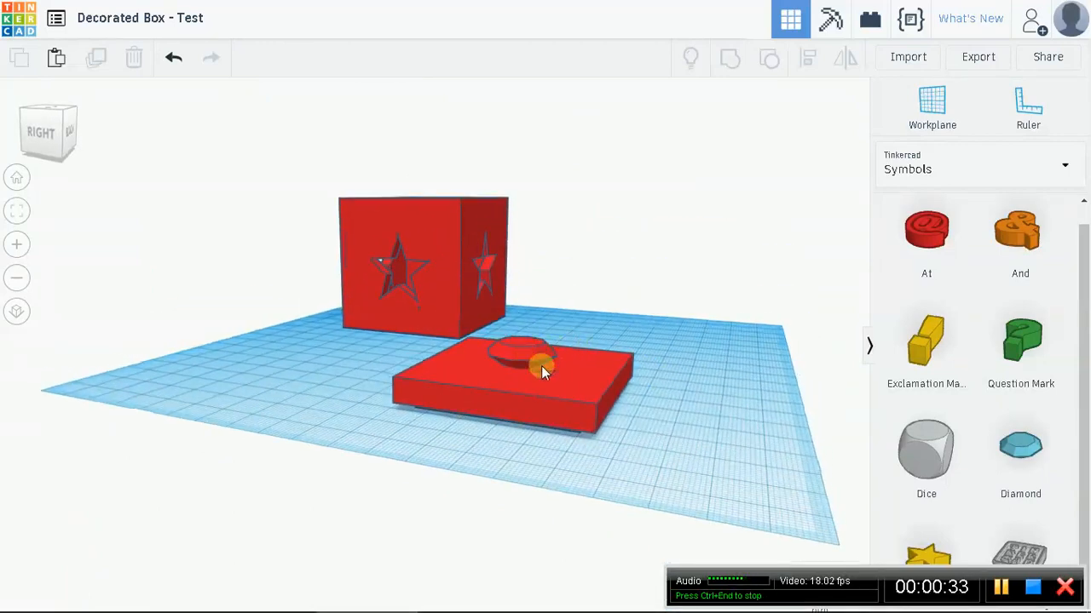
pyautogui.moveTo(545, 370); pyautogui.dragTo(579, 405)
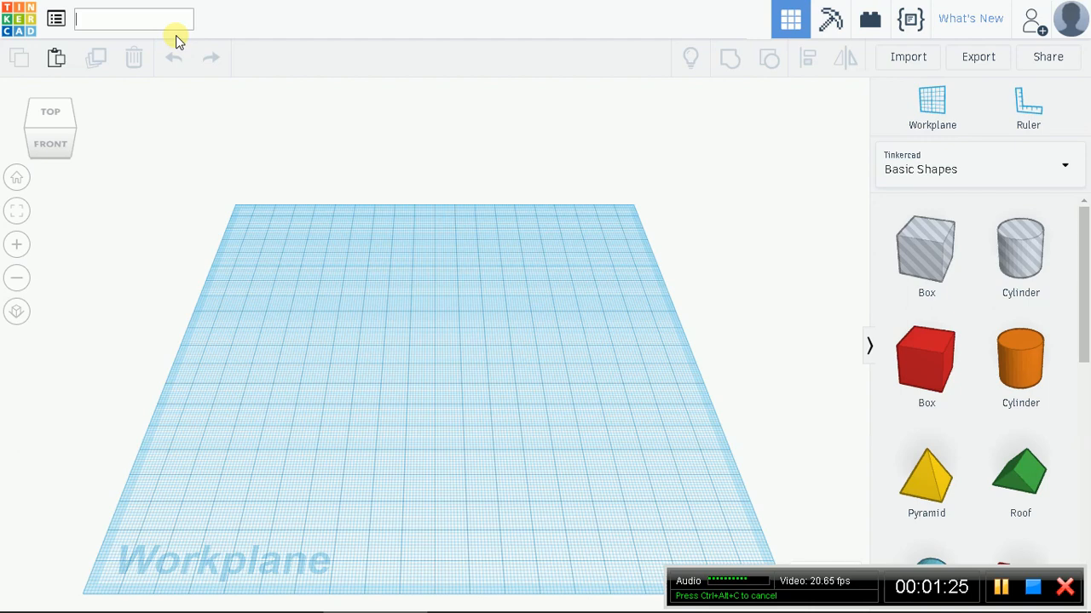
pyautogui.write('Decorat')
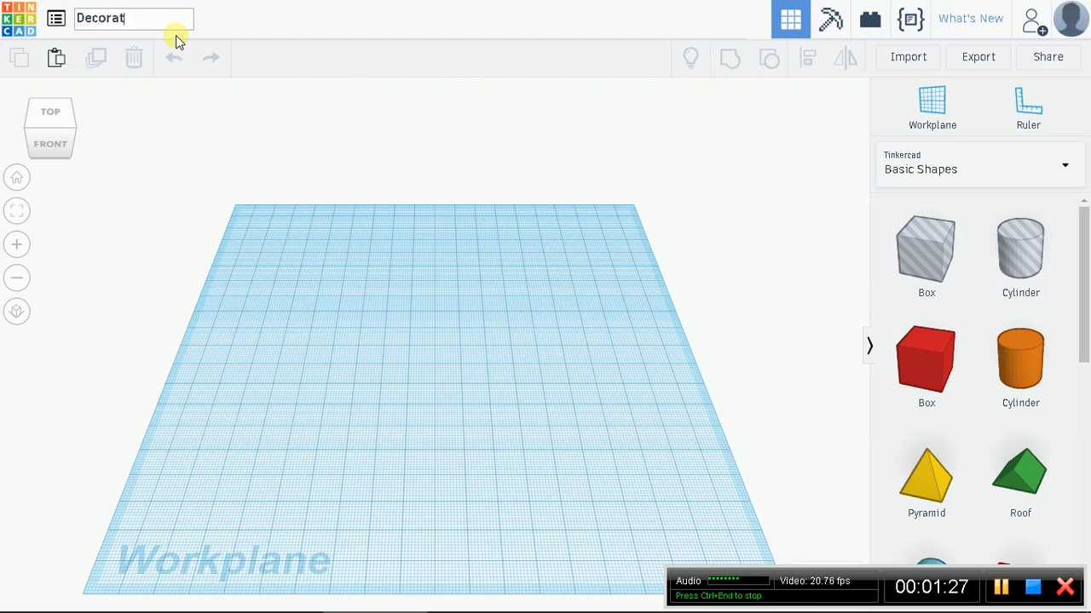
pyautogui.write('ed Box')
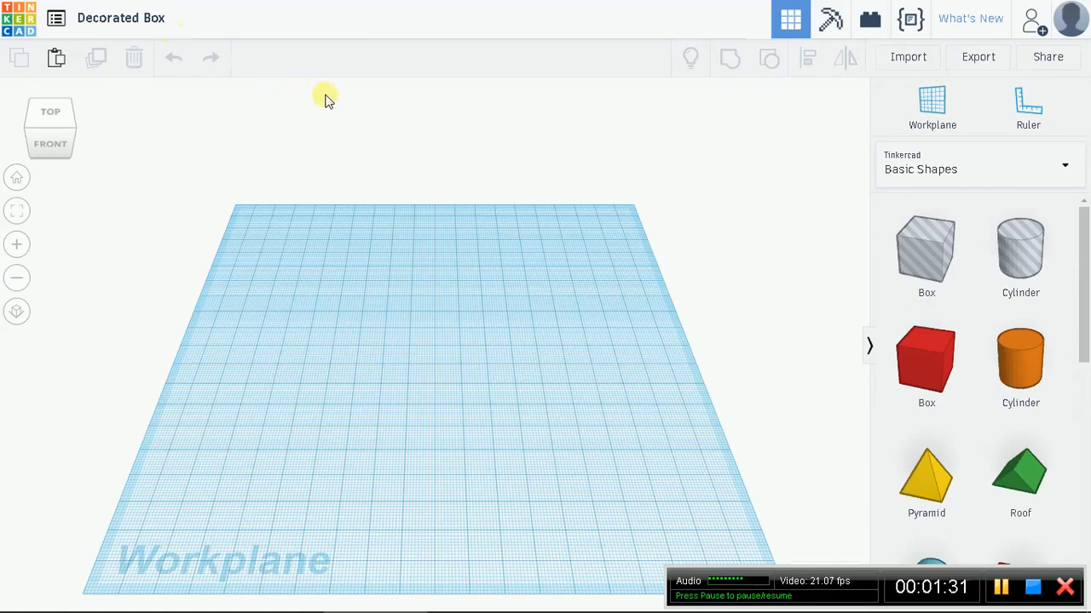
pyautogui.moveTo(545, 281)
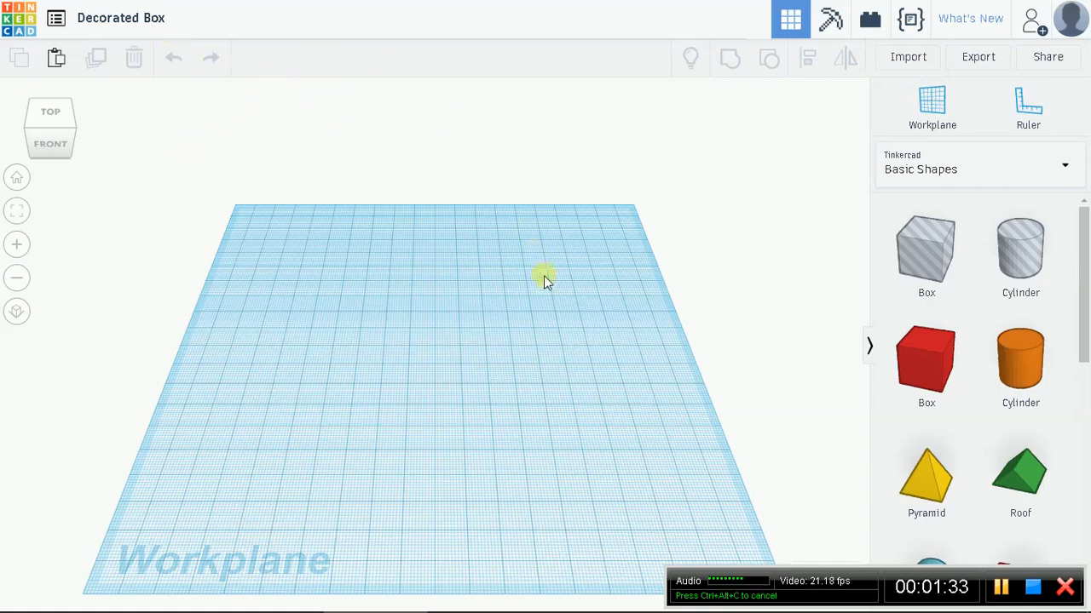
pyautogui.moveTo(926, 364)
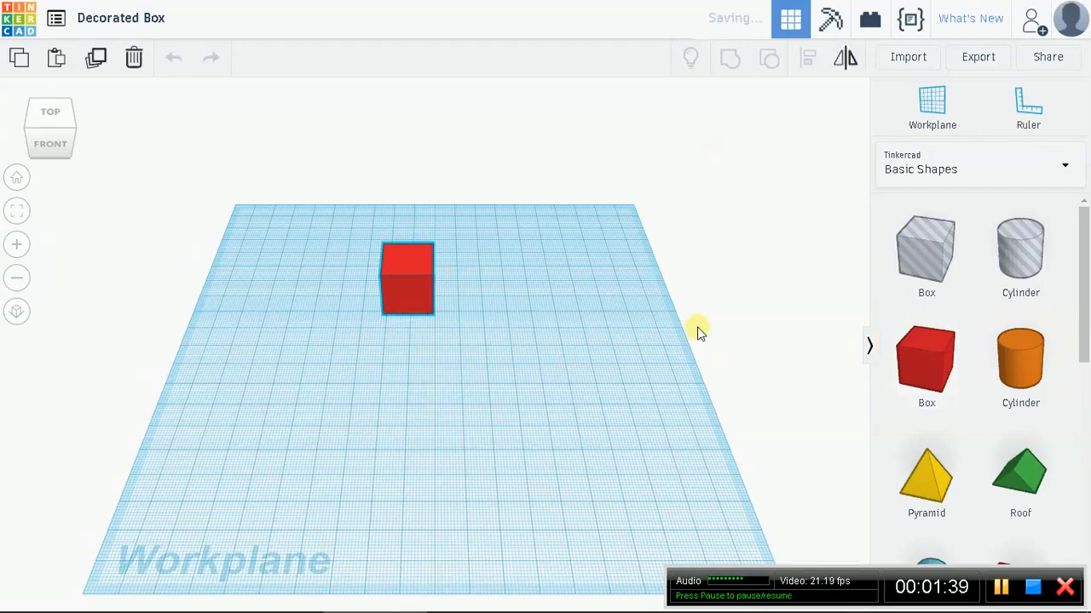
# Step: Enlarge the red box's footprint from 20 to 54 by 54, keeping it solid
pyautogui.click(407, 279)
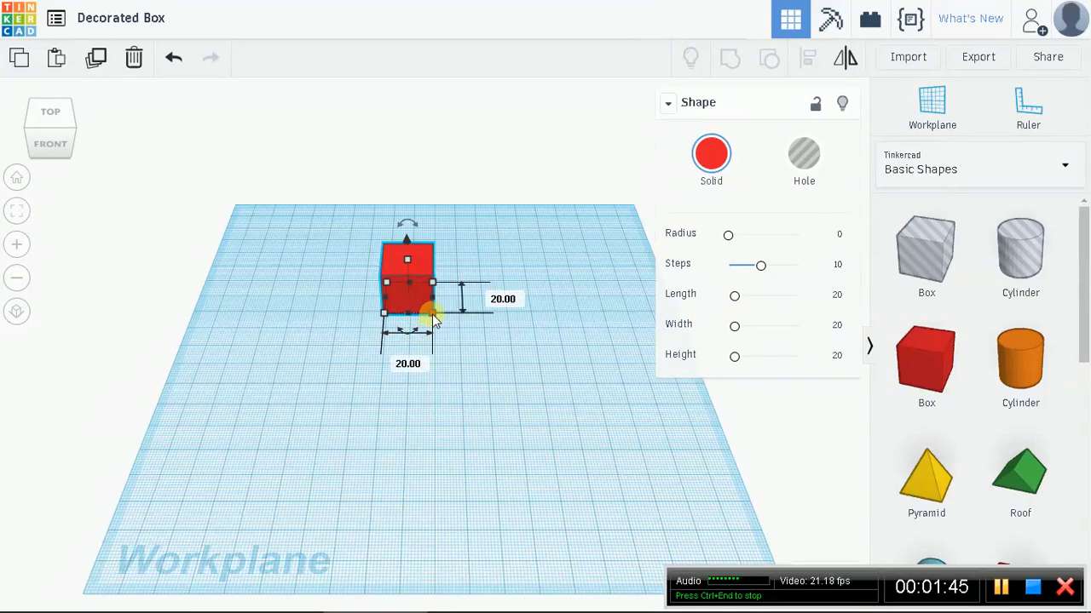
pyautogui.moveTo(432, 313); pyautogui.dragTo(490, 356)
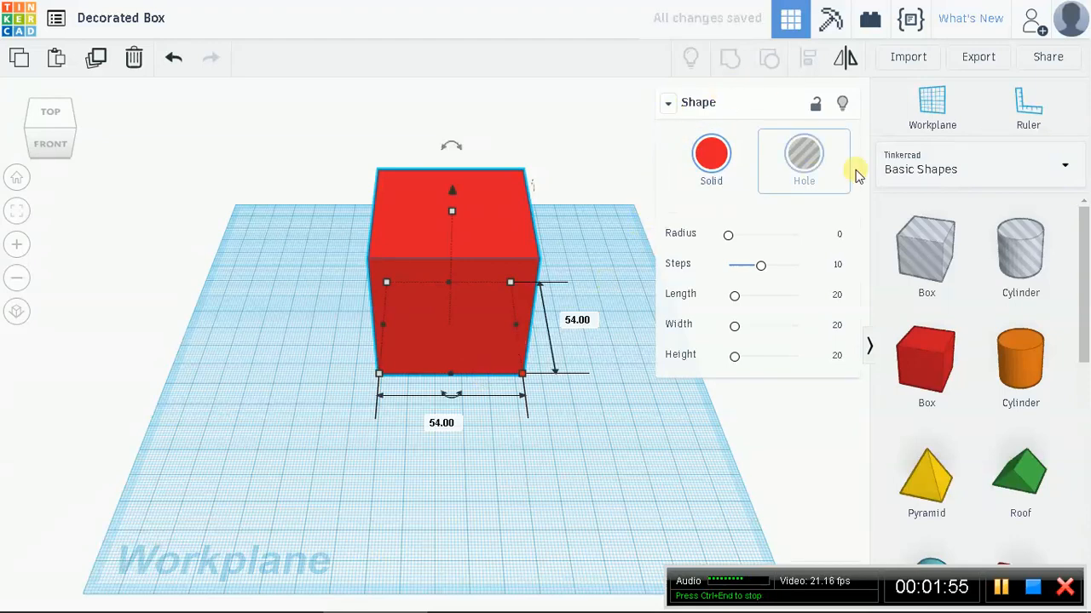
pyautogui.moveTo(585, 224)
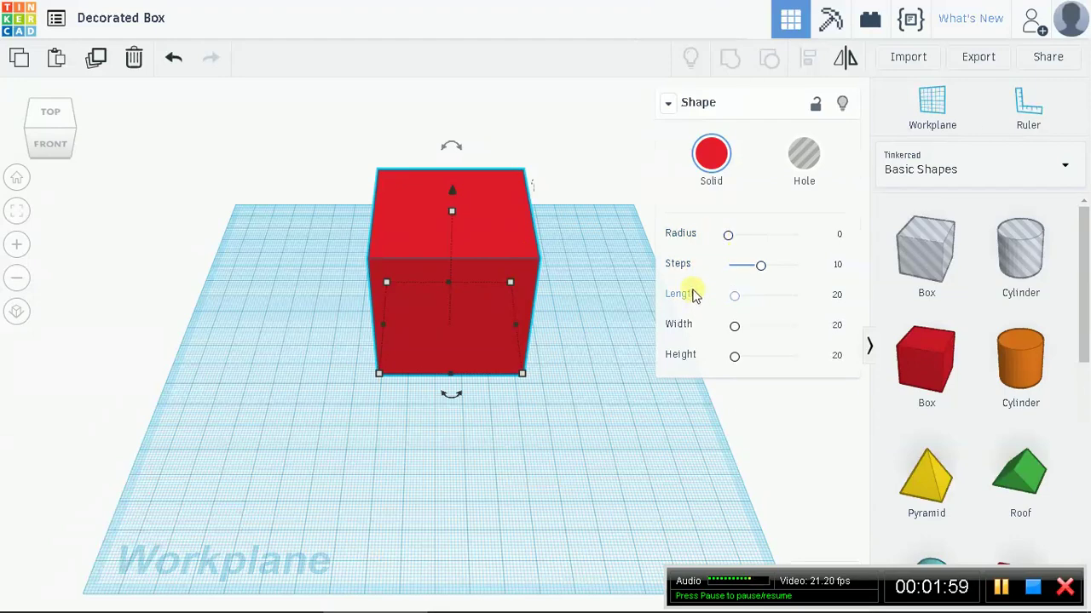
pyautogui.click(836, 295)
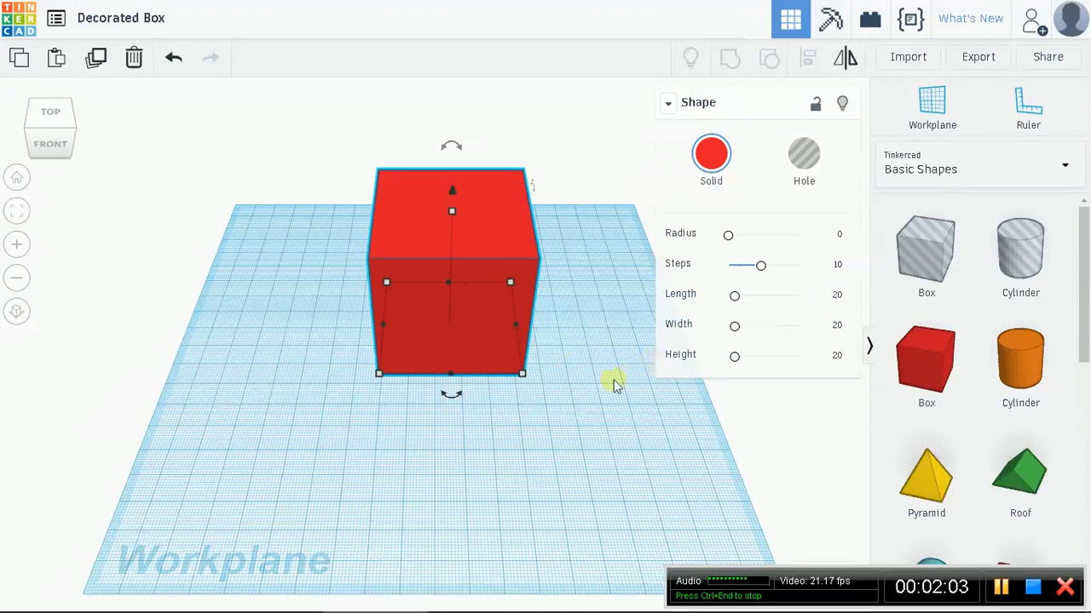
pyautogui.moveTo(647, 290)
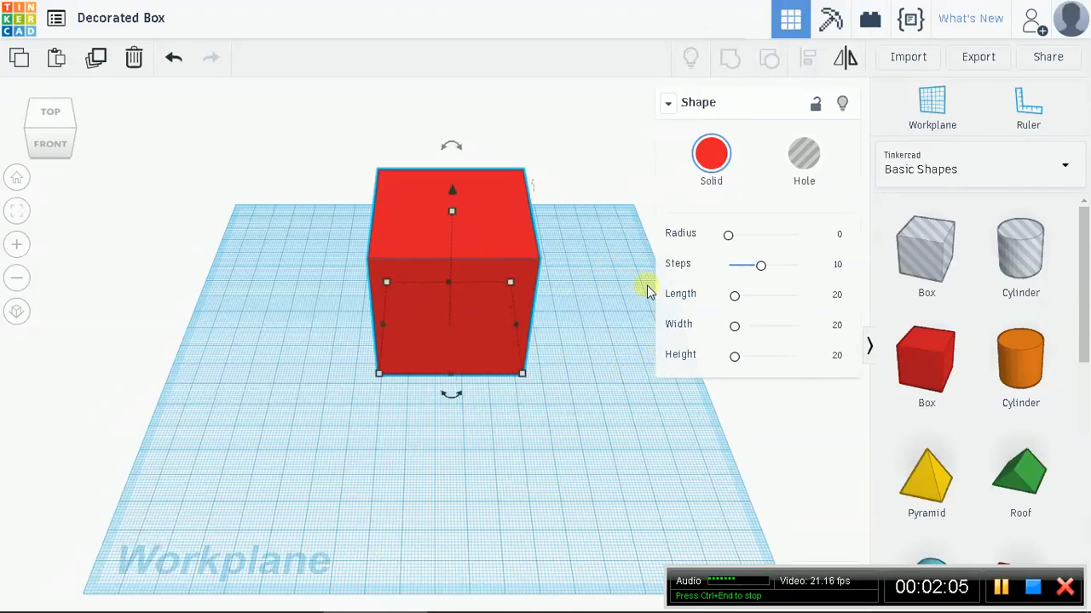
pyautogui.moveTo(669, 102)
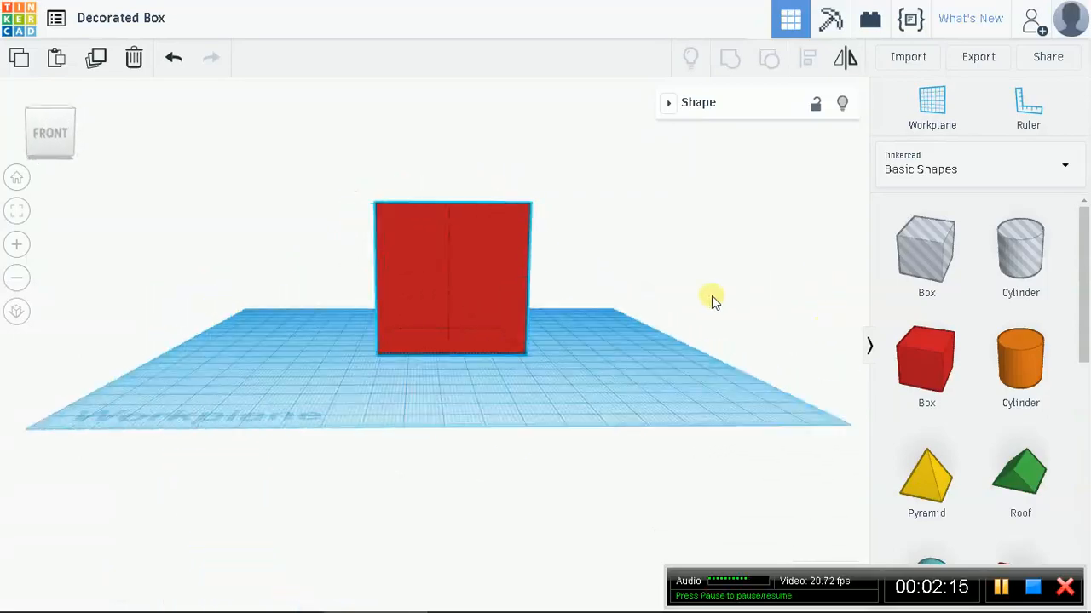
# Step: Add a hole box beside the red box and drag it to overlap the red box
pyautogui.moveTo(711, 298); pyautogui.dragTo(652, 354)
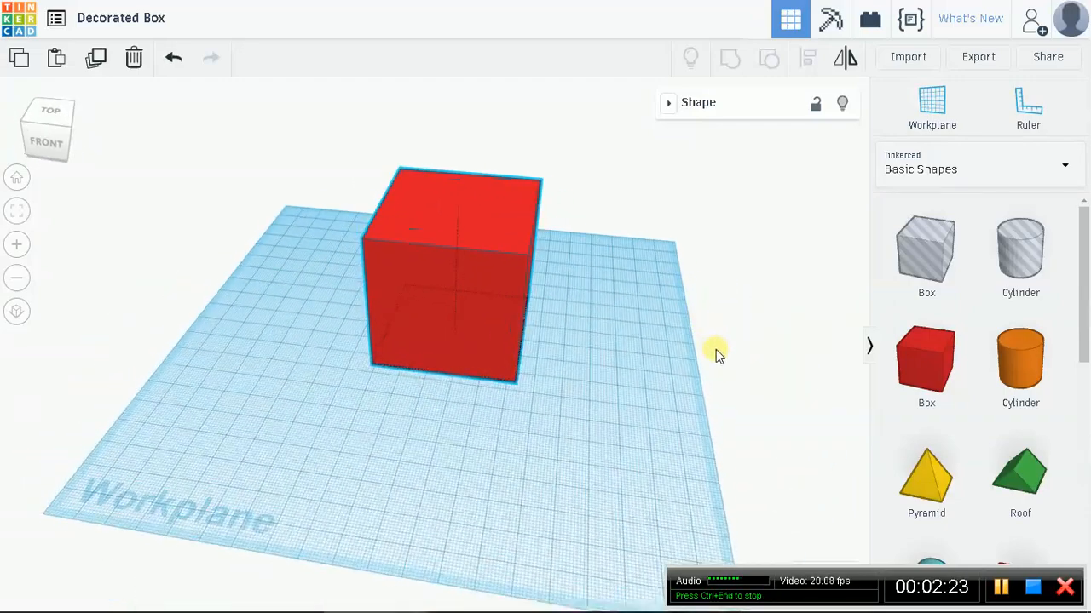
pyautogui.click(447, 273)
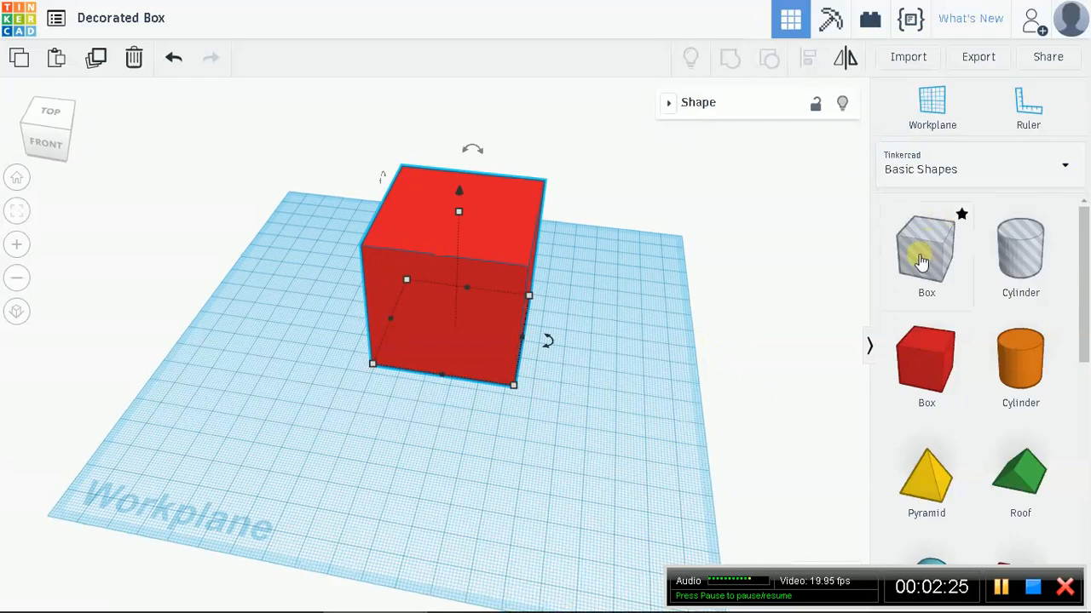
pyautogui.click(926, 249)
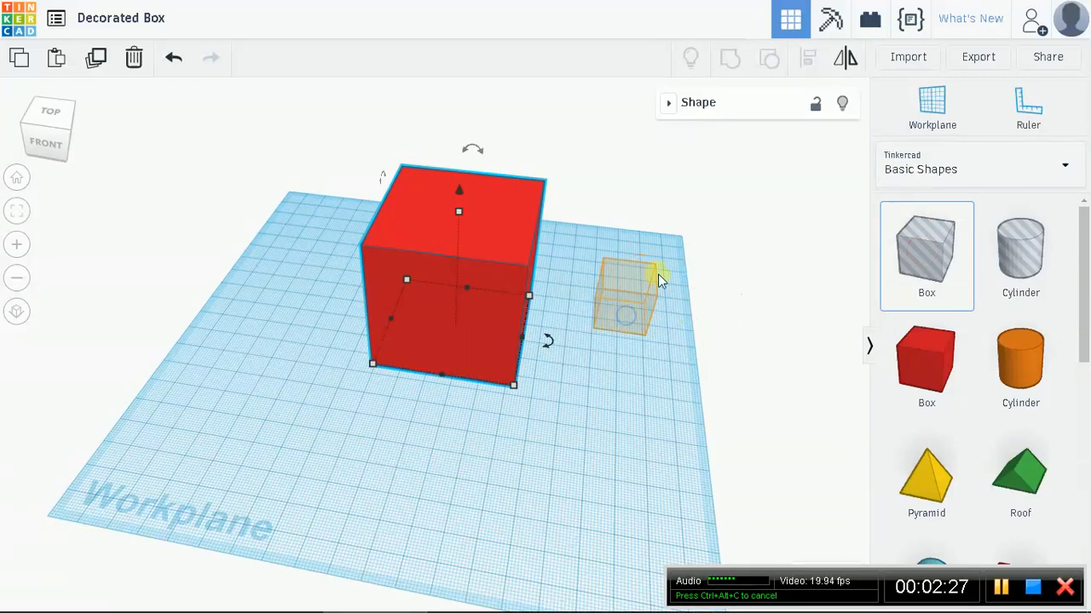
pyautogui.click(625, 290)
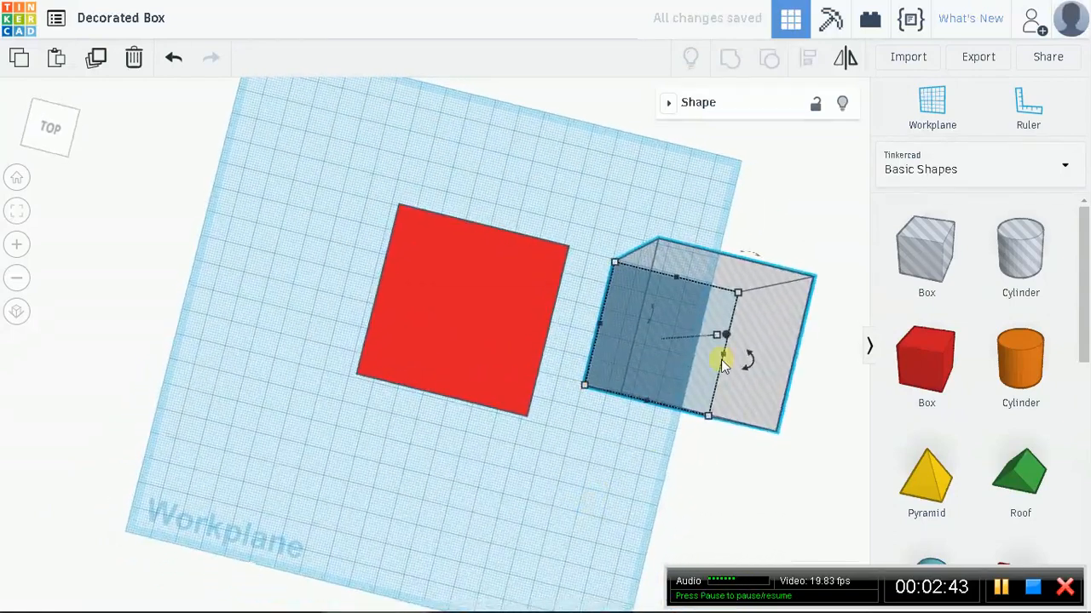
pyautogui.moveTo(720, 358); pyautogui.dragTo(437, 347)
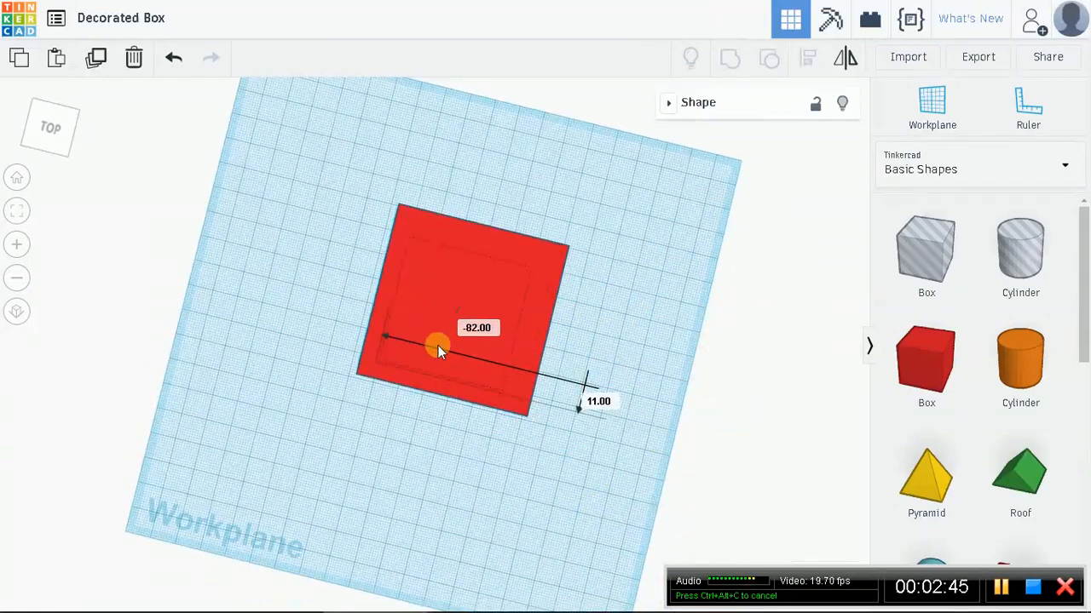
pyautogui.moveTo(439, 348); pyautogui.dragTo(661, 418)
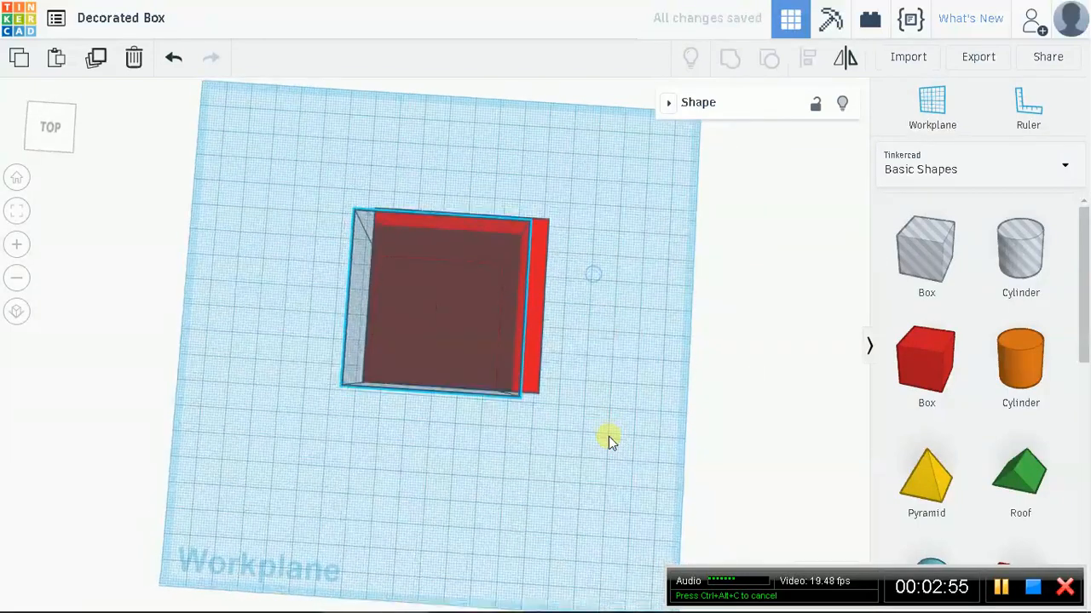
pyautogui.moveTo(609, 439); pyautogui.dragTo(554, 486)
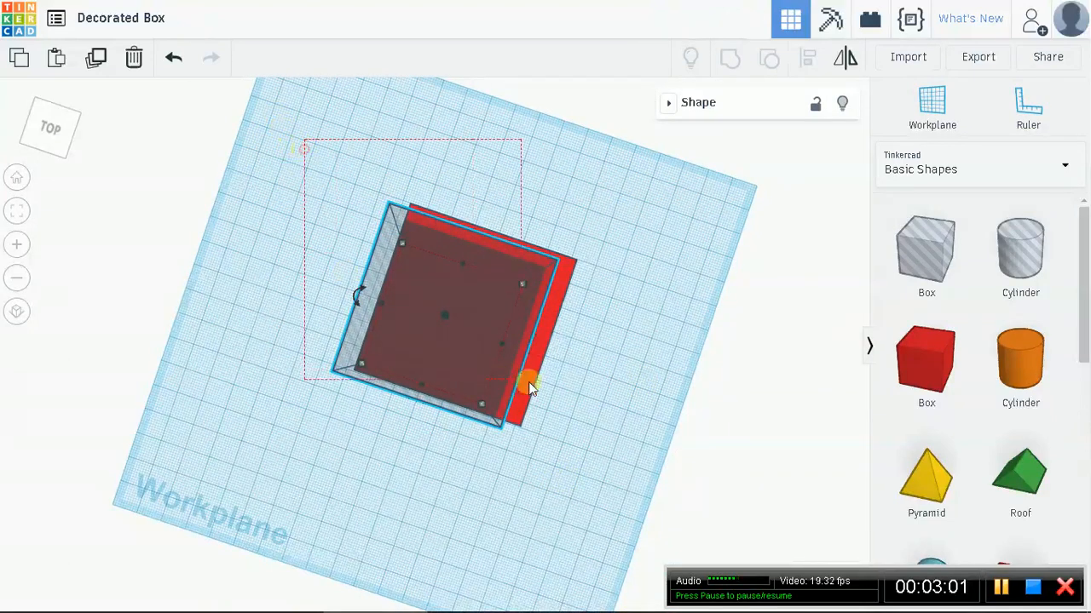
pyautogui.click(807, 57)
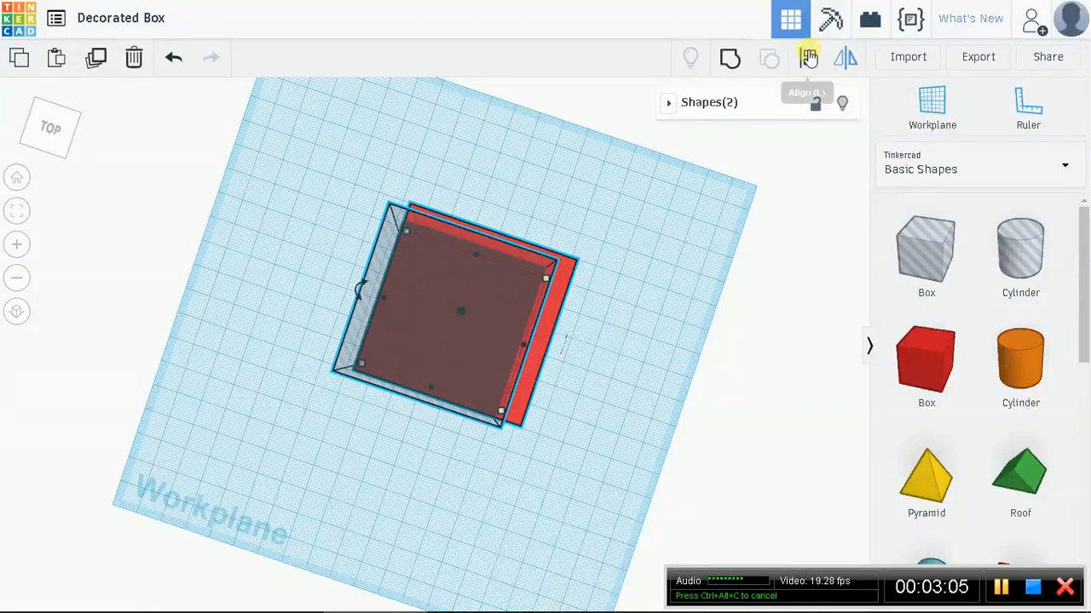
pyautogui.click(806, 57)
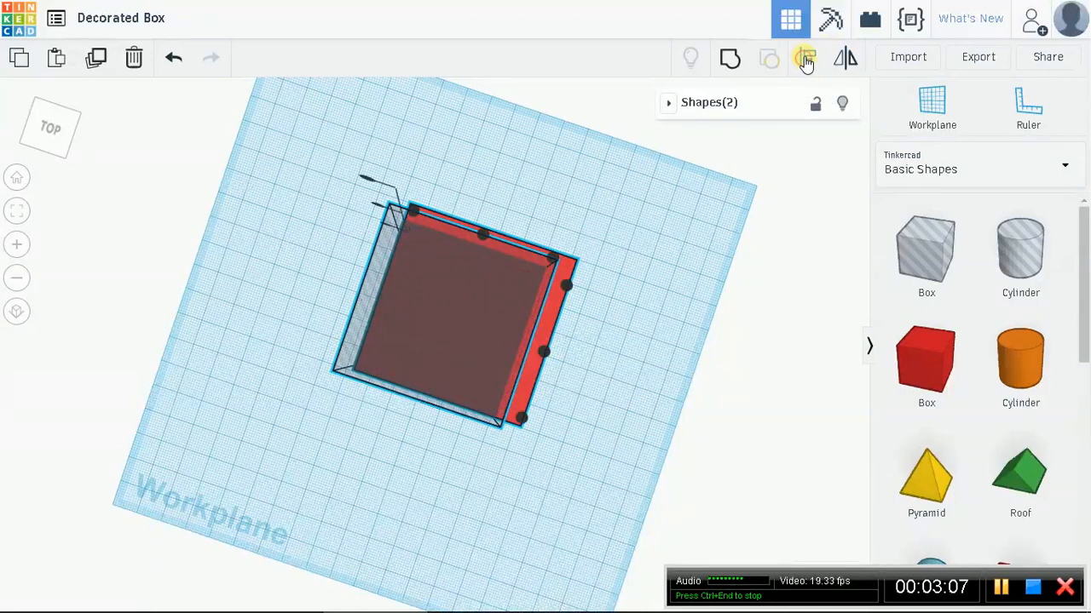
pyautogui.moveTo(806, 58)
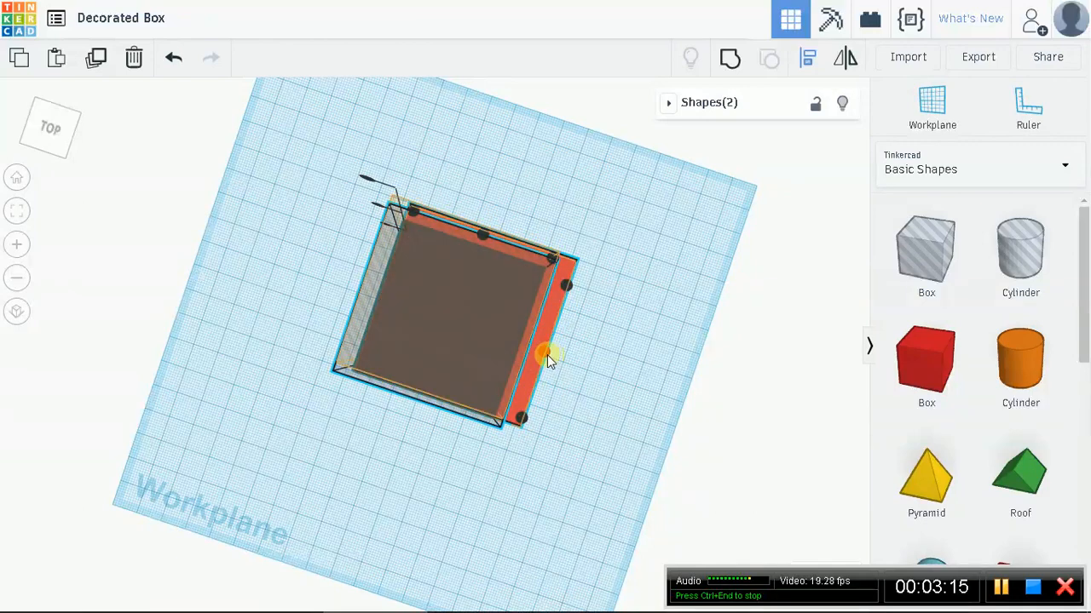
pyautogui.moveTo(549, 358); pyautogui.dragTo(520, 259)
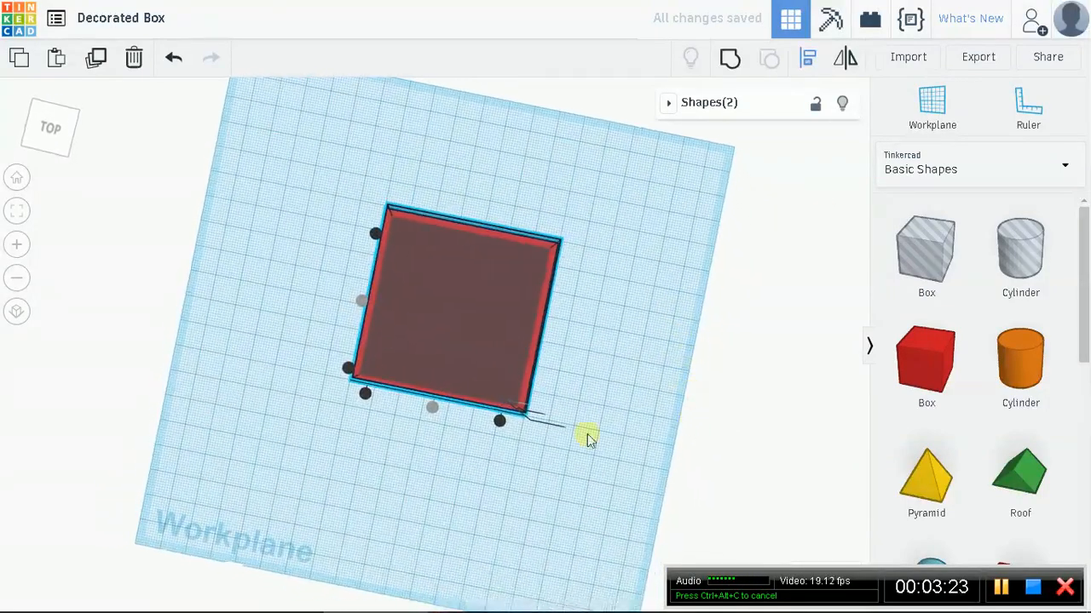
pyautogui.moveTo(588, 434); pyautogui.dragTo(510, 297)
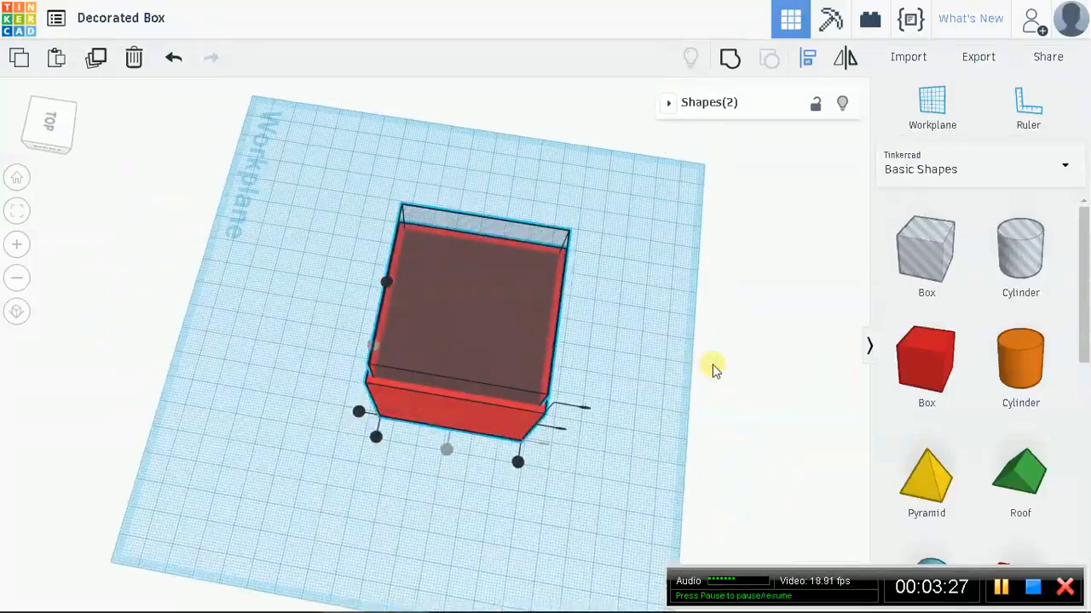
pyautogui.moveTo(711, 371); pyautogui.dragTo(379, 375)
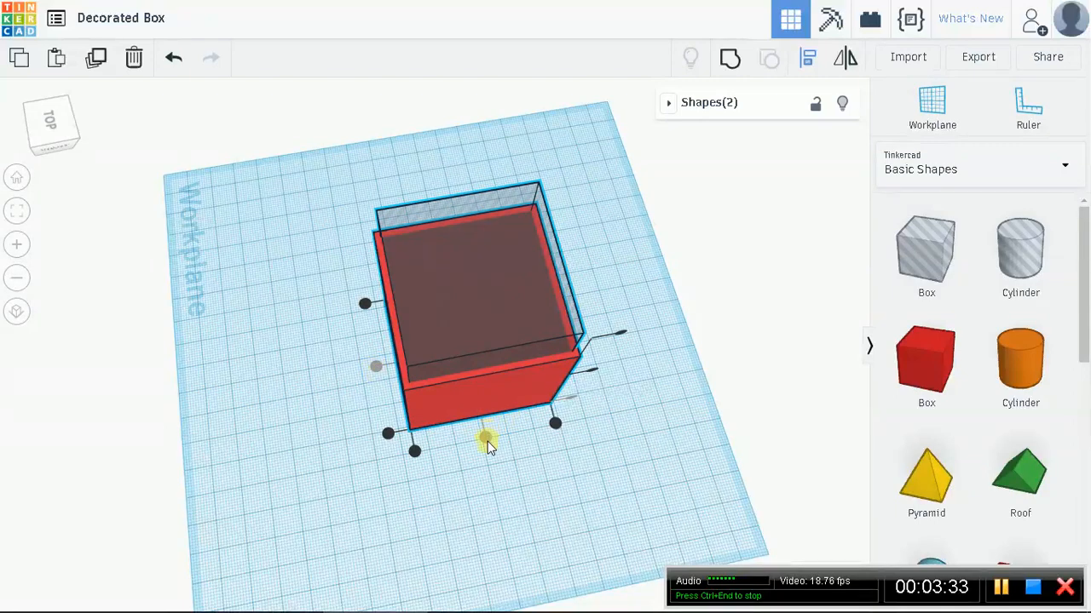
pyautogui.moveTo(663, 332)
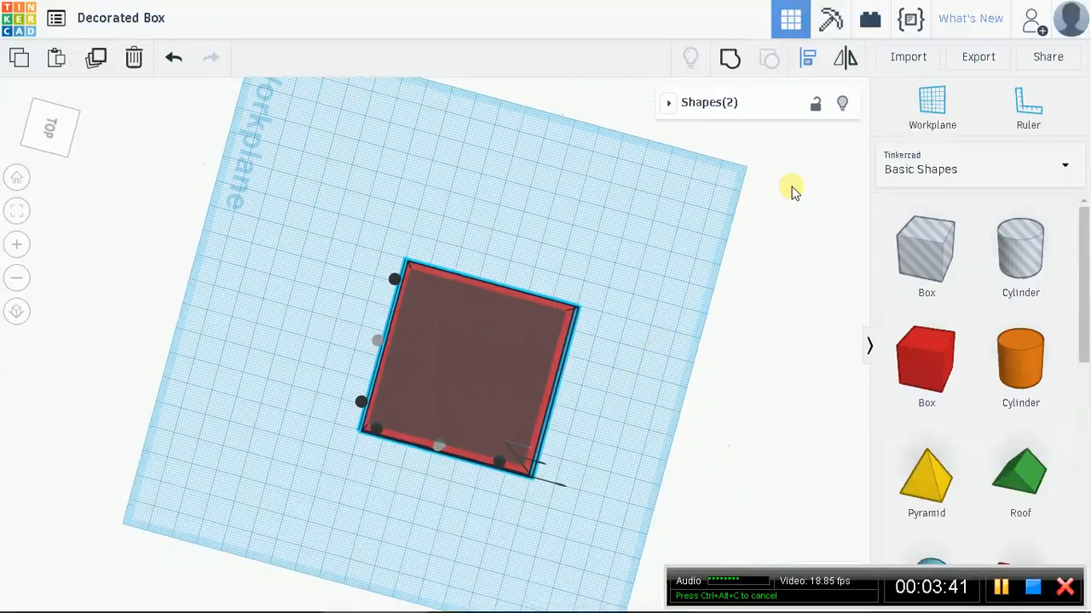
# Step: Select the inner hole box and set its height to 46 in the Shape parameters
pyautogui.click(635, 366)
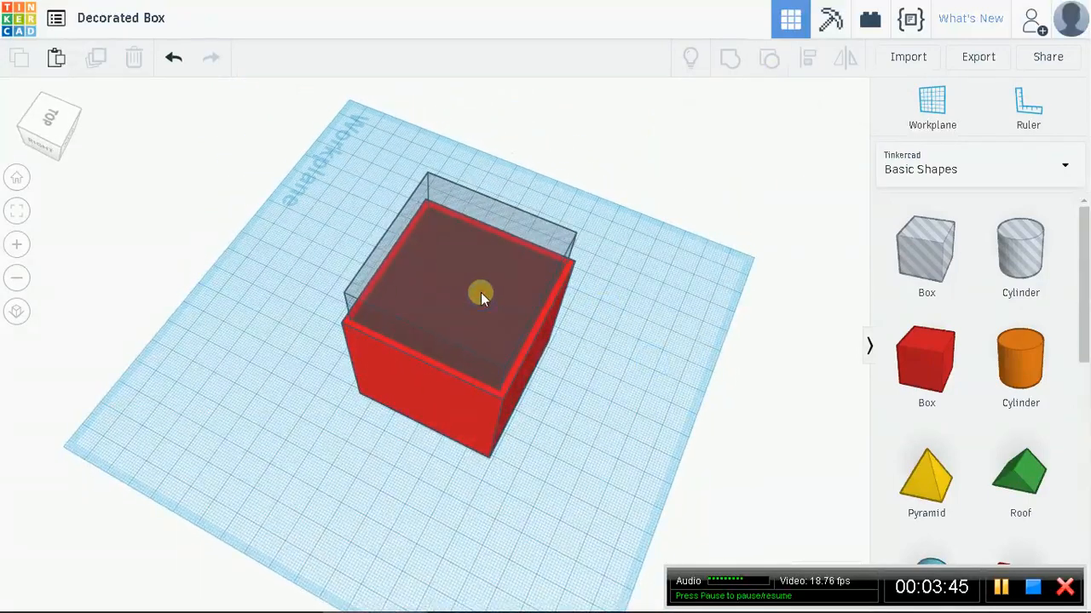
pyautogui.click(482, 294)
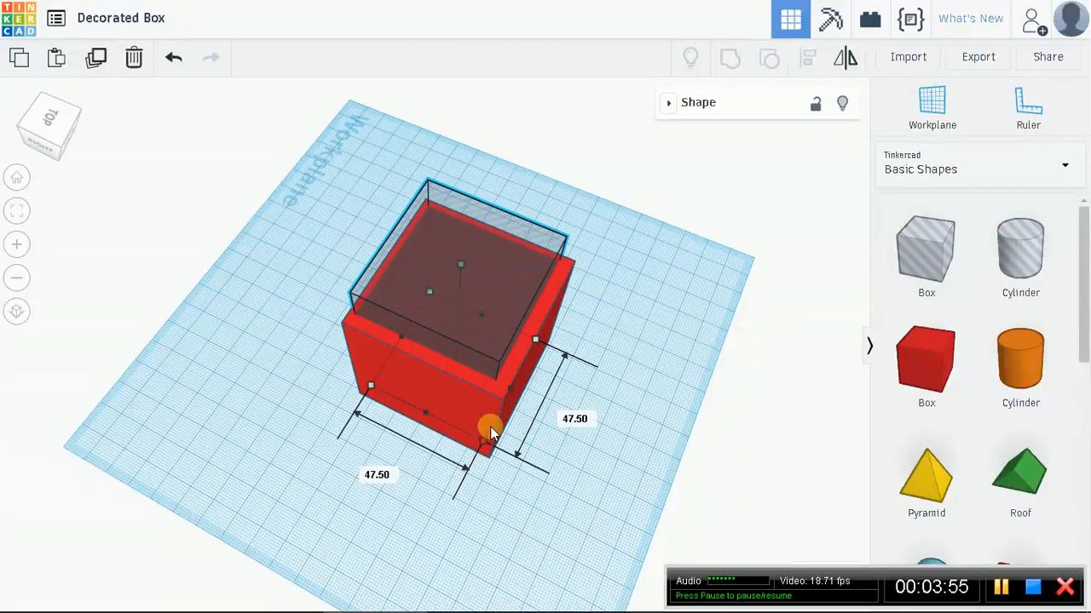
pyautogui.moveTo(490, 426); pyautogui.dragTo(477, 438)
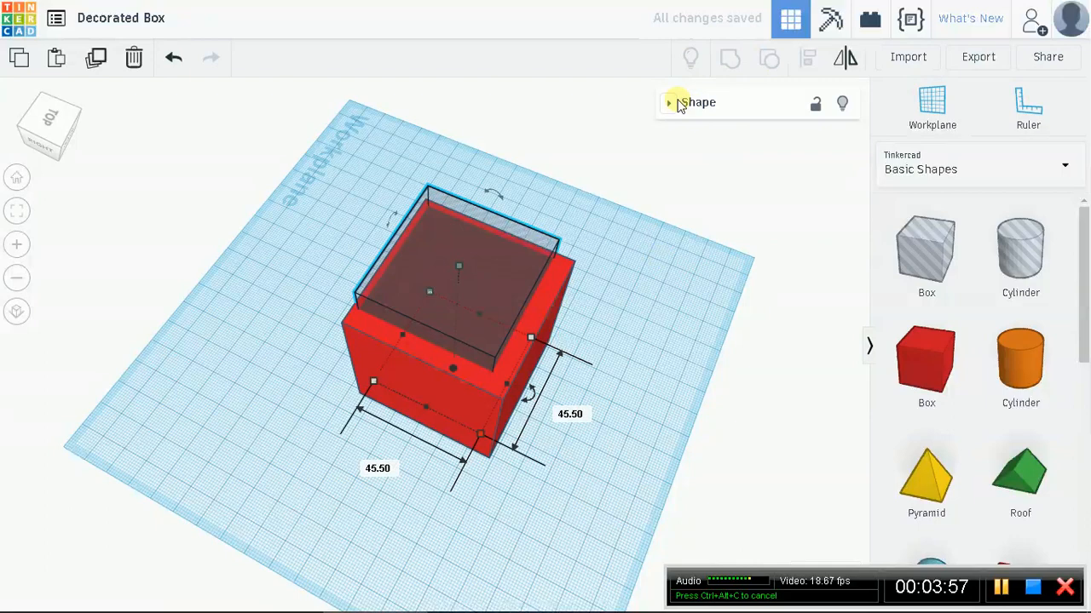
pyautogui.click(669, 102)
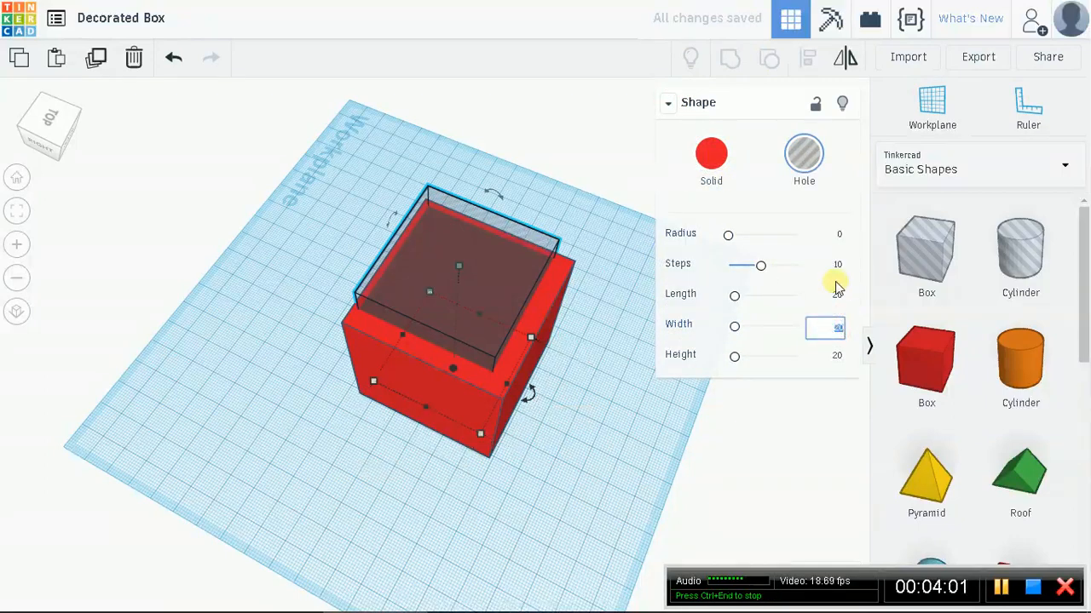
pyautogui.write('4')
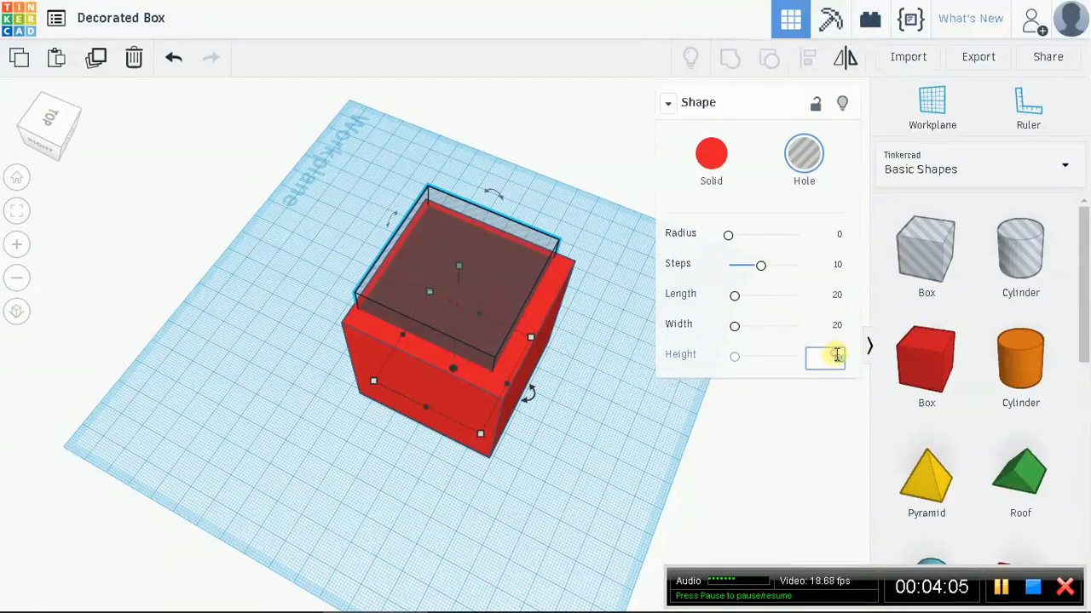
pyautogui.write('40')
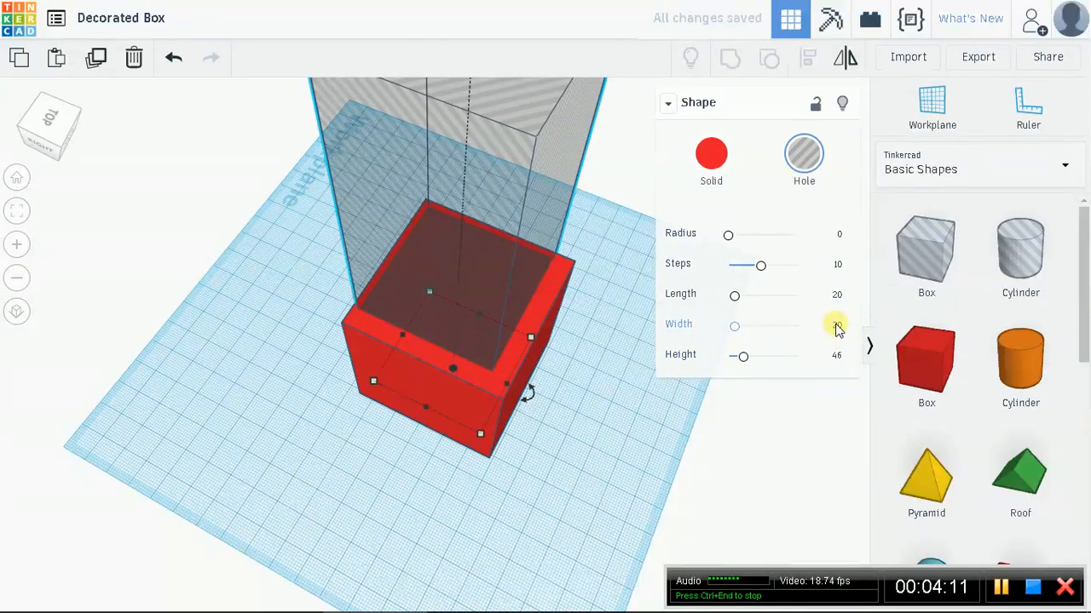
pyautogui.click(824, 328)
pyautogui.write('46')
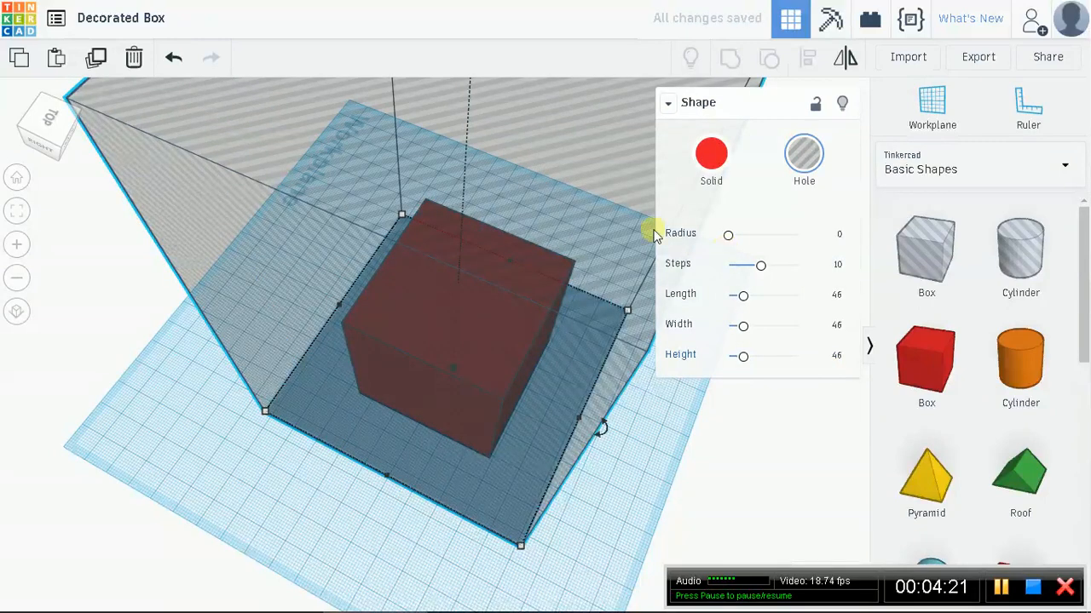
pyautogui.moveTo(757, 334)
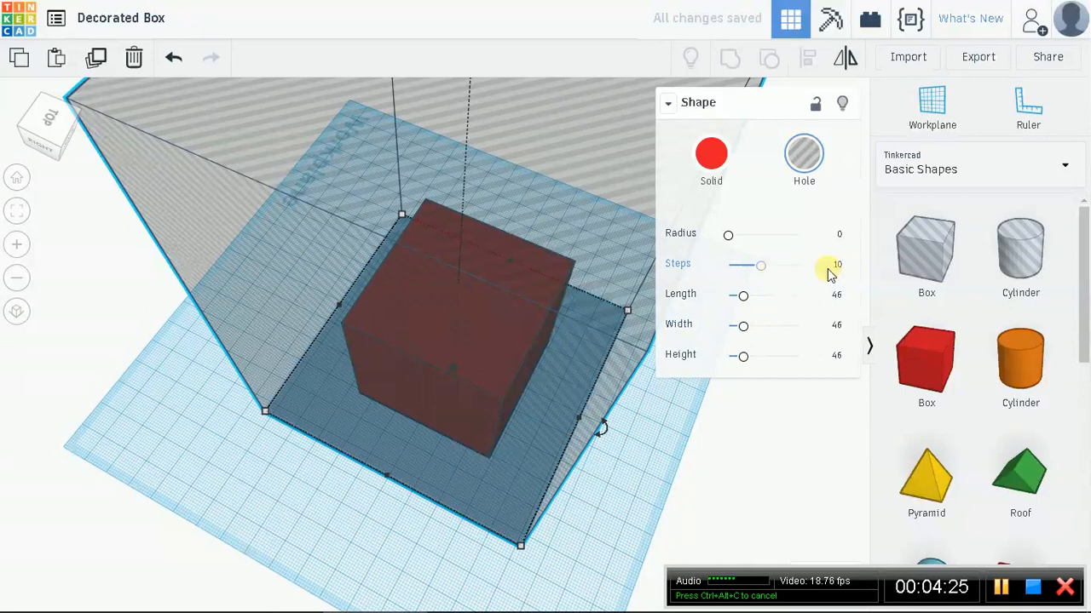
pyautogui.moveTo(524, 258)
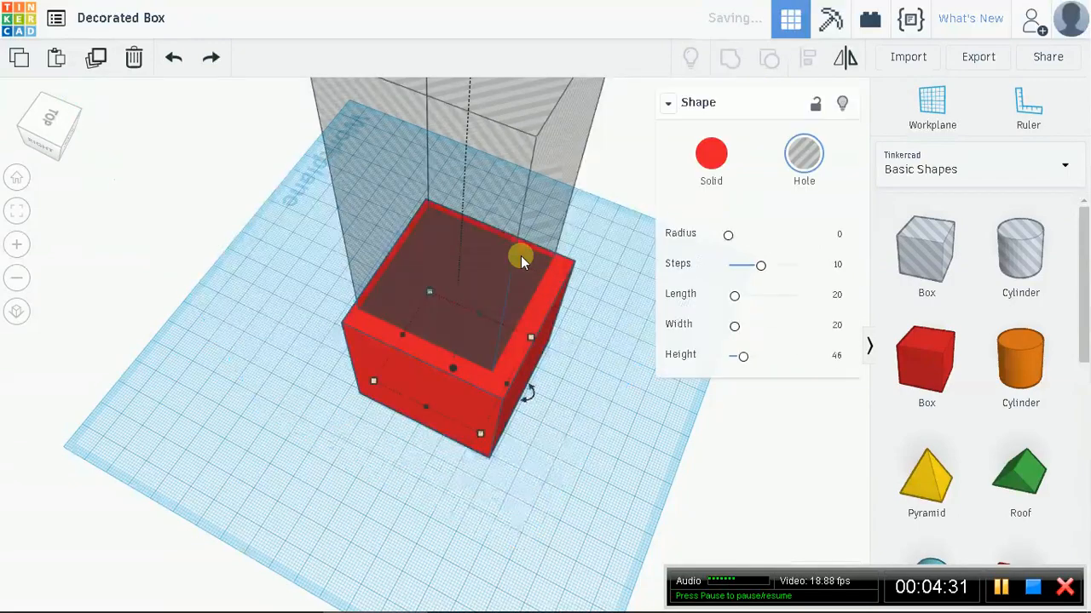
pyautogui.moveTo(563, 328)
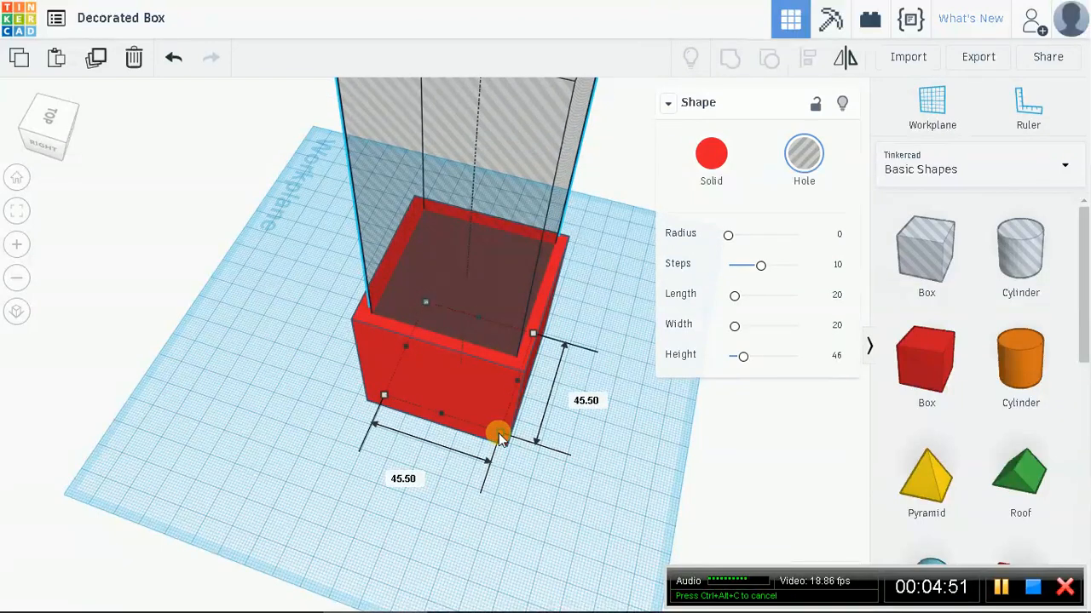
# Step: Adjust the tall hole's footprint and length value, then remove it leaving the solid red box
pyautogui.moveTo(498, 433); pyautogui.dragTo(490, 379)
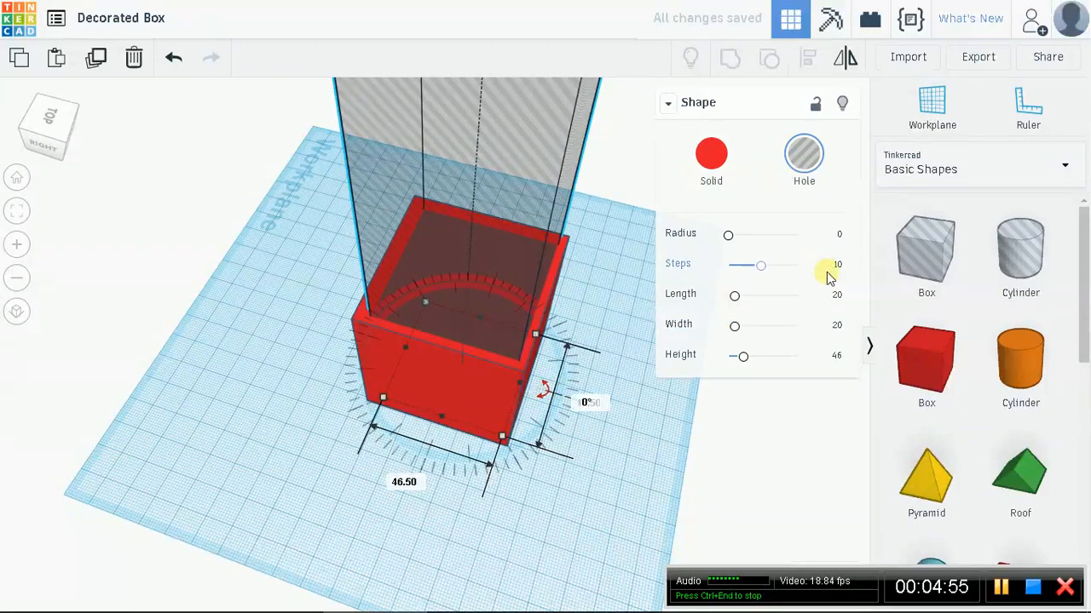
pyautogui.click(835, 296)
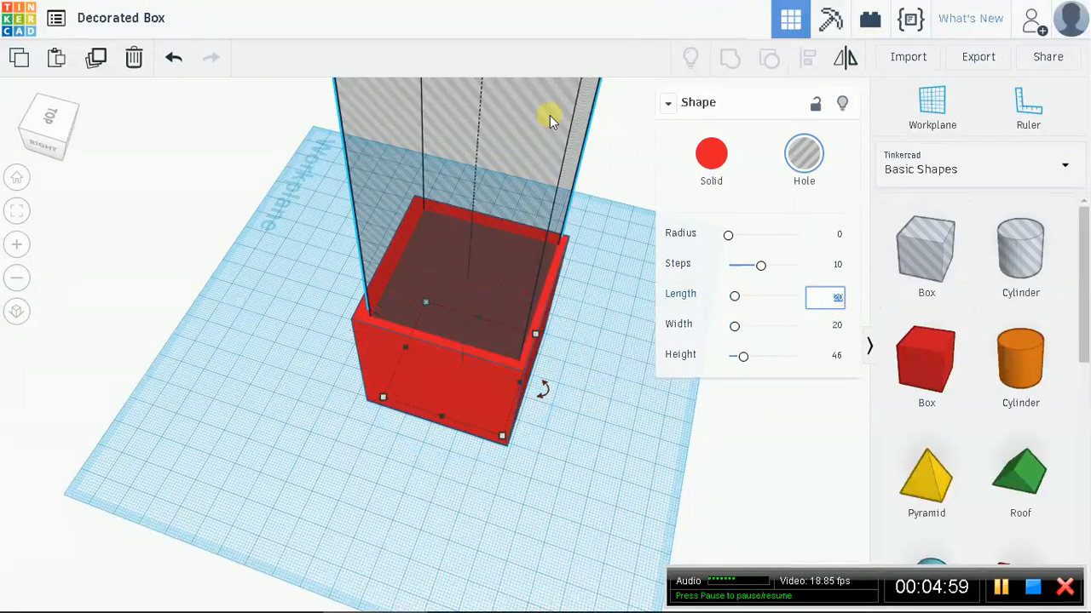
pyautogui.write('4')
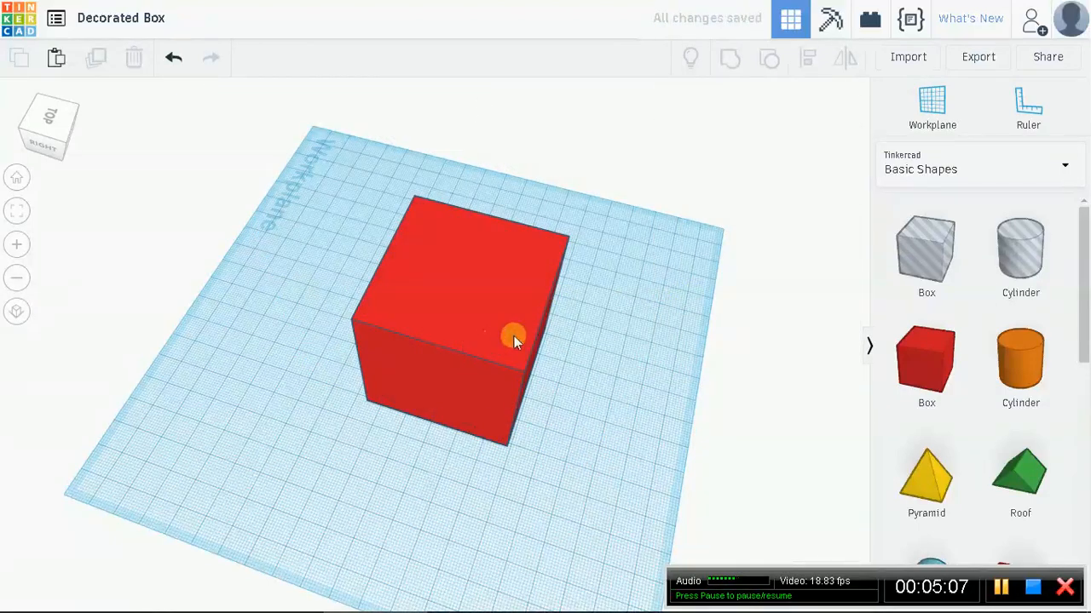
pyautogui.click(512, 337)
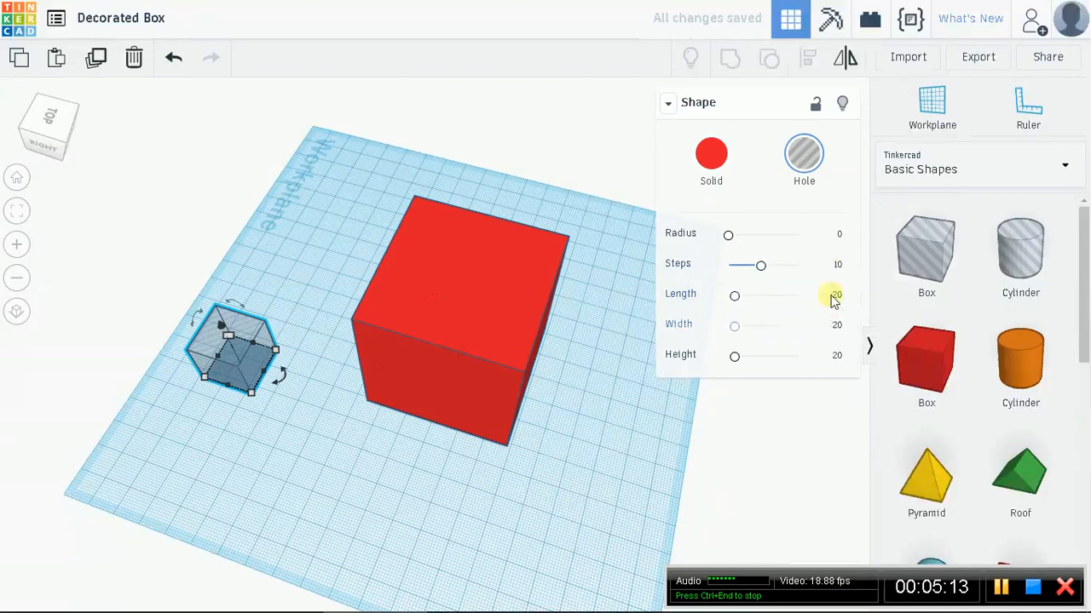
# Step: Size the new hole box to 46 by 46, checking it against the 54 red box
pyautogui.click(824, 295)
pyautogui.write('46')
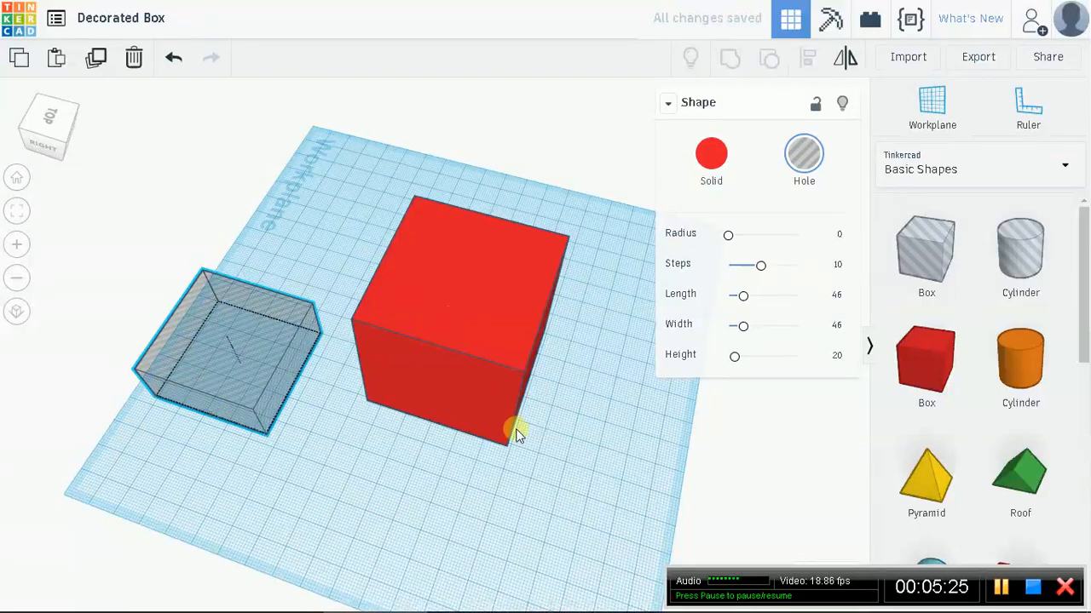
pyautogui.click(464, 324)
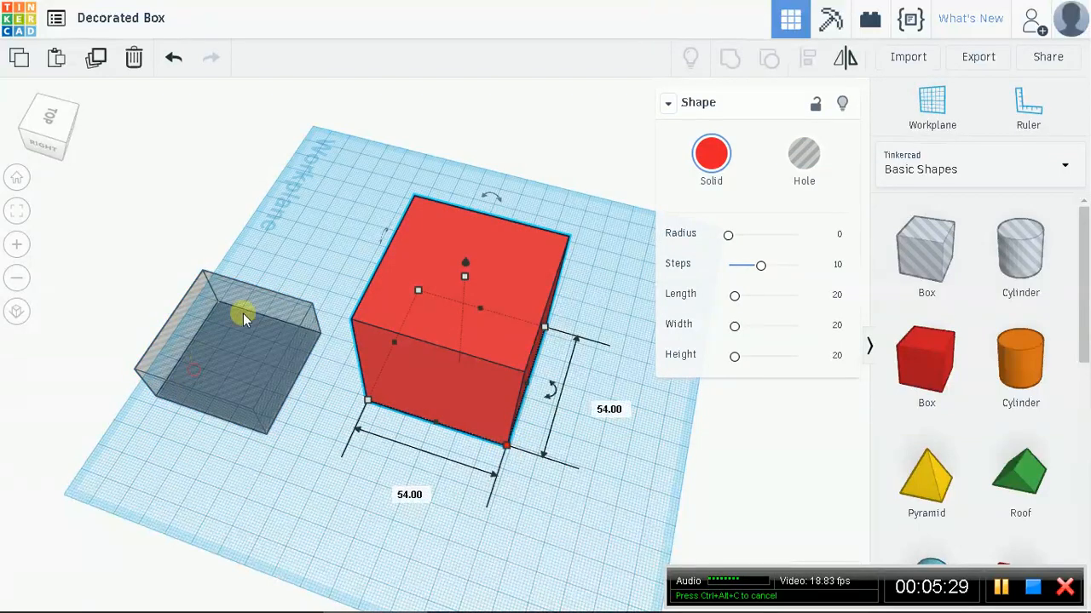
pyautogui.click(243, 358)
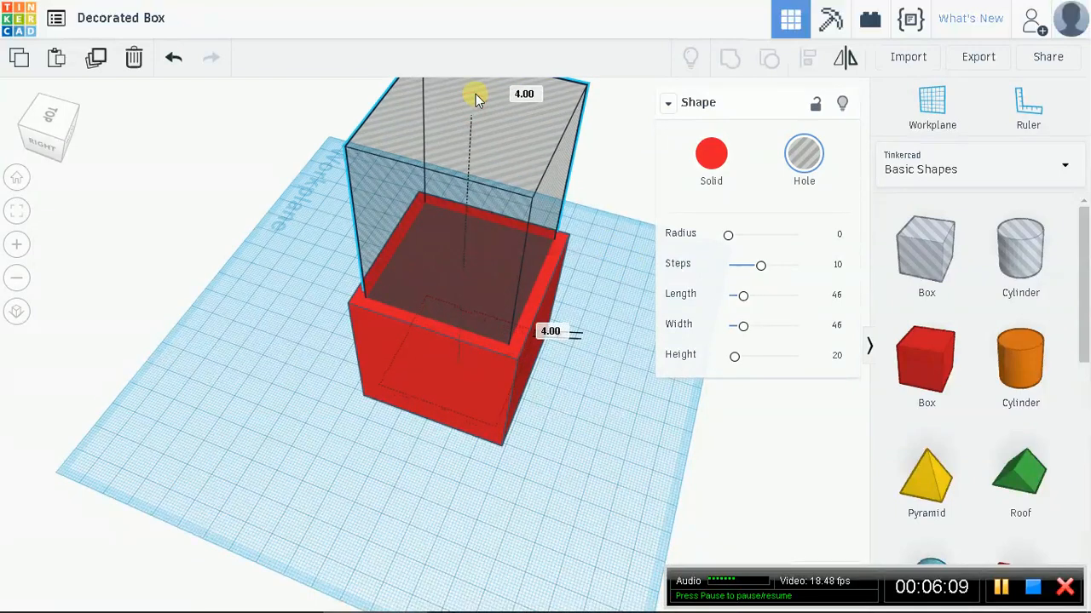
# Step: Raise the hole 4 mm and group it with the red box into a hollow open-topped box
pyautogui.moveTo(474, 97); pyautogui.dragTo(475, 81)
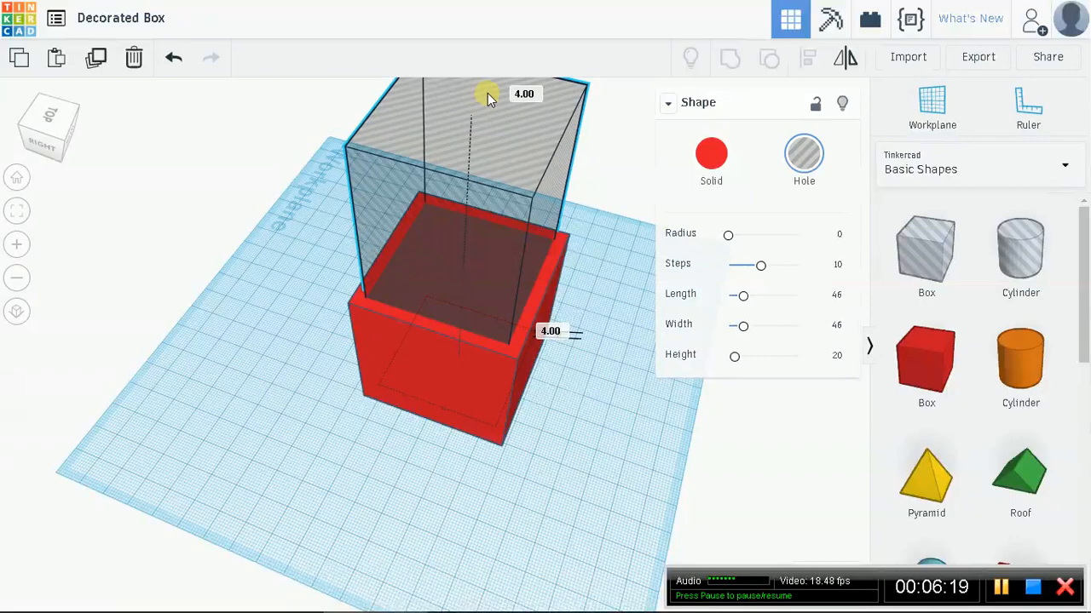
pyautogui.click(443, 367)
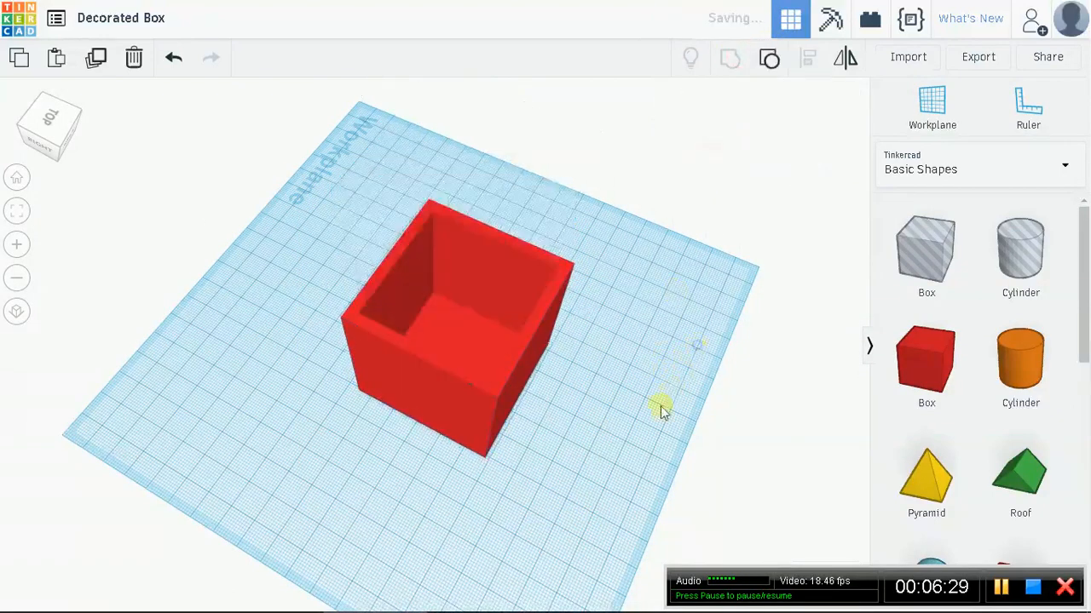
pyautogui.click(460, 323)
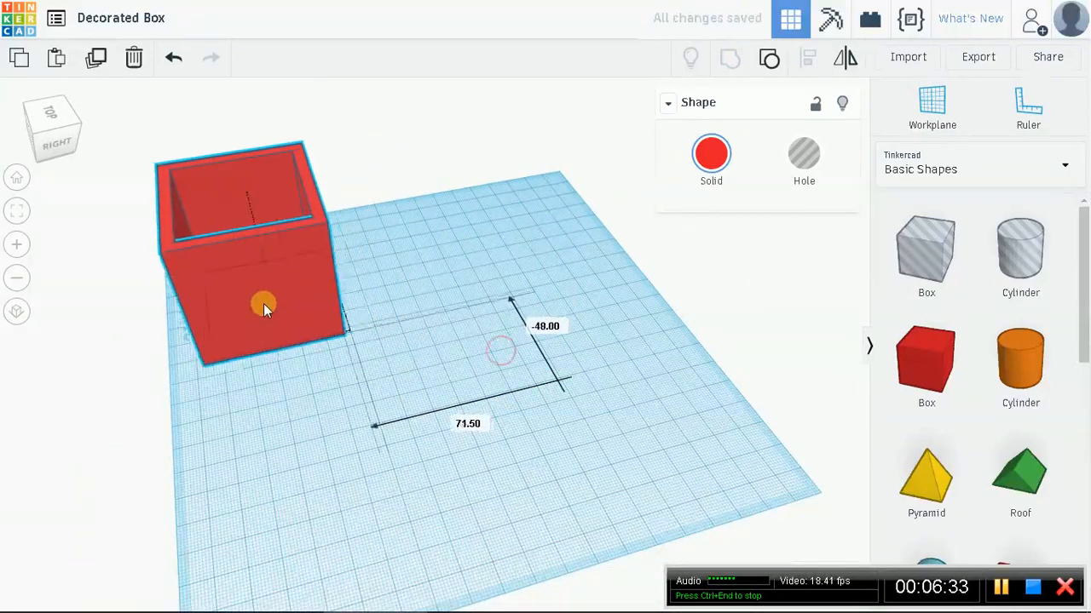
# Step: Move the hollow box aside and shape a new box into a 54 by 54 slab 5 high
pyautogui.moveTo(264, 308); pyautogui.dragTo(298, 251)
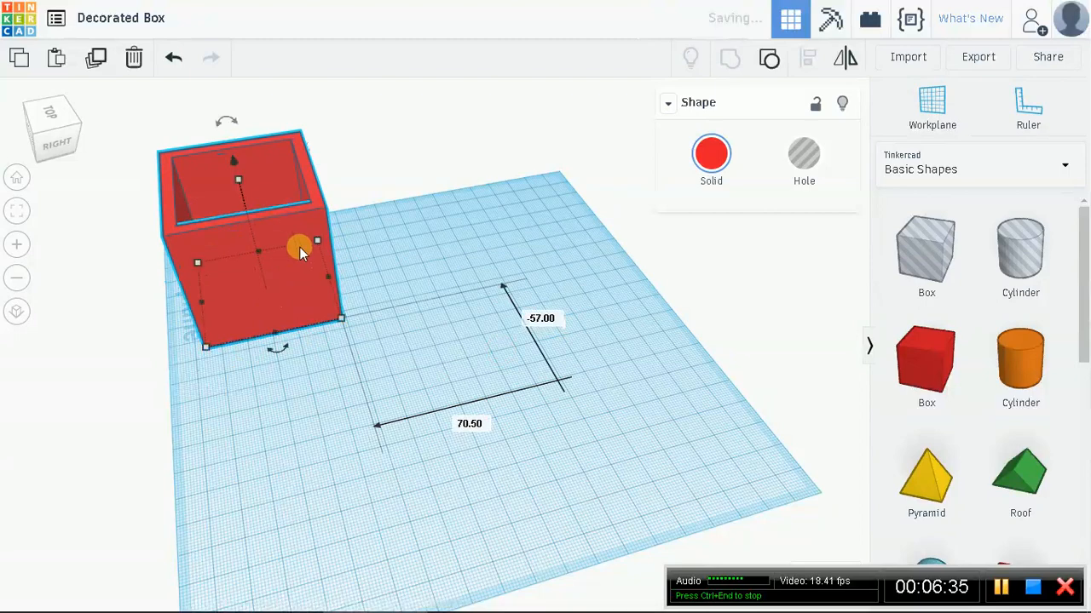
pyautogui.click(656, 233)
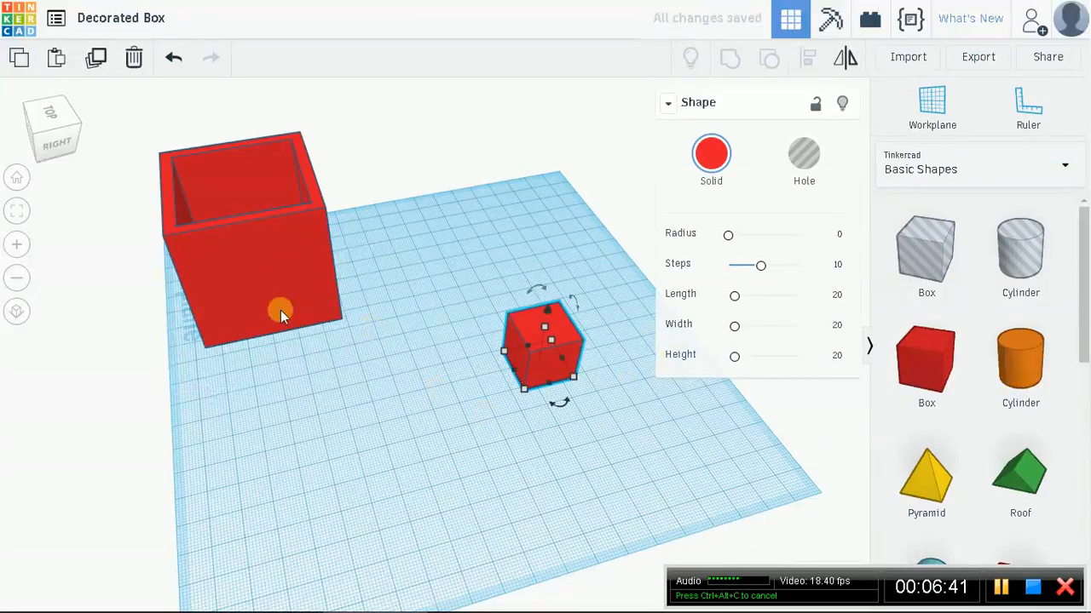
pyautogui.moveTo(272, 234)
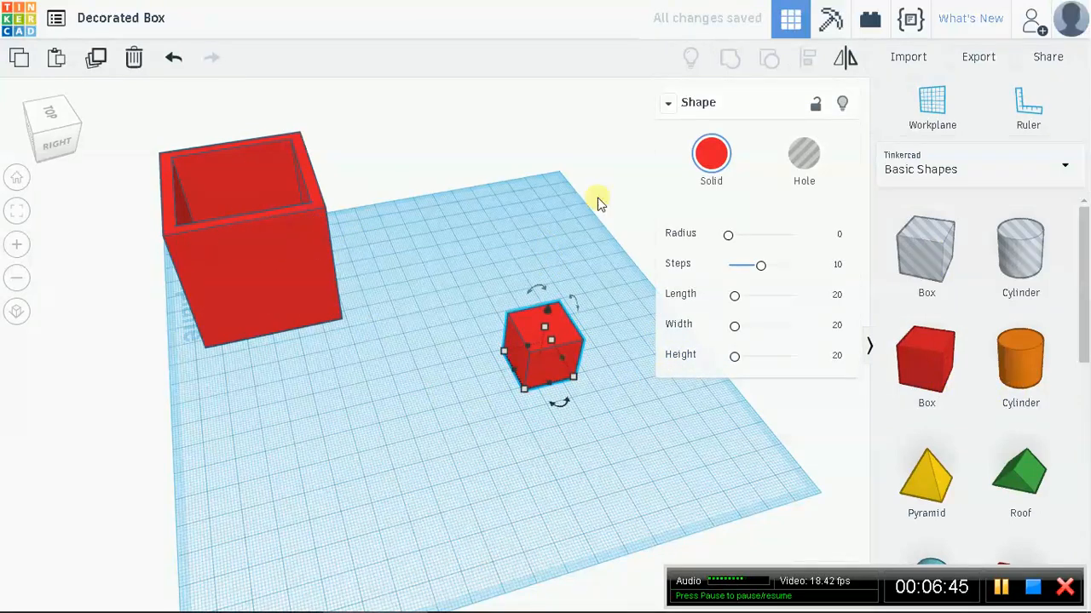
pyautogui.moveTo(807, 305)
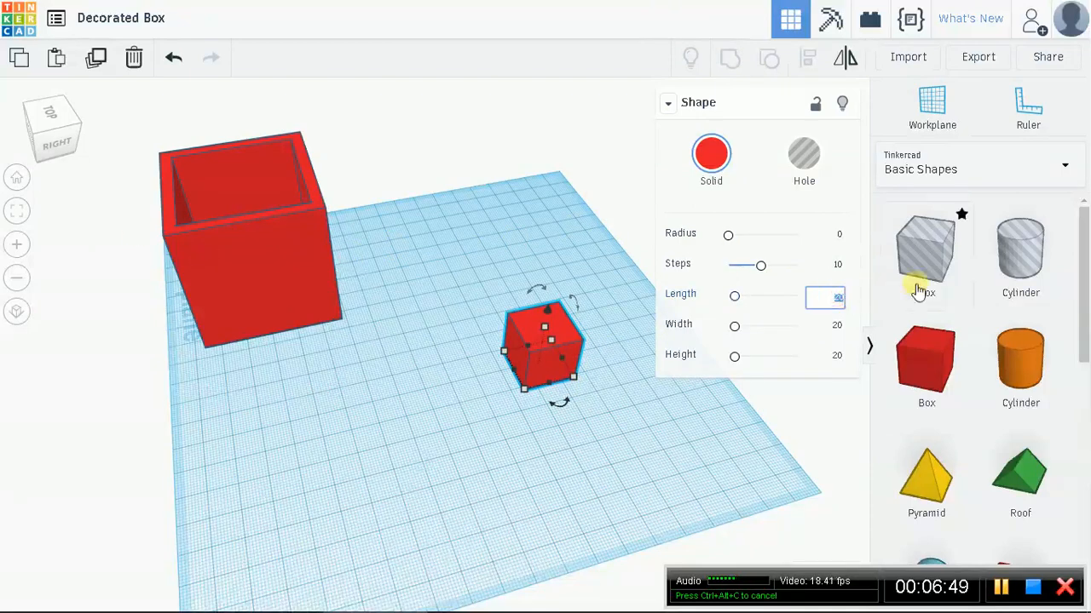
pyautogui.write('54')
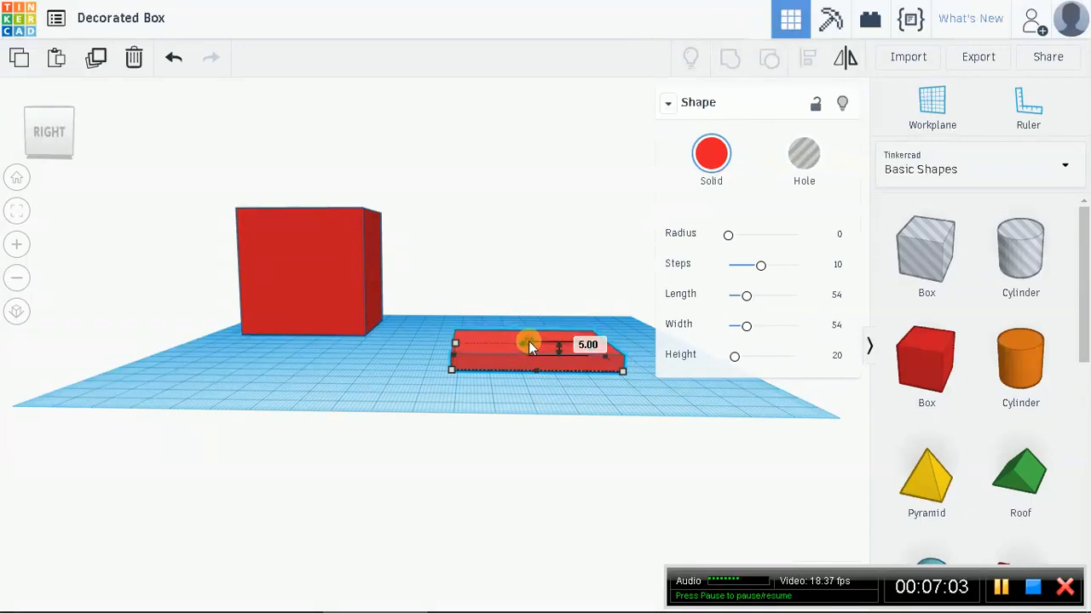
pyautogui.click(532, 345)
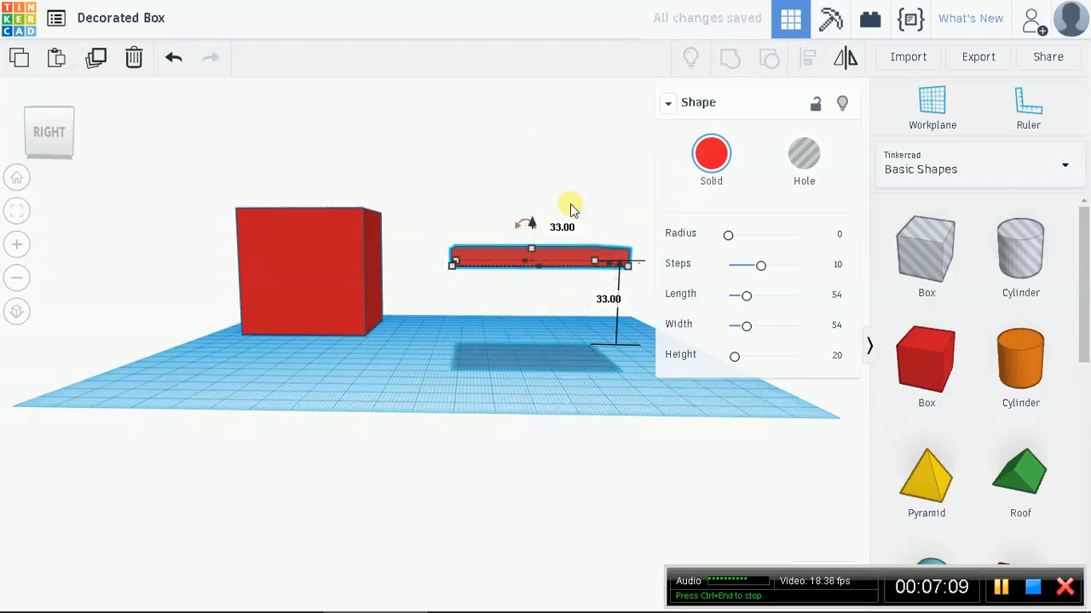
pyautogui.moveTo(526, 358)
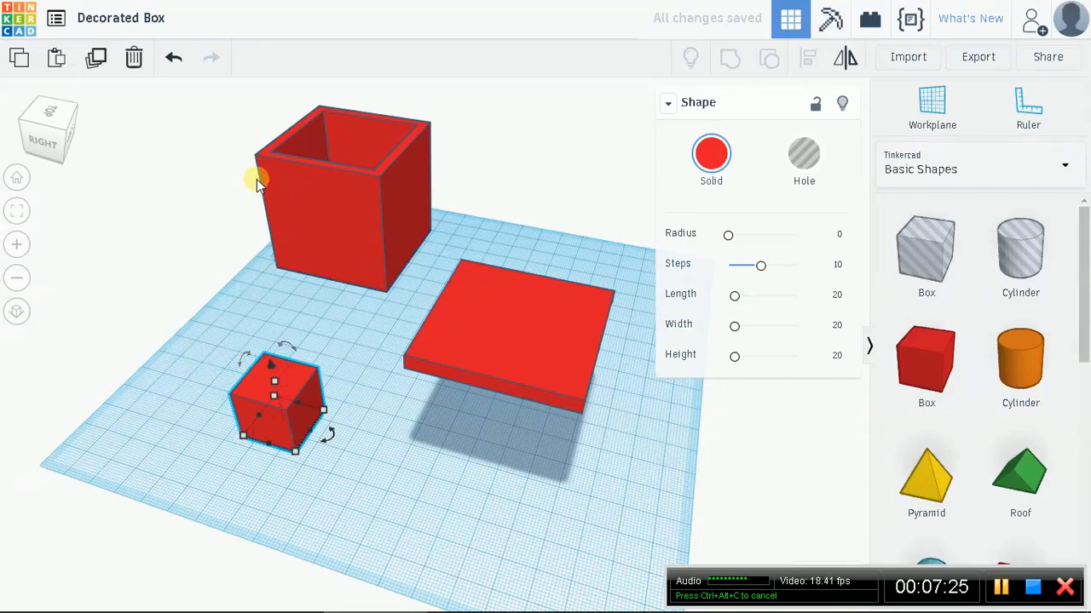
pyautogui.moveTo(378, 168)
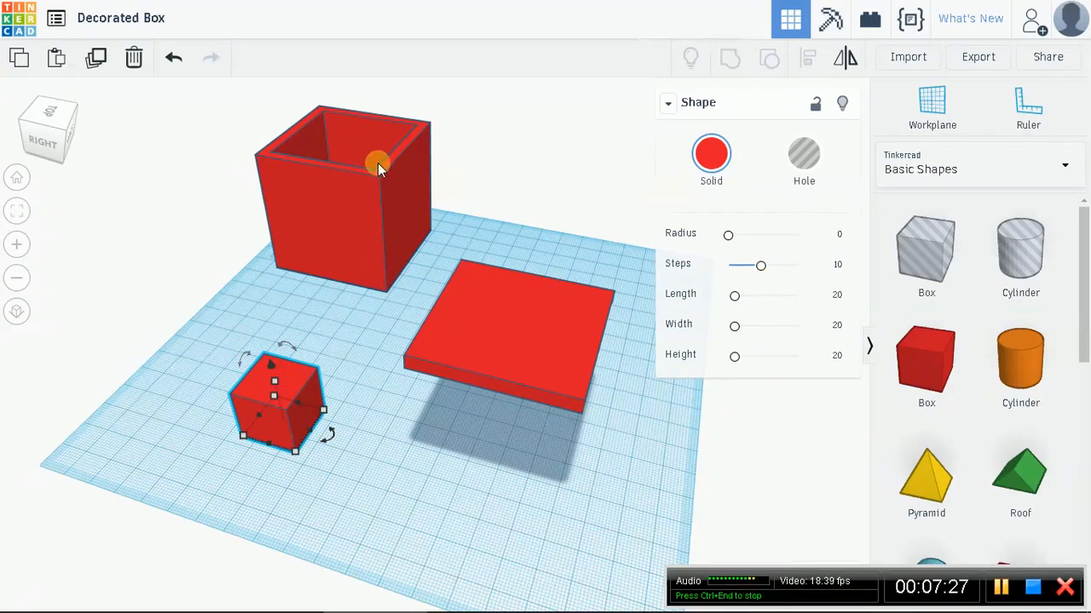
pyautogui.moveTo(377, 152)
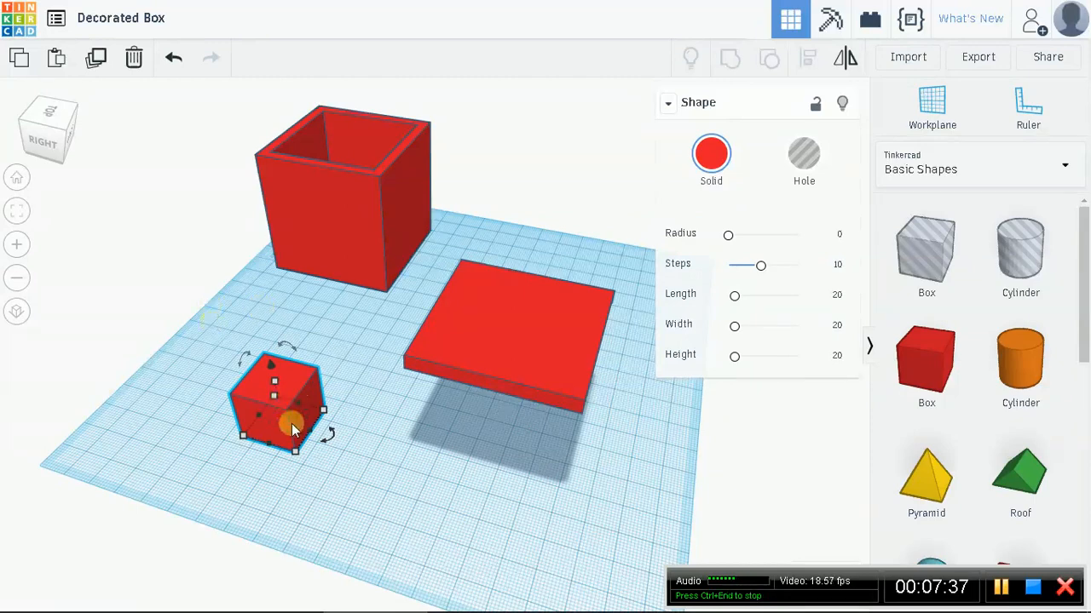
# Step: Set the new cube to 45.5 by 45.5 and flatten it into a thin slab
pyautogui.click(836, 296)
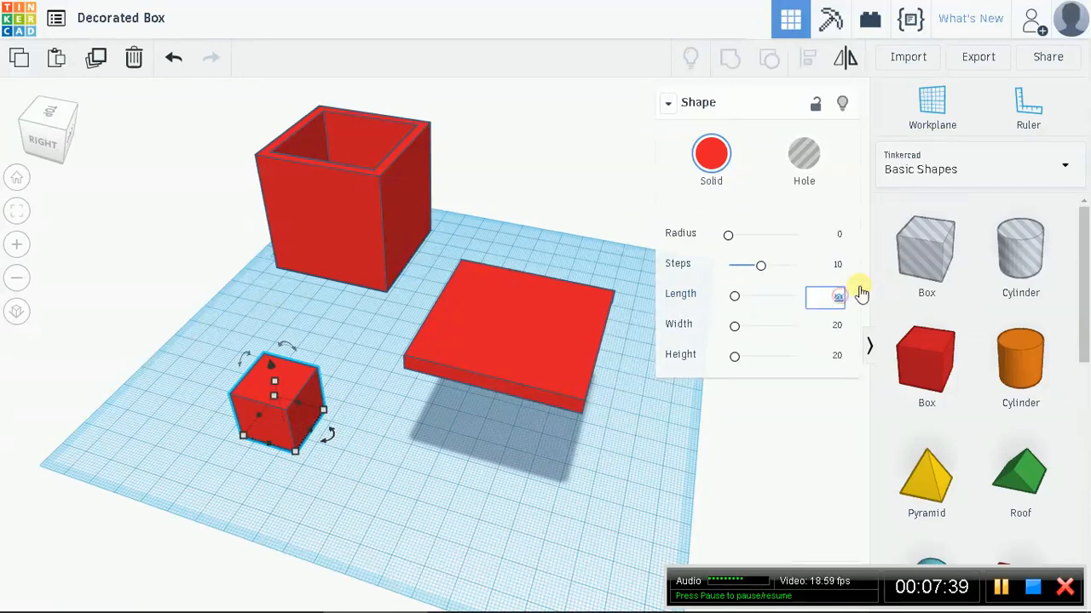
pyautogui.write('45.5')
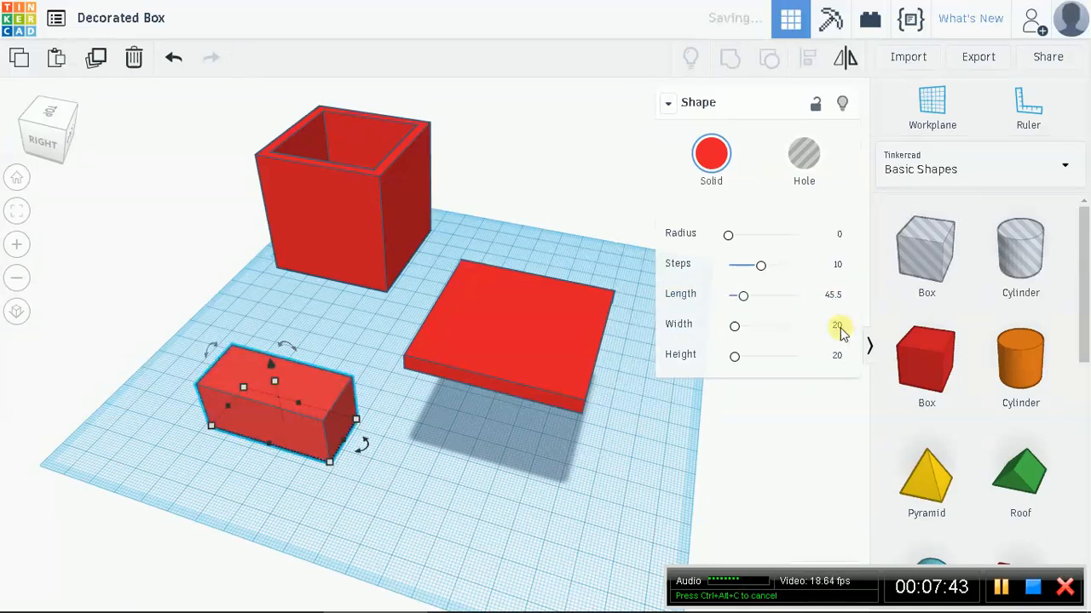
pyautogui.click(825, 327)
pyautogui.write('45.5')
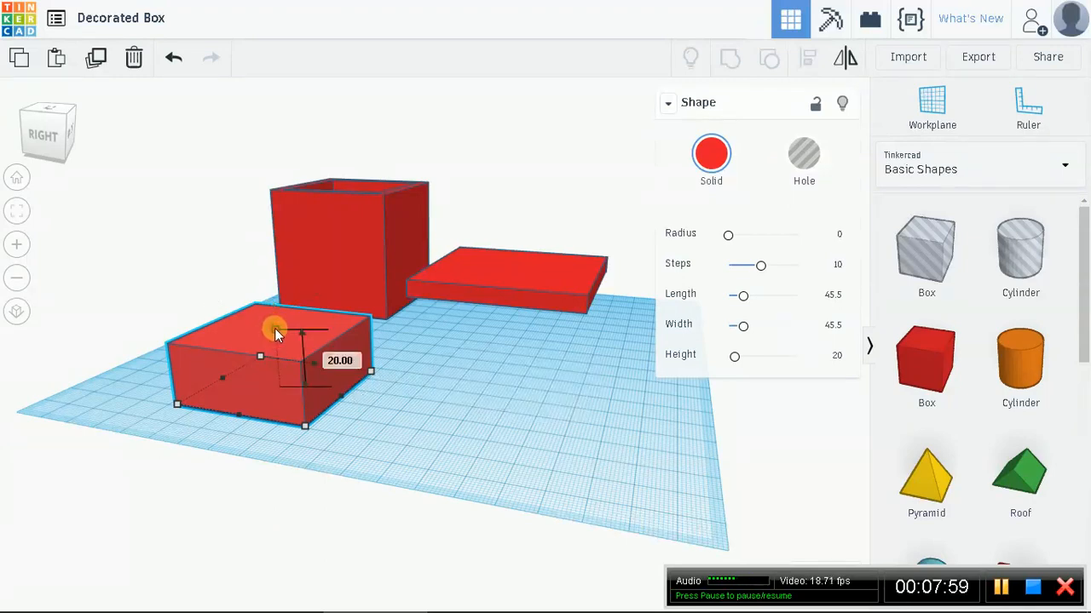
pyautogui.moveTo(304, 324); pyautogui.dragTo(304, 379)
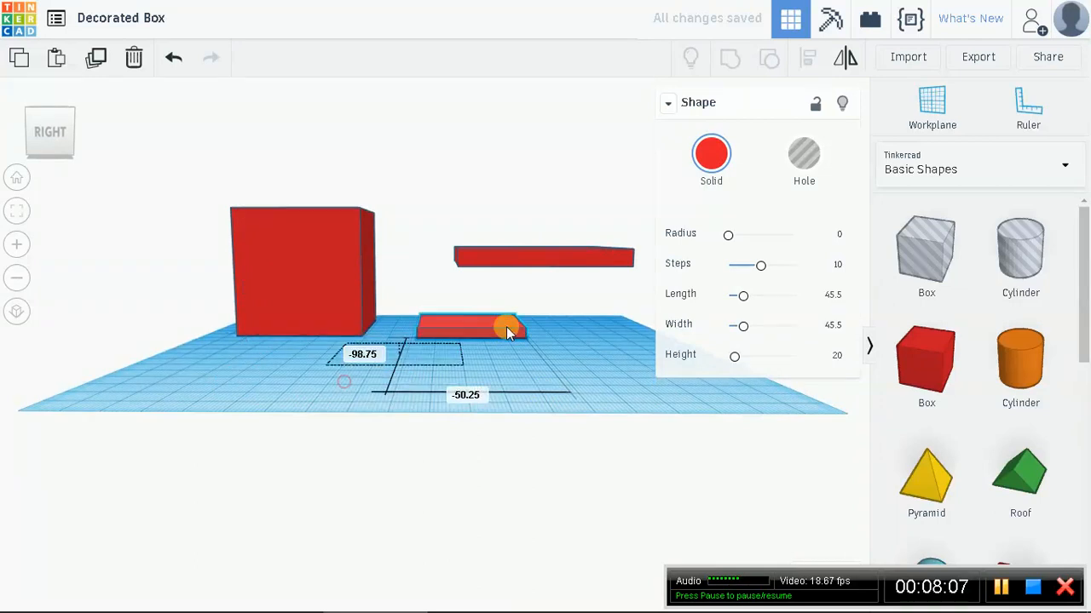
# Step: Position the small slab under the larger slab and group the two into one lid
pyautogui.moveTo(507, 330); pyautogui.dragTo(464, 358)
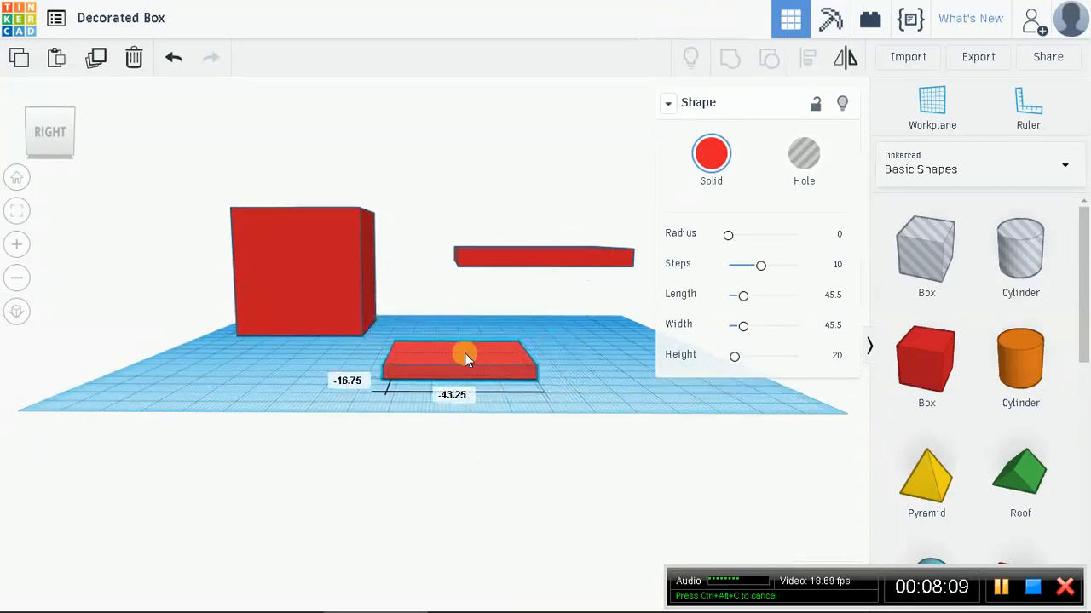
pyautogui.moveTo(466, 356); pyautogui.dragTo(460, 310)
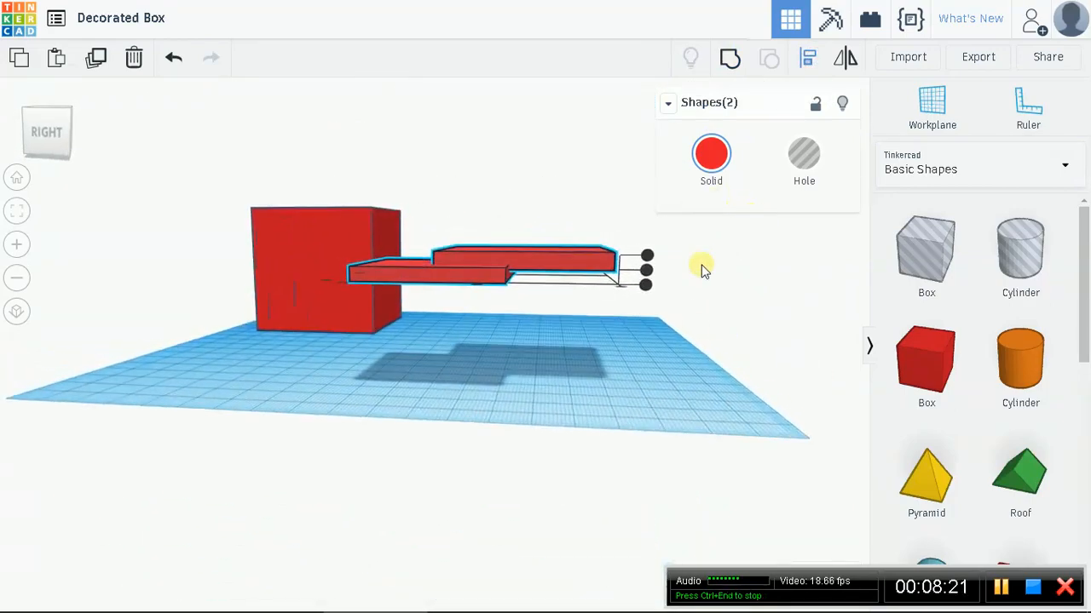
pyautogui.moveTo(688, 347)
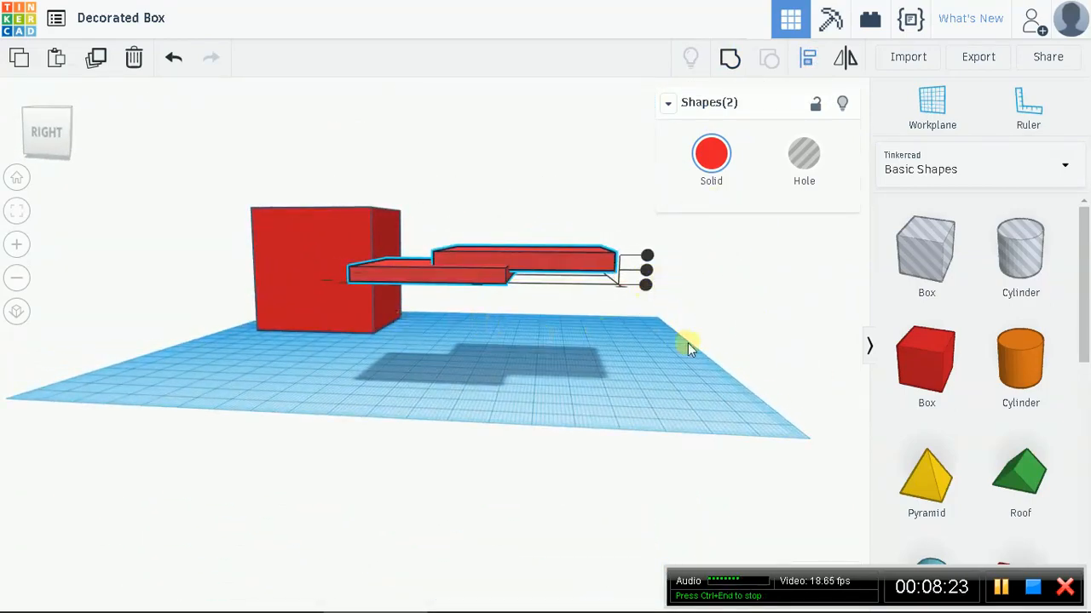
pyautogui.moveTo(682, 350); pyautogui.dragTo(404, 413)
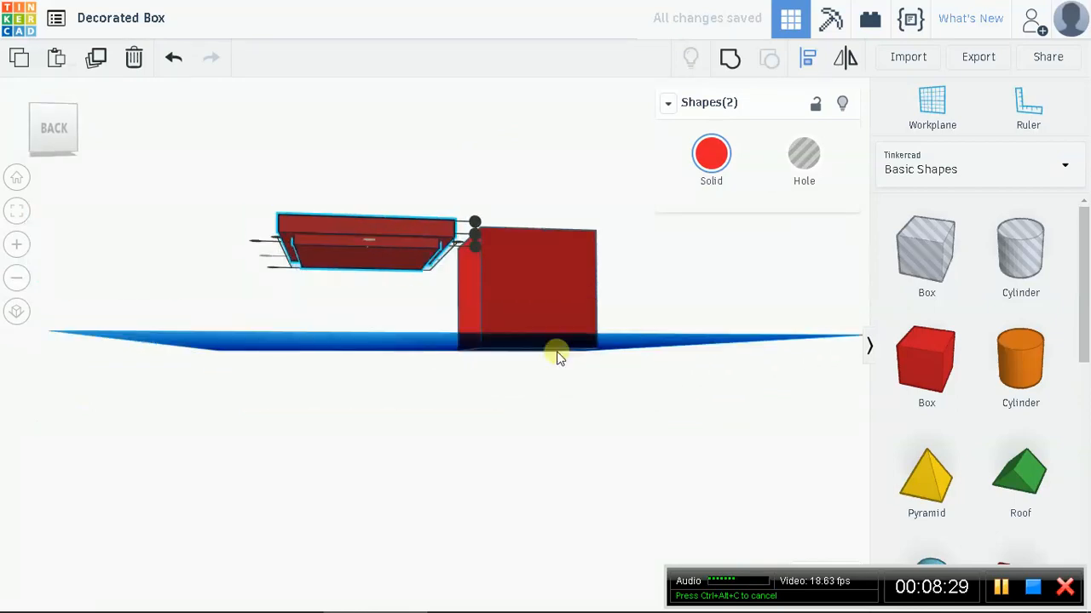
pyautogui.moveTo(554, 354); pyautogui.dragTo(681, 371)
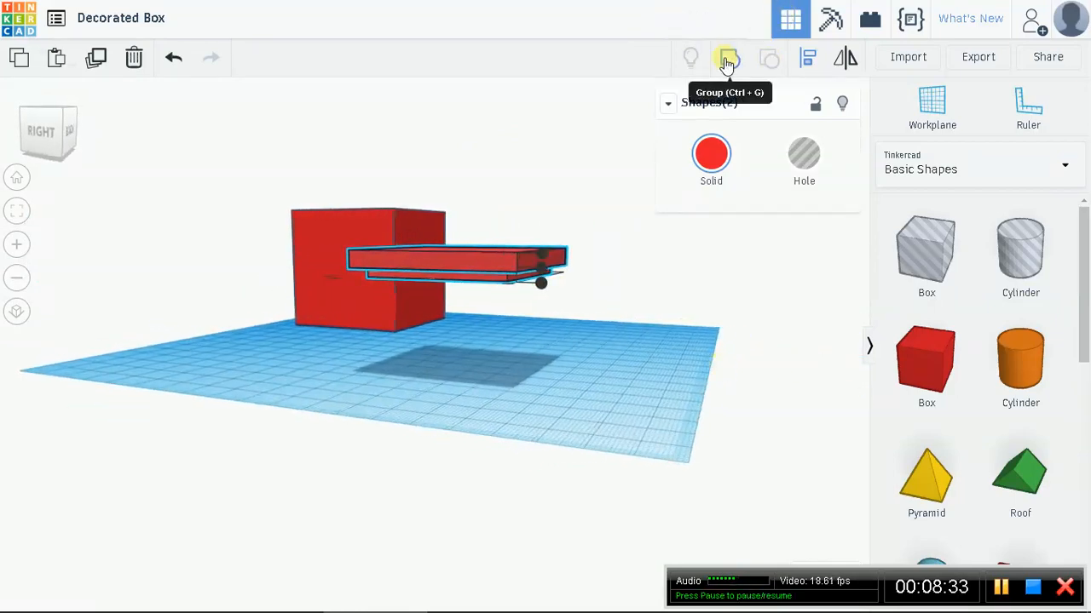
pyautogui.click(727, 57)
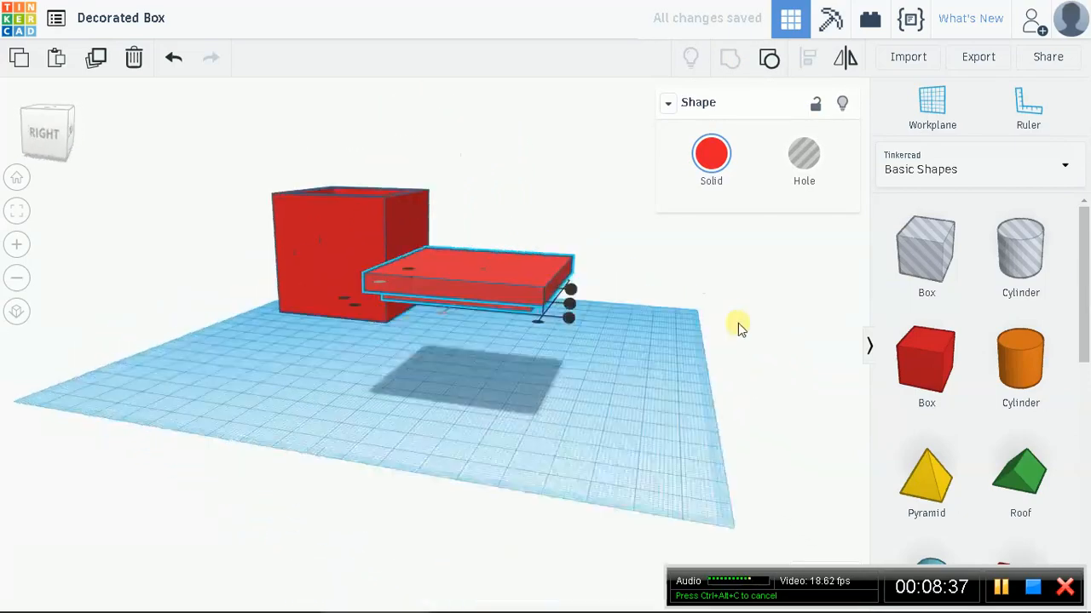
# Step: Place a Diamond from the Symbols library and move it onto the centre of the lid
pyautogui.click(1064, 166)
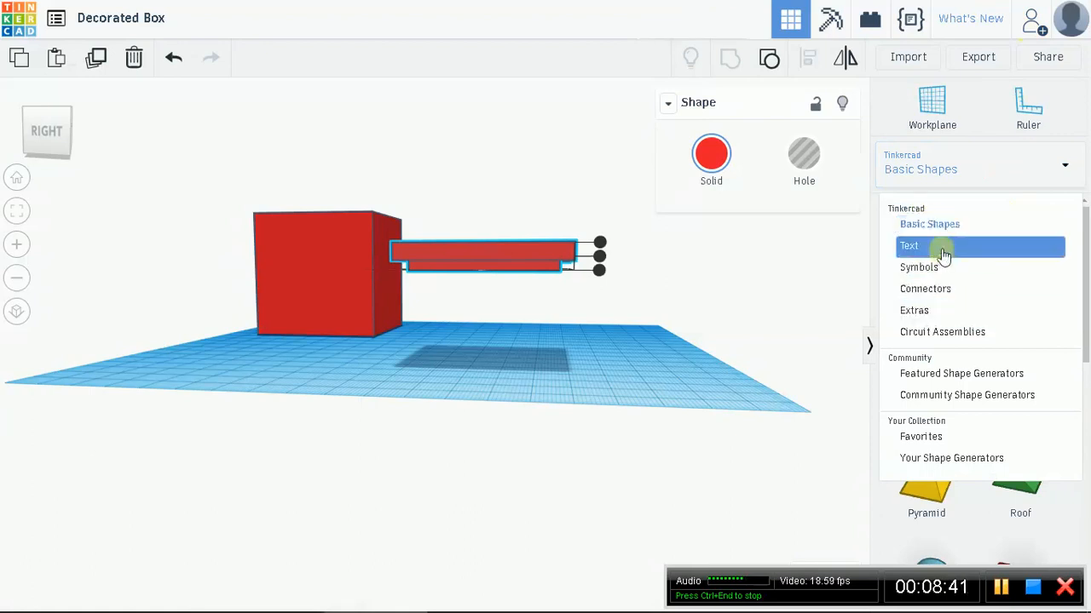
pyautogui.click(918, 266)
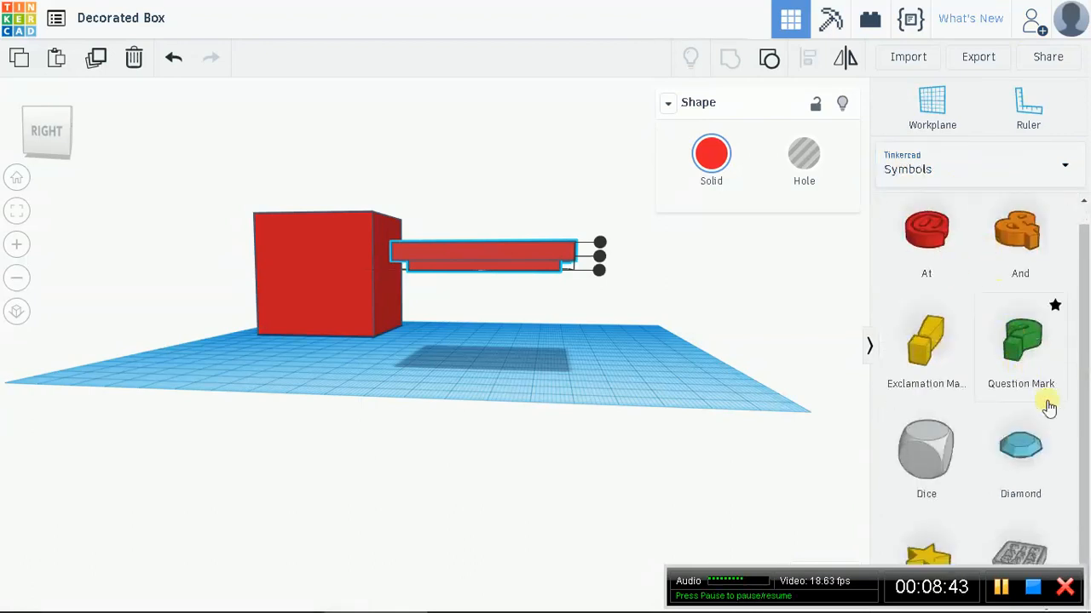
pyautogui.click(1020, 447)
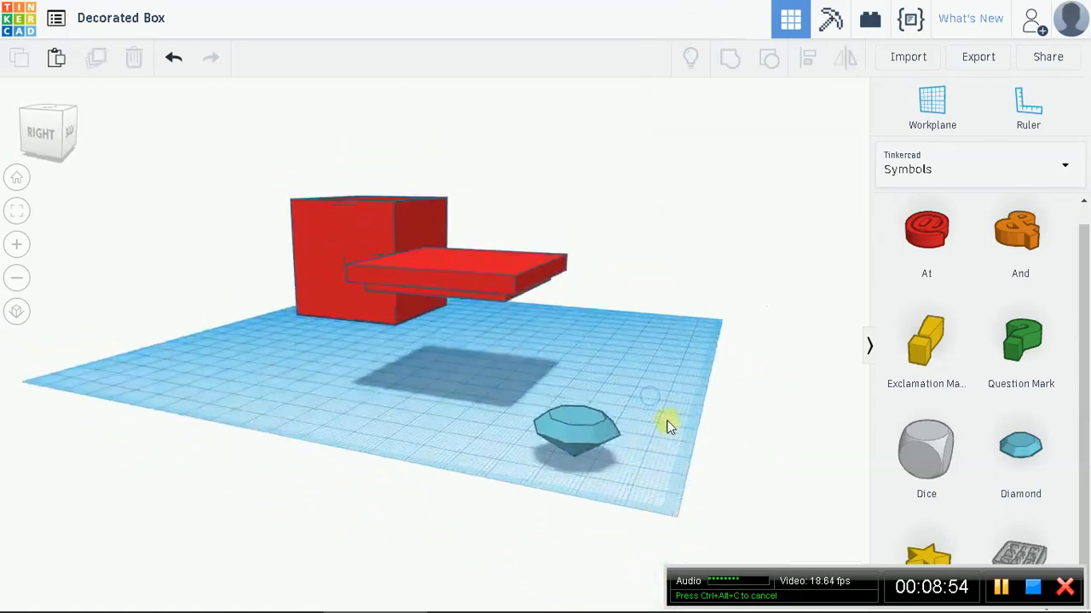
pyautogui.click(577, 434)
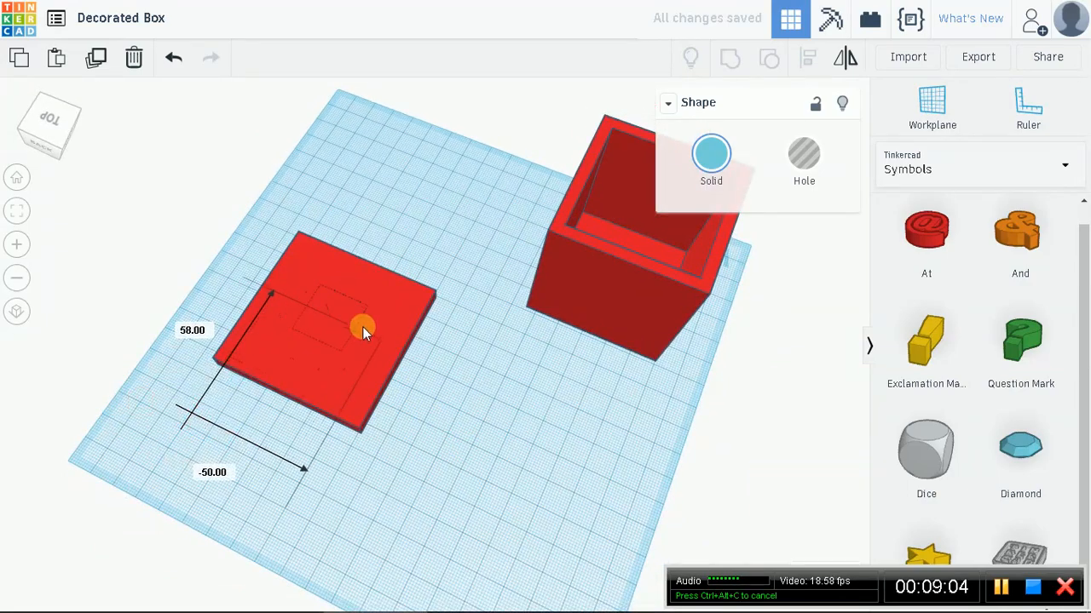
pyautogui.moveTo(362, 328); pyautogui.dragTo(562, 400)
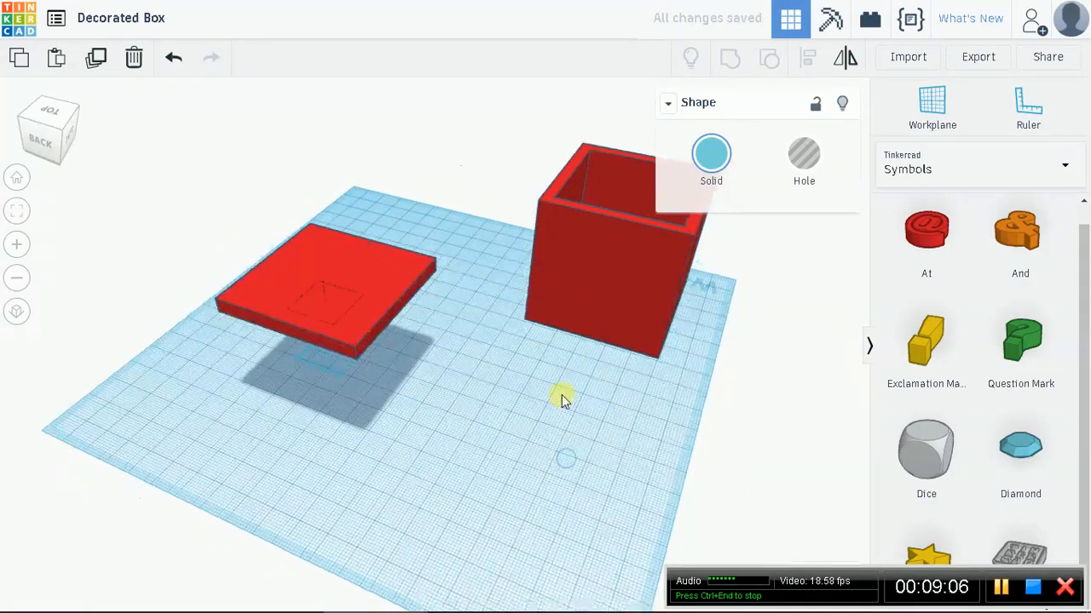
# Step: Select the lid with the diamond and group them into one red piece
pyautogui.click(324, 247)
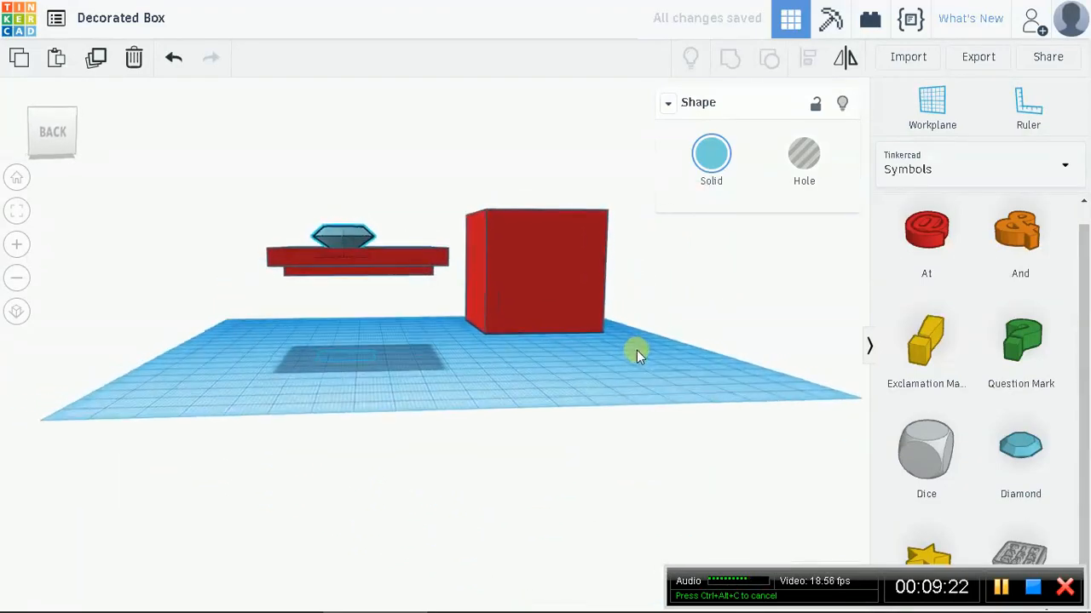
pyautogui.click(345, 236)
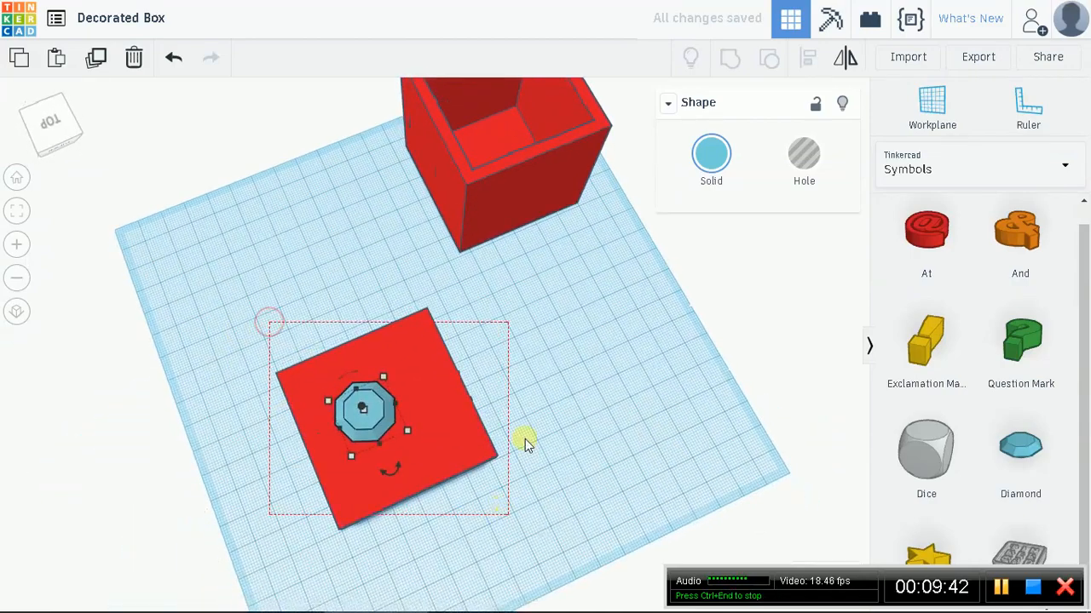
pyautogui.click(409, 384)
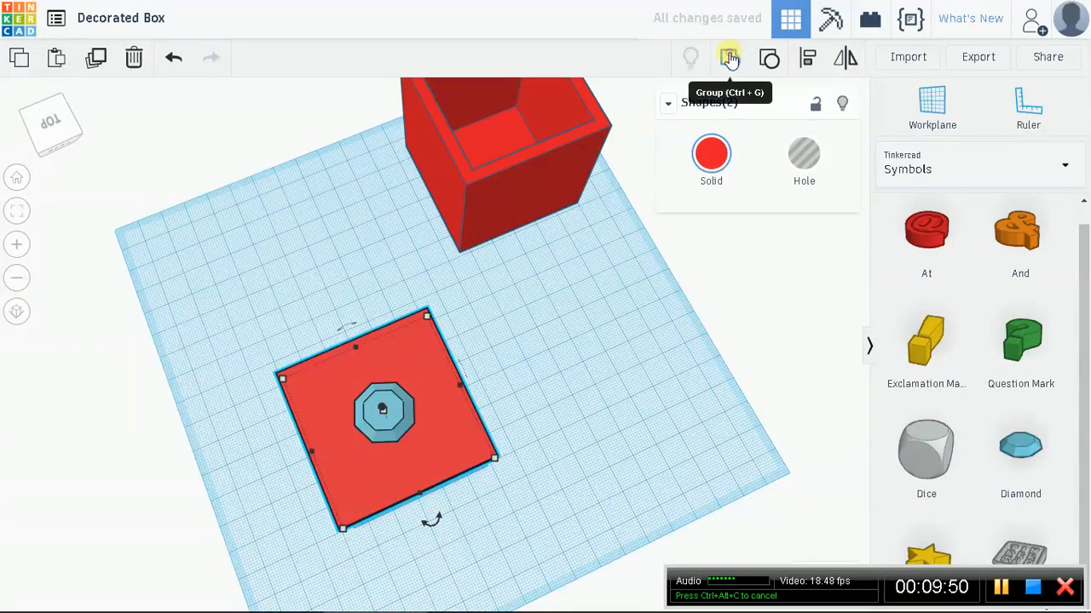
pyautogui.click(730, 57)
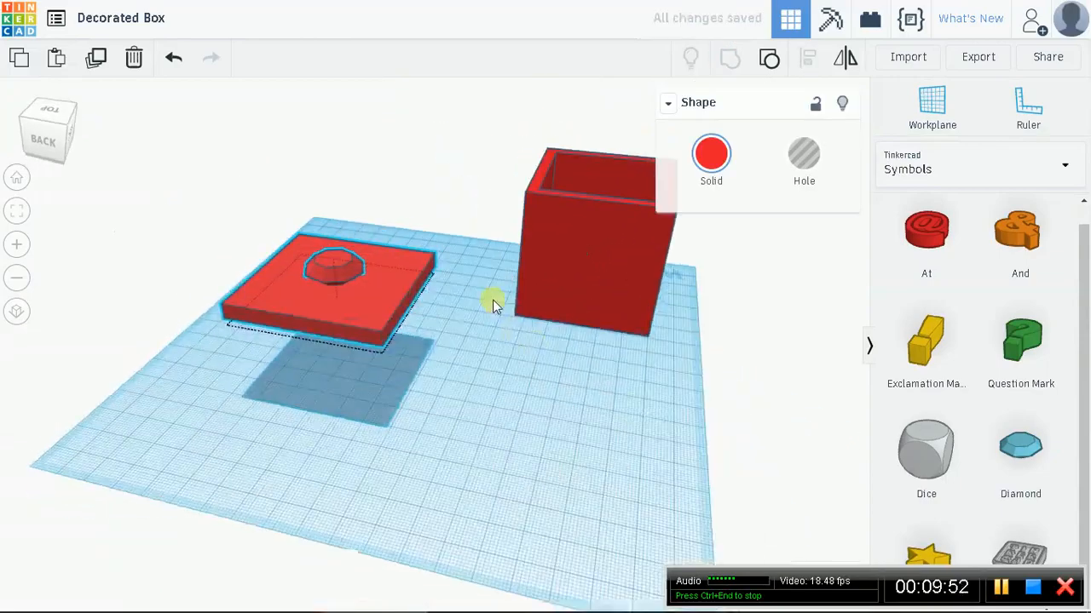
pyautogui.moveTo(494, 305); pyautogui.dragTo(601, 437)
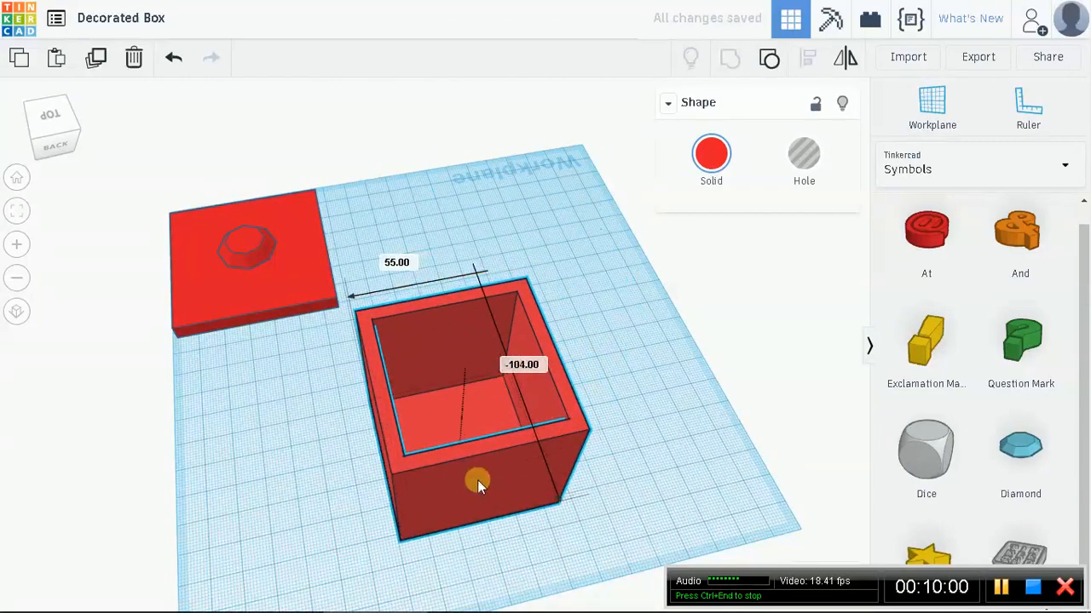
# Step: Move the hollow box clear of the lid and place a workplane on its left side face
pyautogui.moveTo(477, 481); pyautogui.dragTo(460, 397)
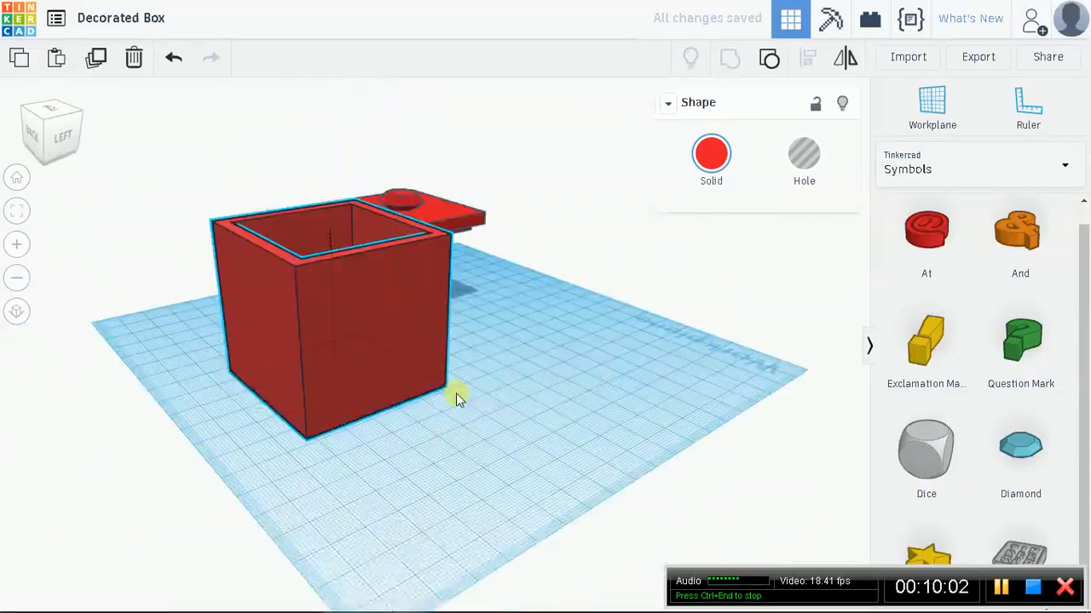
pyautogui.moveTo(460, 400); pyautogui.dragTo(698, 375)
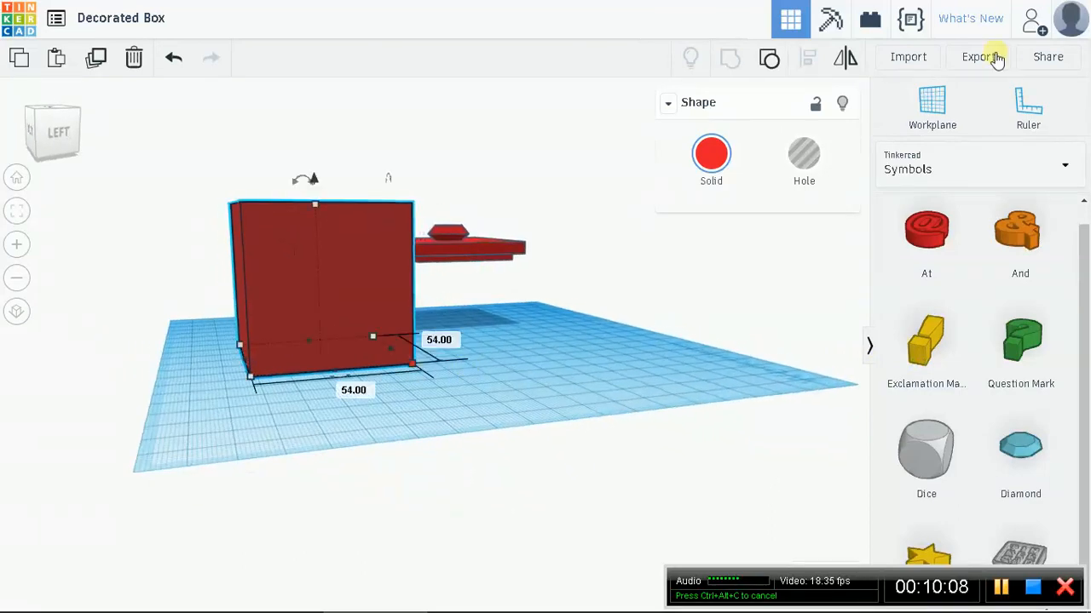
pyautogui.click(774, 331)
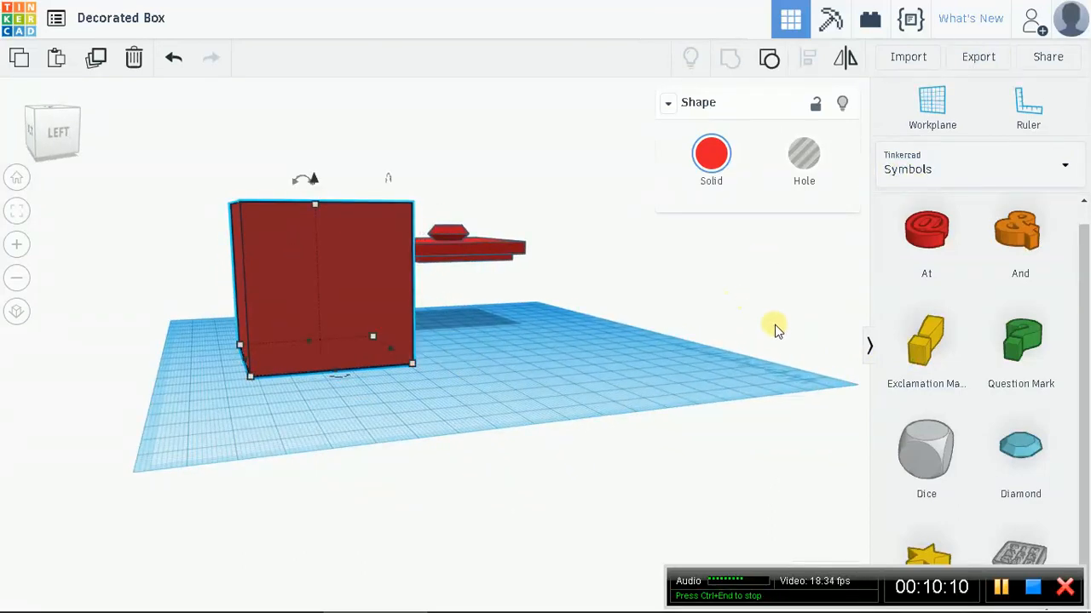
pyautogui.moveTo(707, 331)
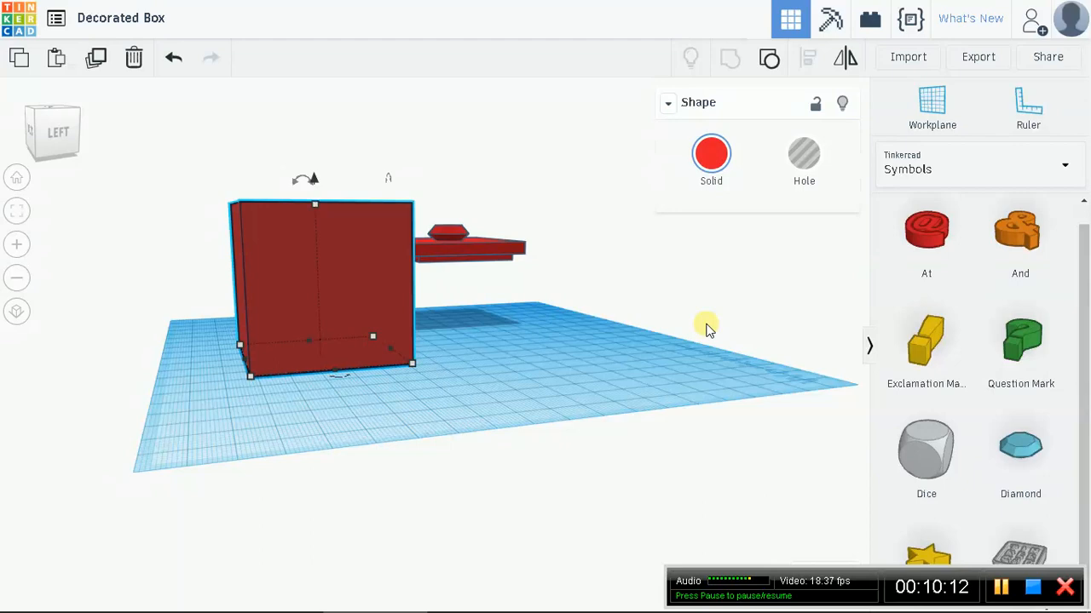
pyautogui.moveTo(562, 352)
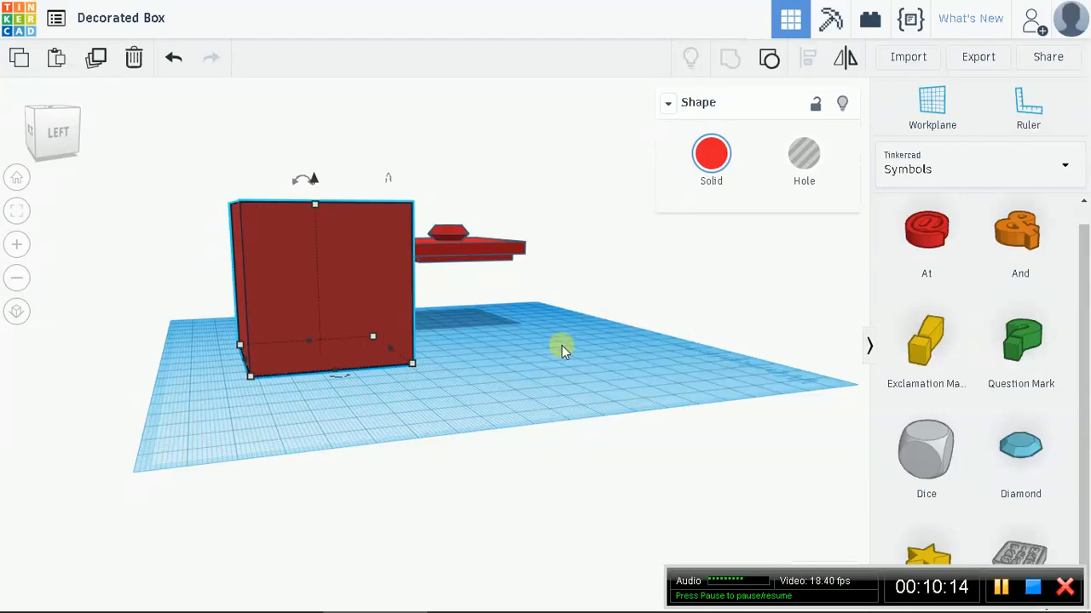
pyautogui.moveTo(686, 353)
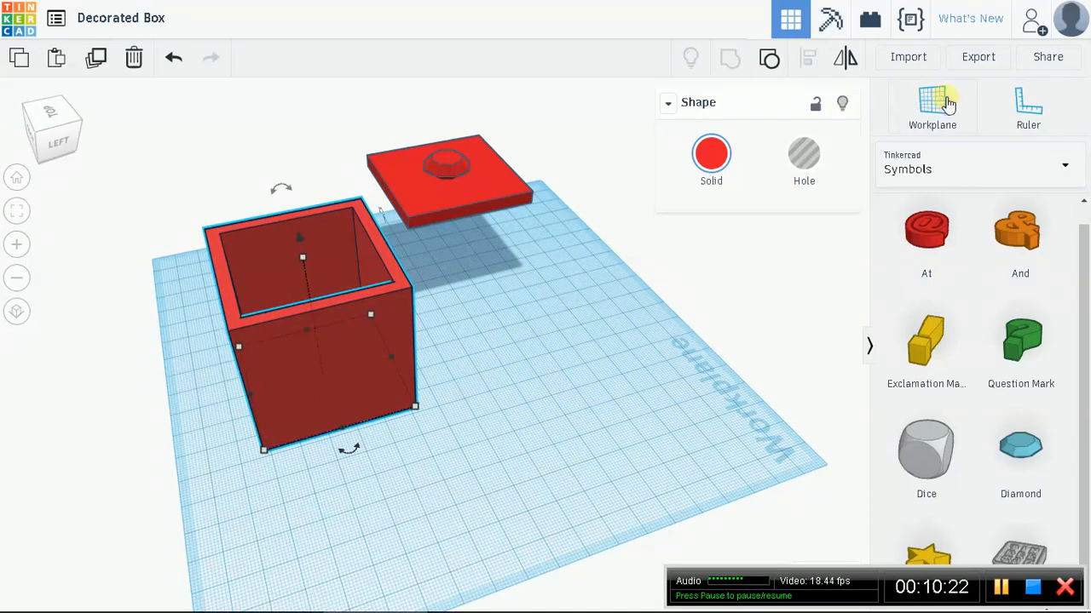
pyautogui.click(932, 106)
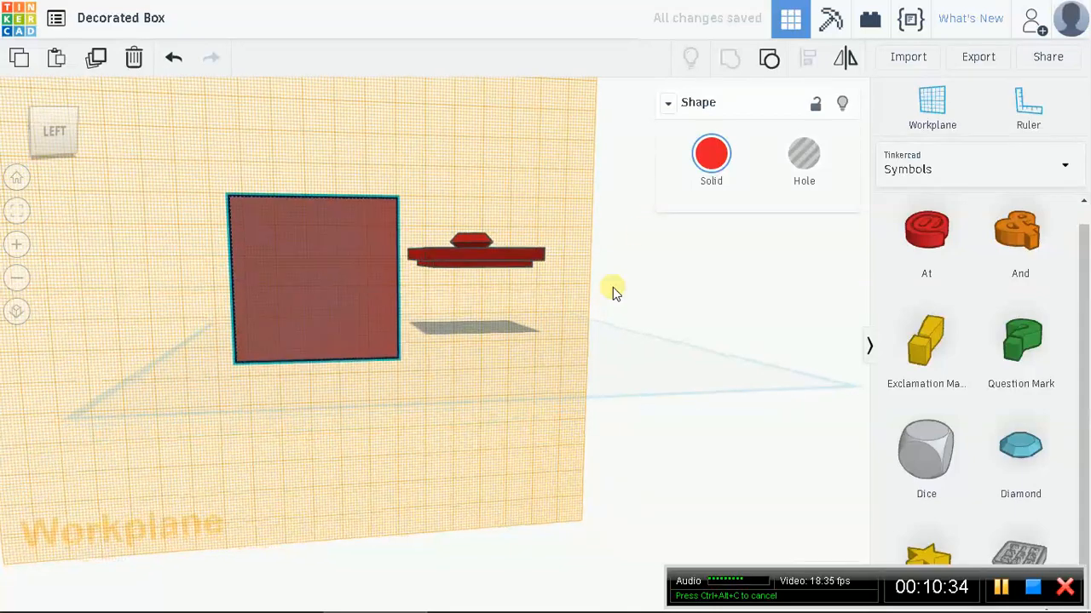
# Step: Drag a Star from the Symbols library onto the box's side face and select it
pyautogui.click(977, 164)
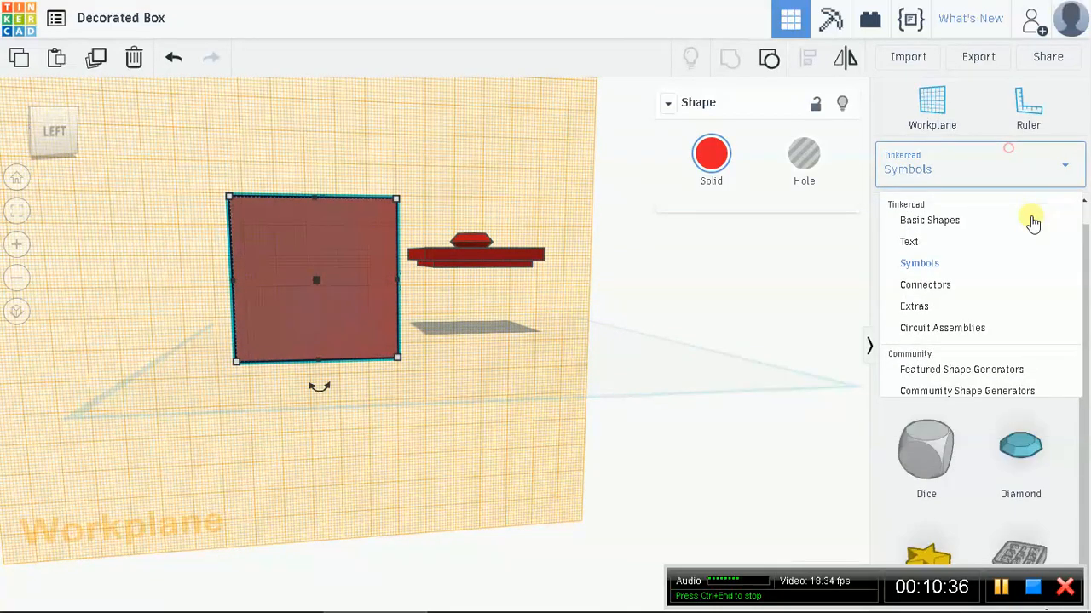
pyautogui.click(918, 262)
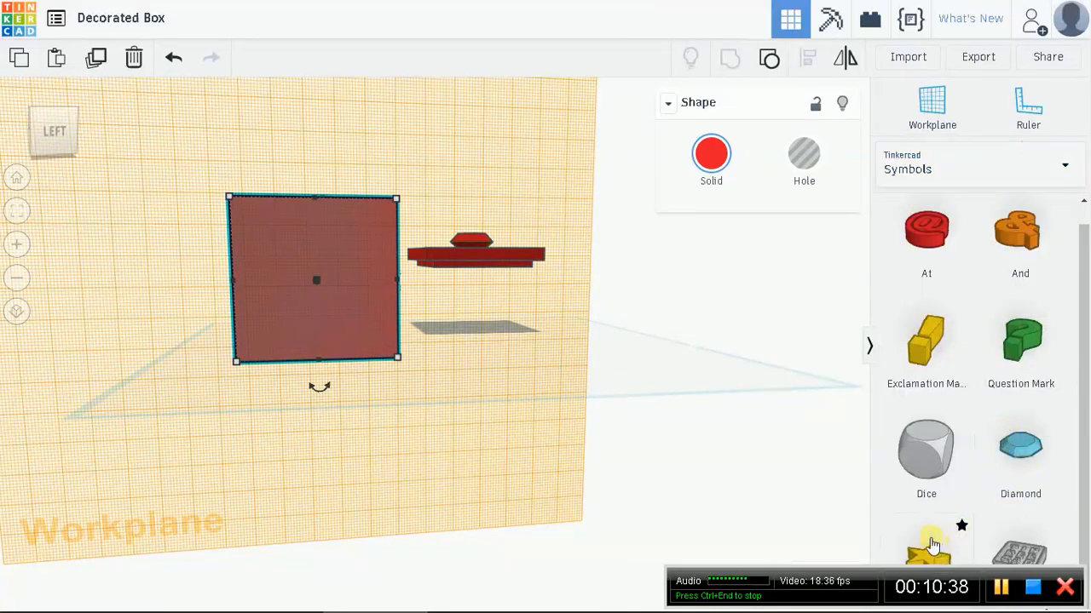
pyautogui.moveTo(926, 545); pyautogui.dragTo(706, 433)
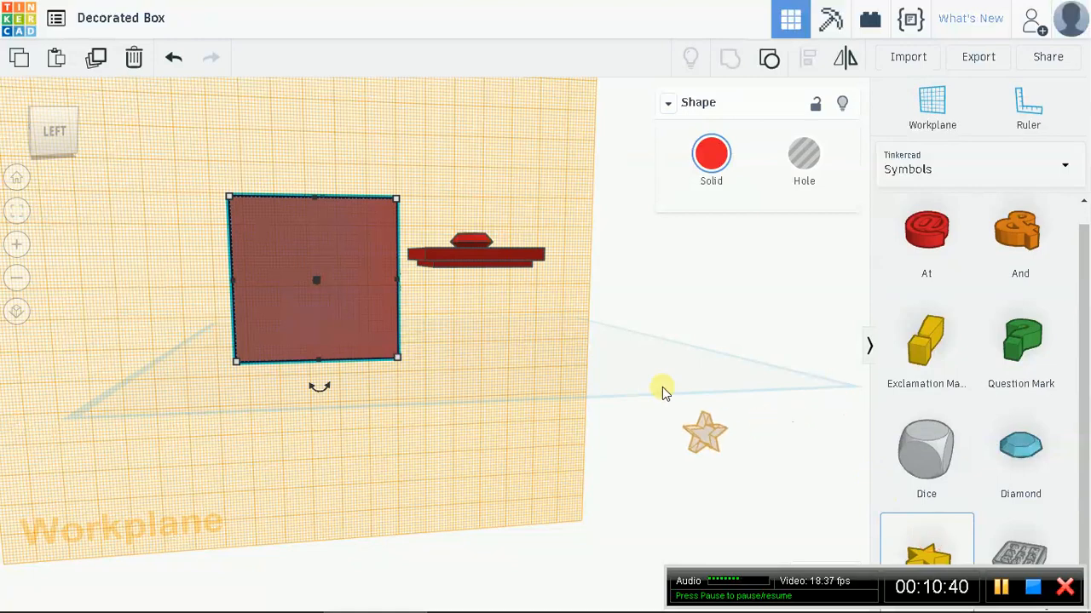
pyautogui.moveTo(705, 432); pyautogui.dragTo(311, 280)
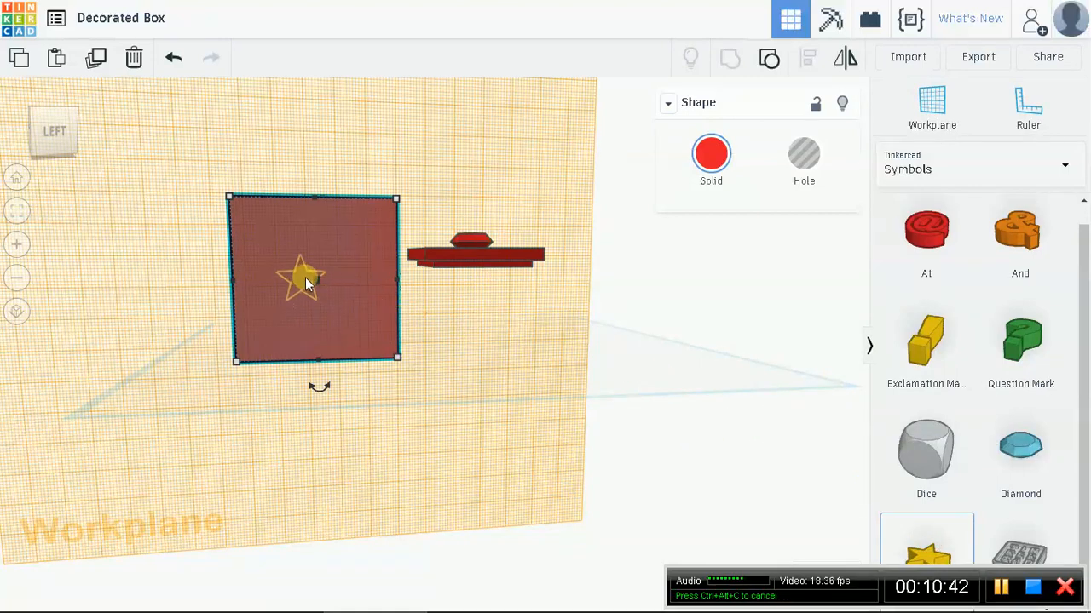
pyautogui.click(312, 279)
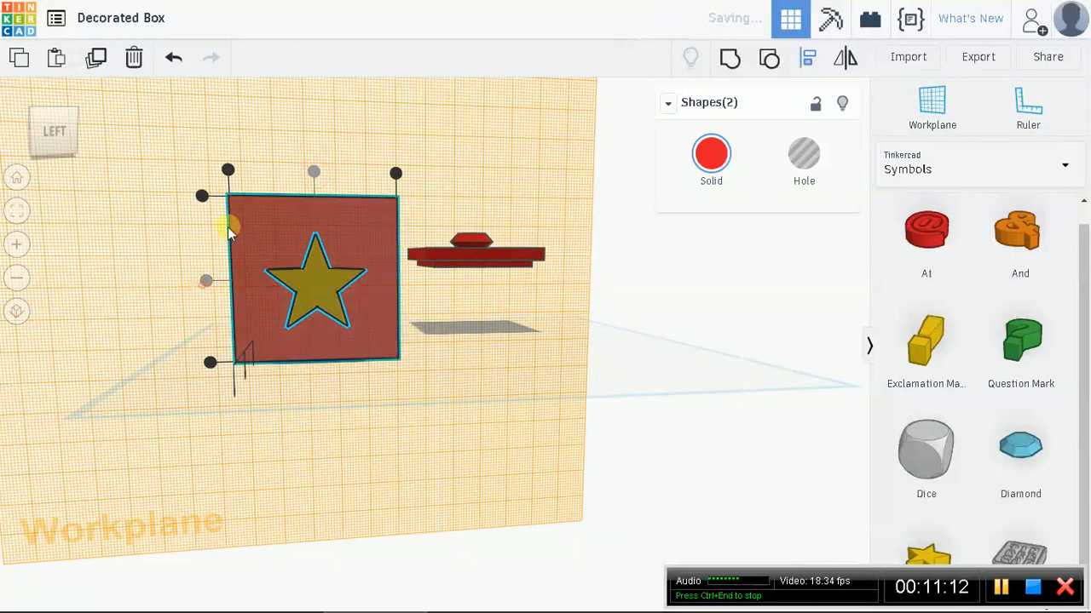
pyautogui.moveTo(606, 372)
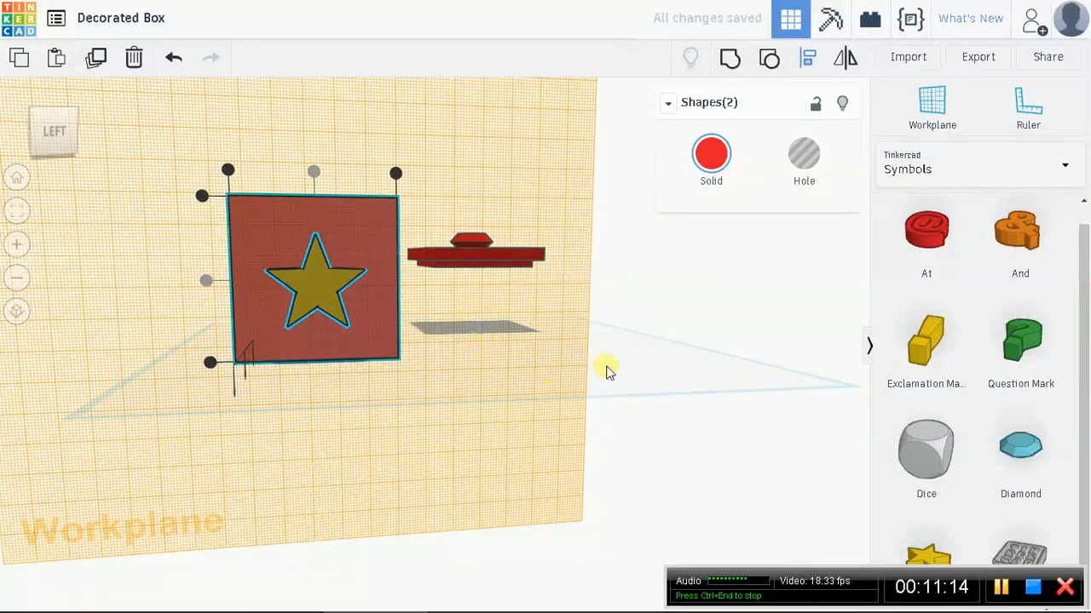
pyautogui.moveTo(173, 351)
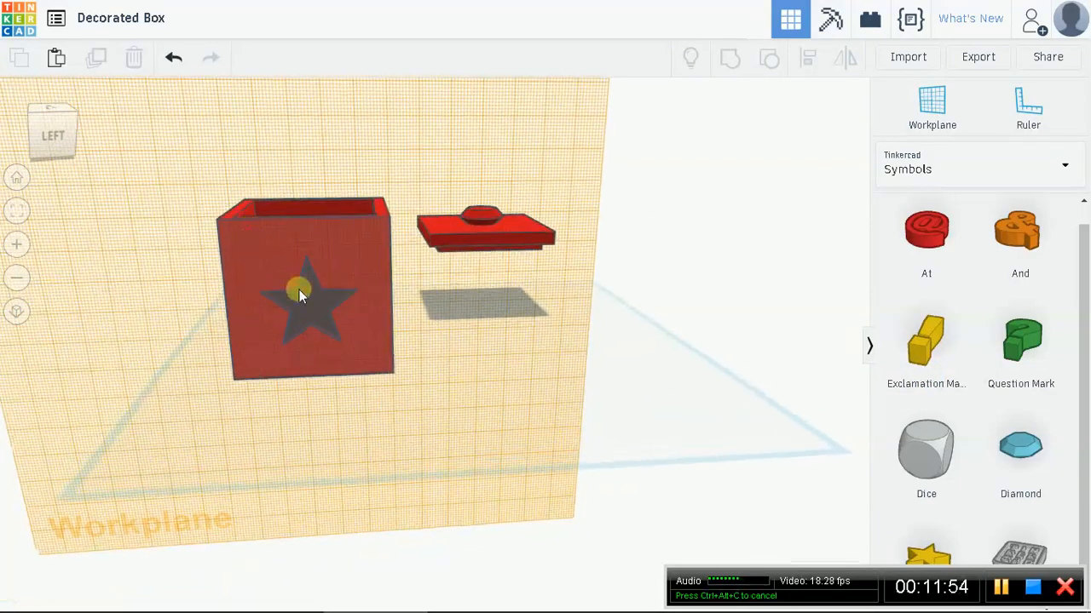
# Step: Group the box with the star hole to cut a star opening through the left face
pyautogui.click(300, 294)
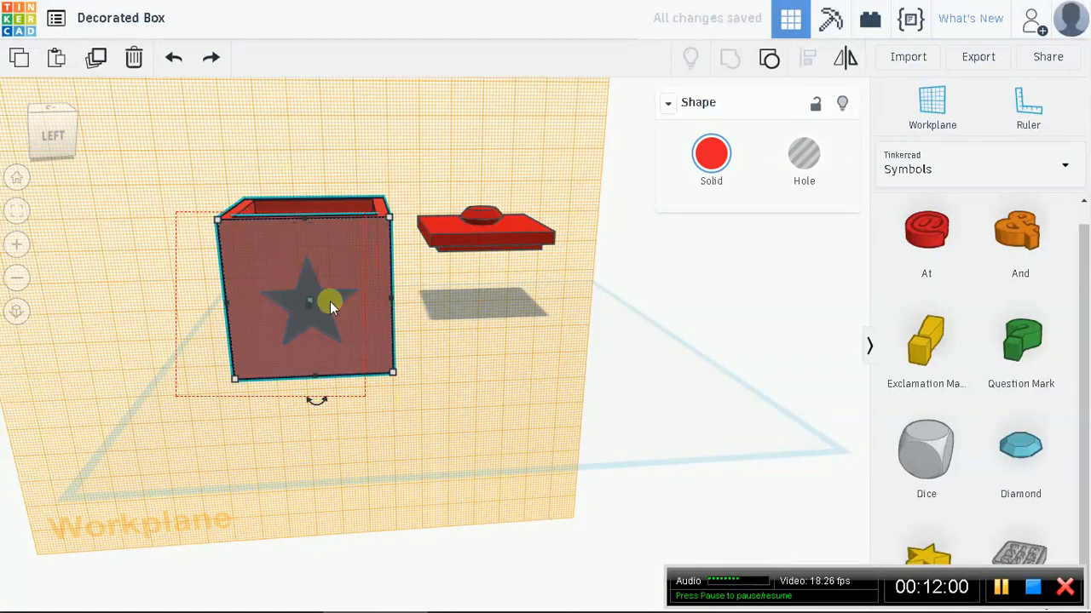
pyautogui.click(729, 57)
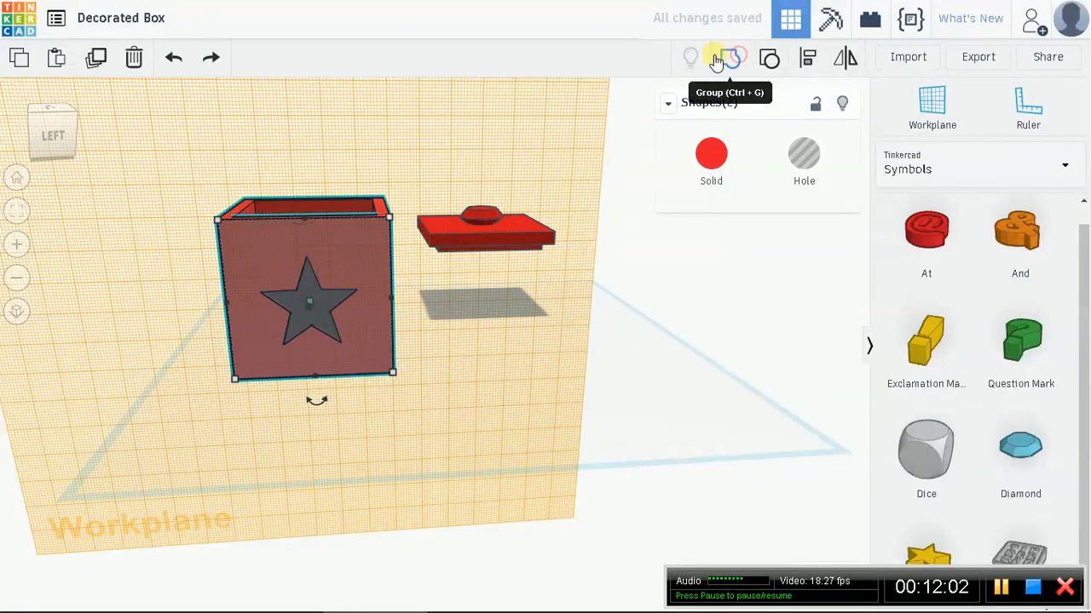
pyautogui.click(714, 57)
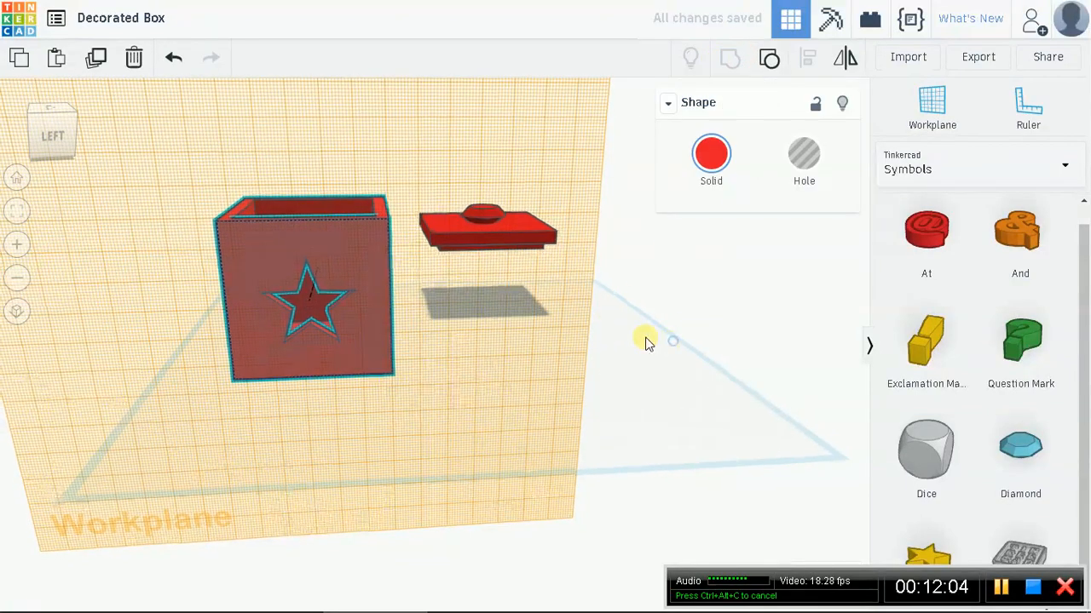
pyautogui.moveTo(647, 341); pyautogui.dragTo(362, 426)
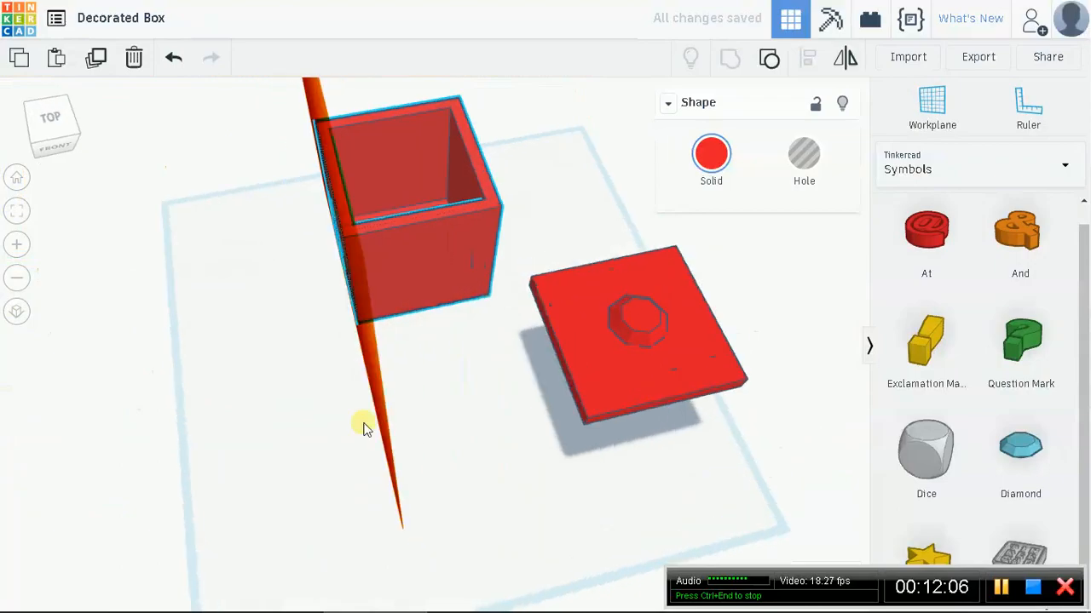
pyautogui.moveTo(362, 426); pyautogui.dragTo(192, 426)
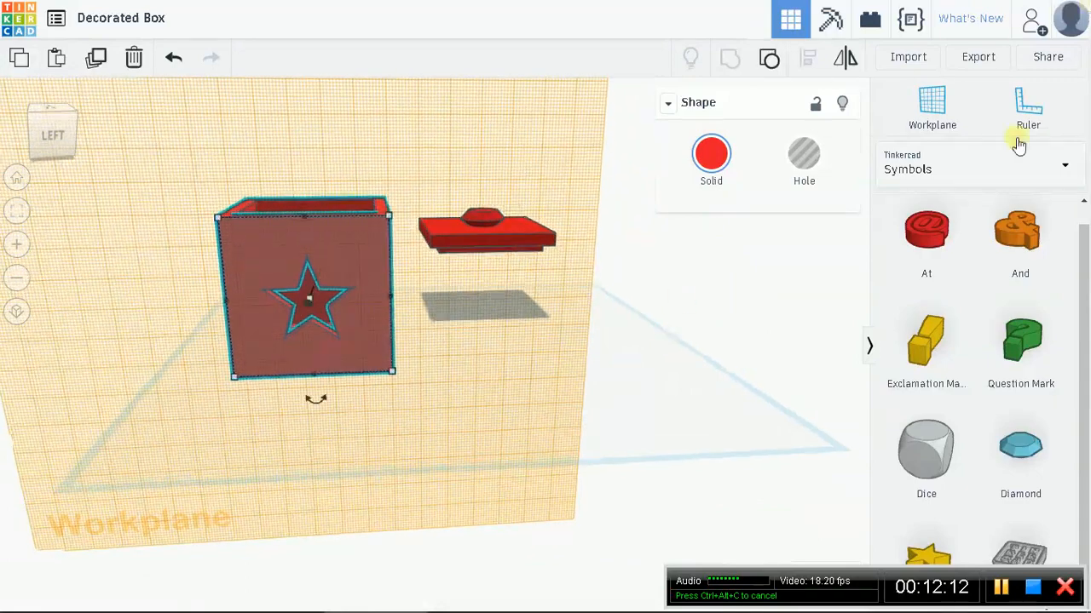
pyautogui.moveTo(885, 218)
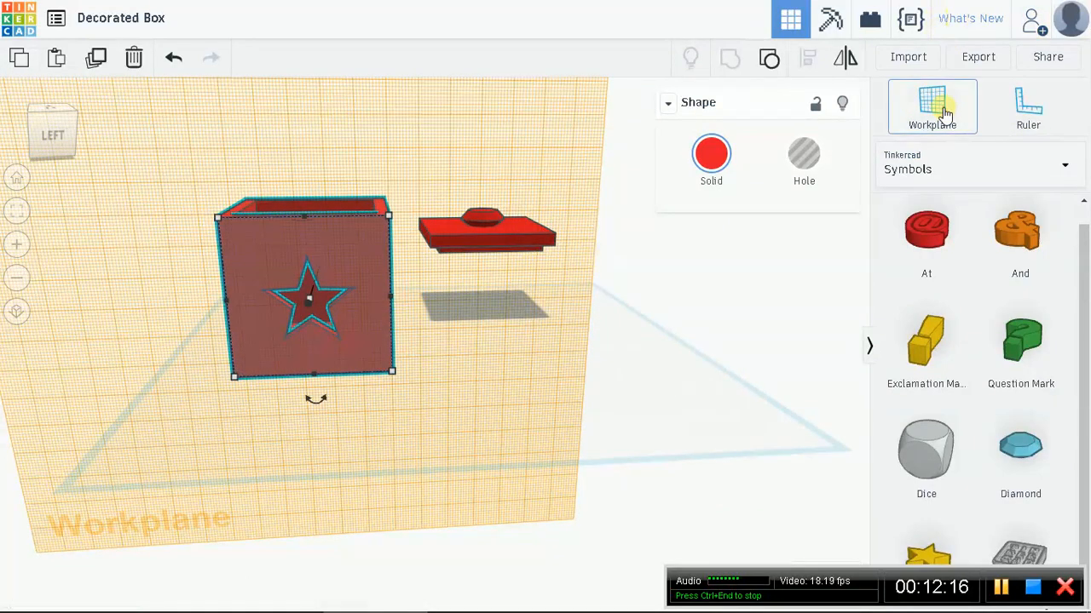
pyautogui.moveTo(767, 283)
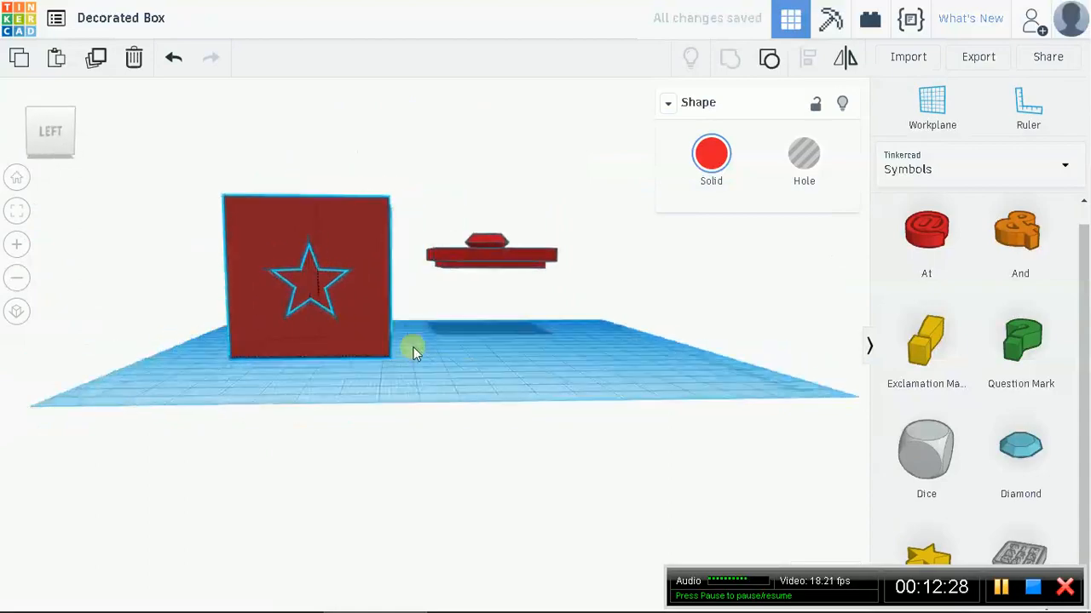
# Step: Ungroup the box so the star hole is a separate shape again
pyautogui.moveTo(413, 353); pyautogui.dragTo(452, 331)
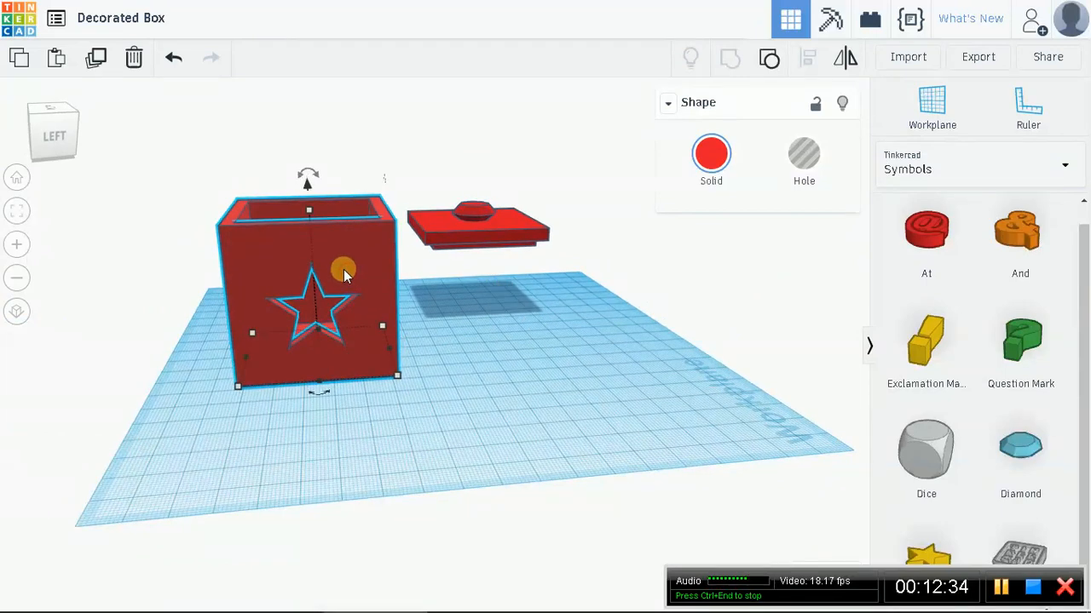
pyautogui.moveTo(362, 262)
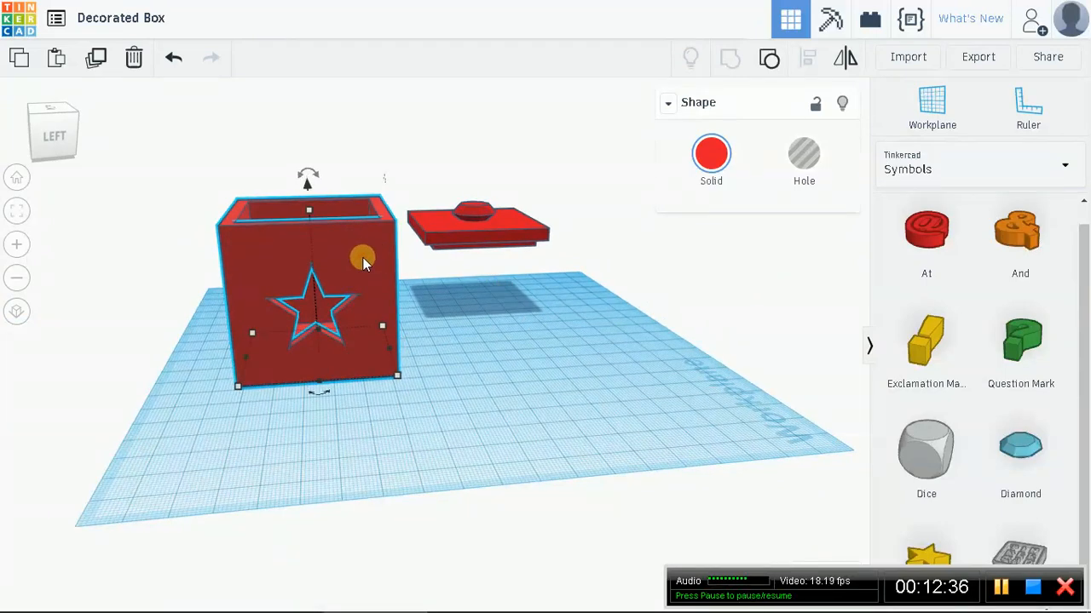
pyautogui.moveTo(770, 58)
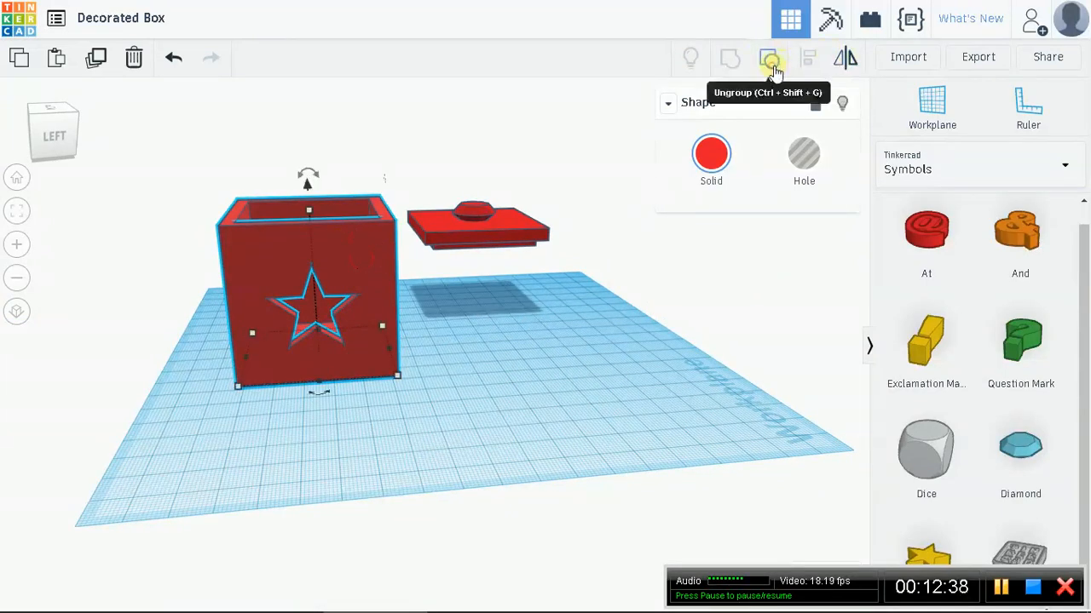
pyautogui.click(769, 57)
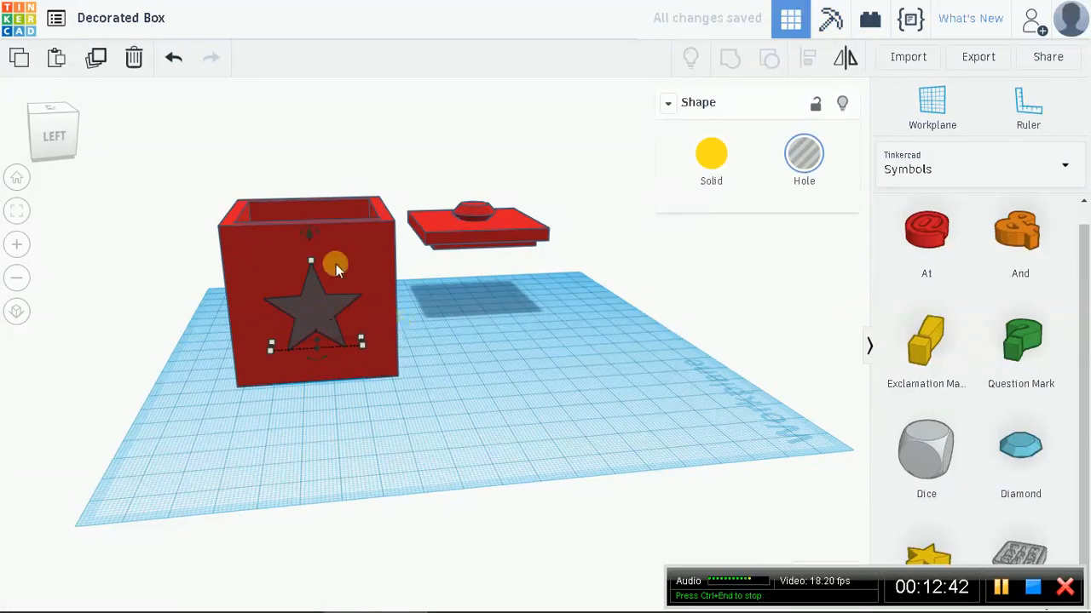
pyautogui.moveTo(132, 61)
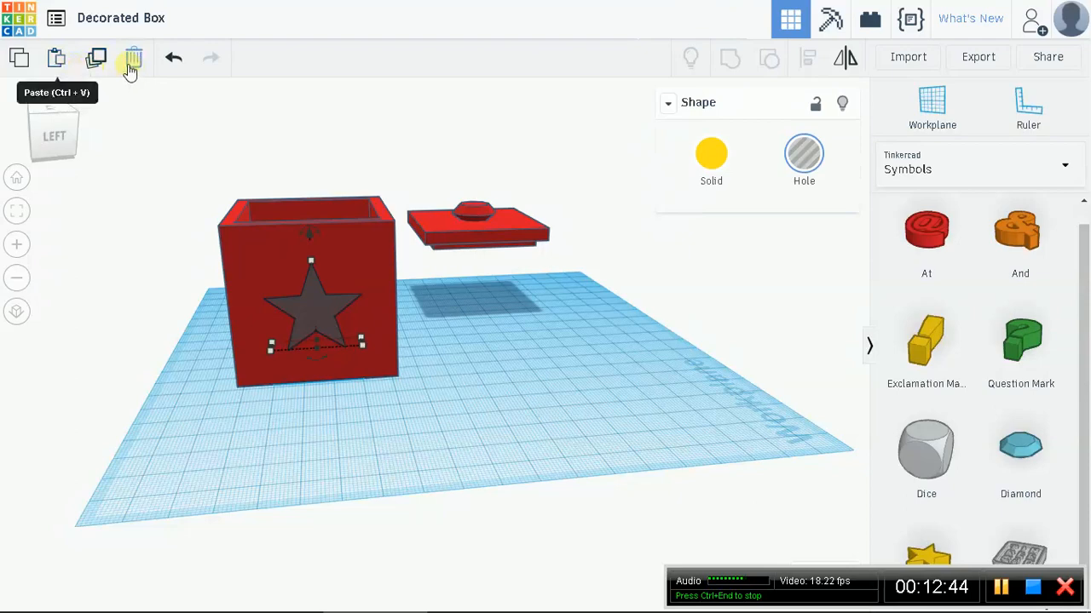
pyautogui.moveTo(609, 353)
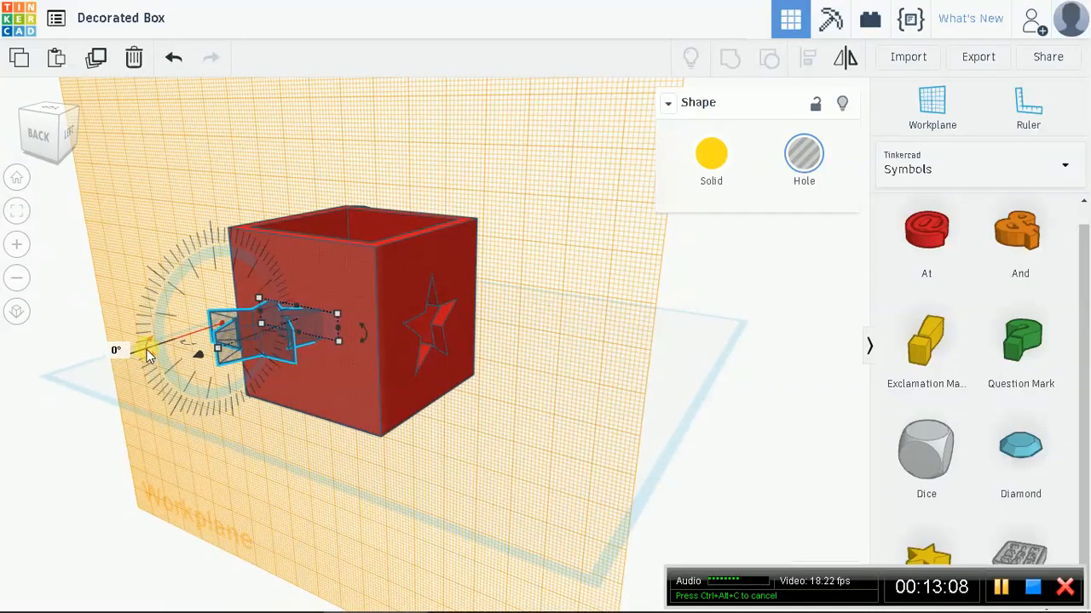
# Step: Rotate the duplicate star hole a quarter turn and push it into the box's other face
pyautogui.moveTo(147, 350); pyautogui.dragTo(161, 311)
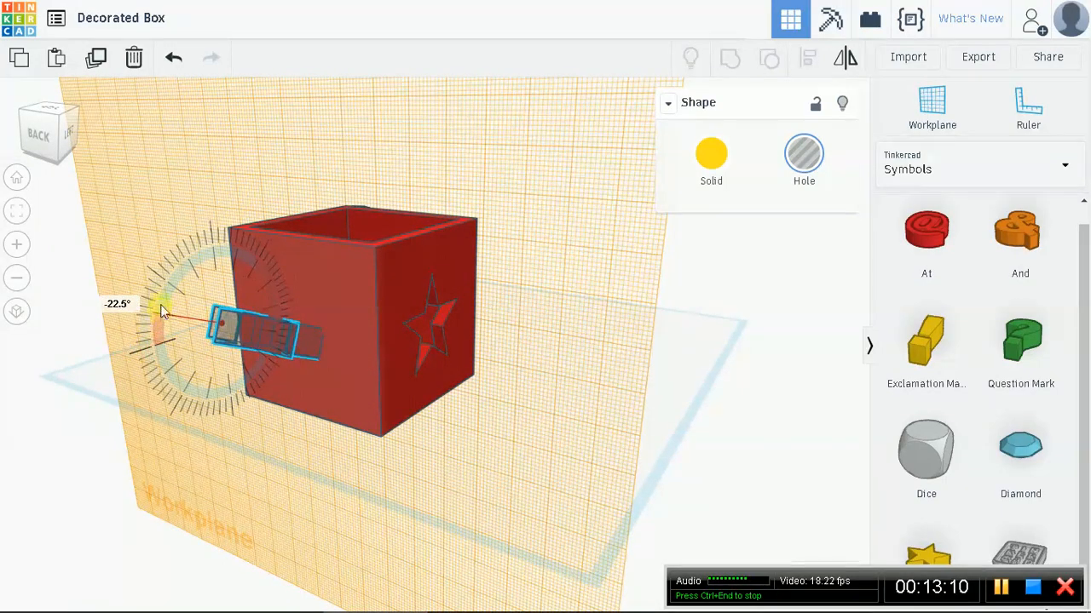
pyautogui.moveTo(162, 311); pyautogui.dragTo(213, 225)
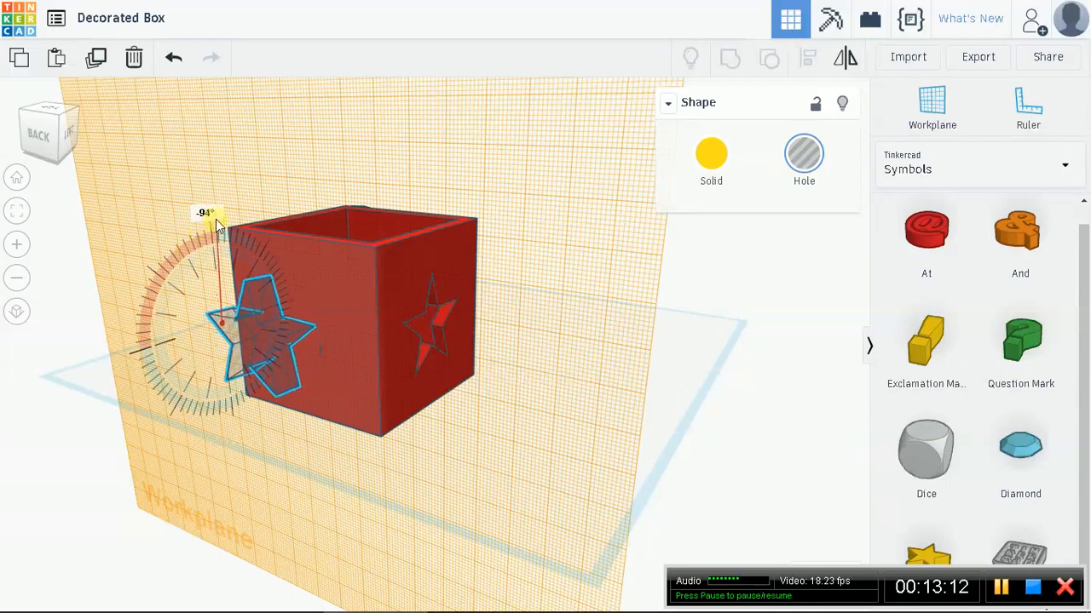
pyautogui.moveTo(213, 222); pyautogui.dragTo(200, 217)
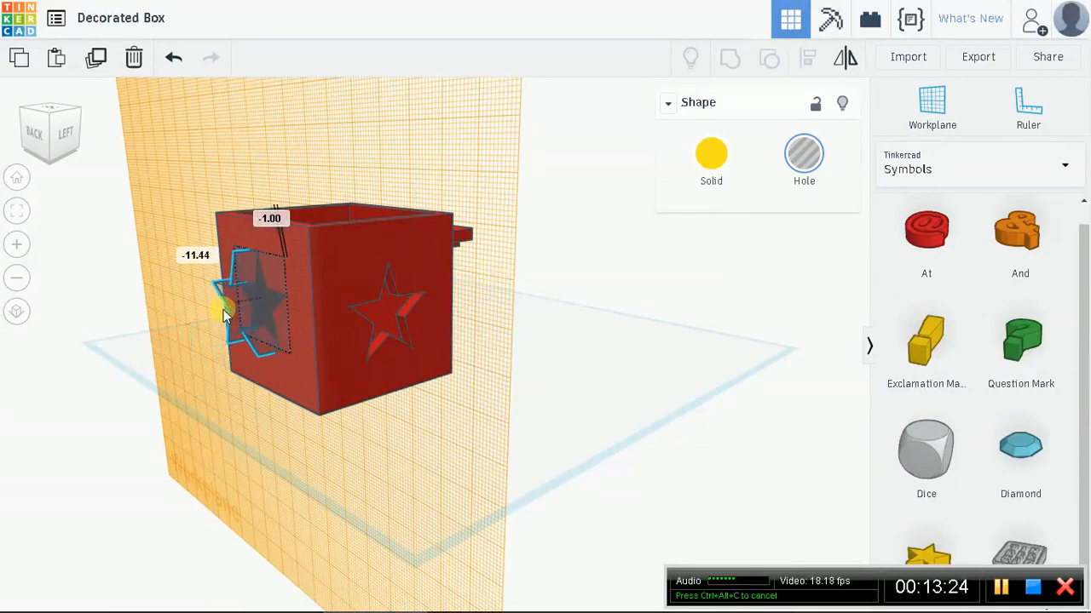
pyautogui.moveTo(226, 311); pyautogui.dragTo(239, 313)
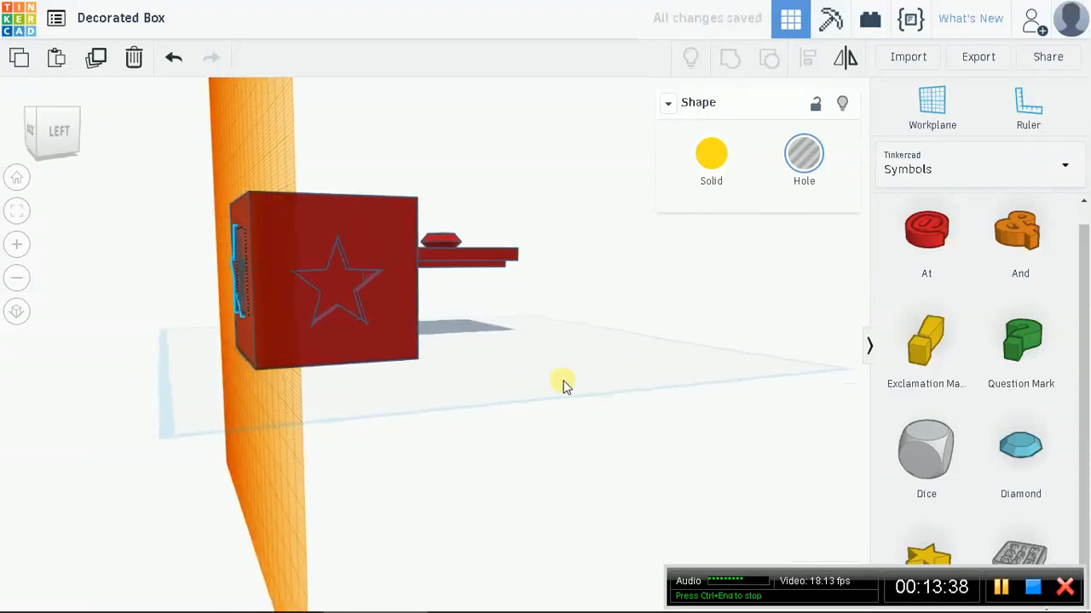
pyautogui.moveTo(562, 383); pyautogui.dragTo(703, 398)
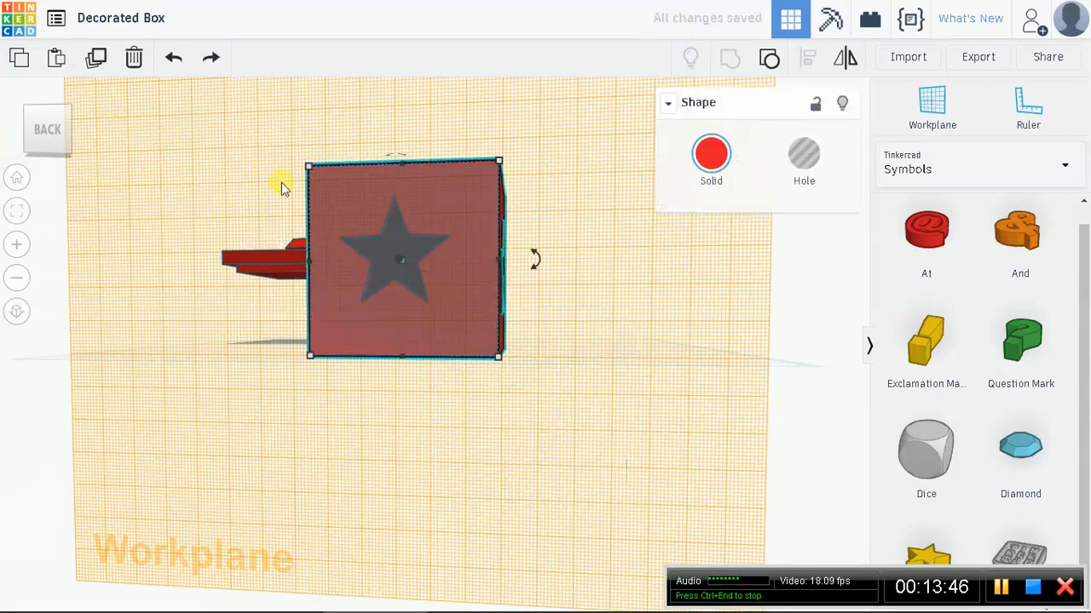
pyautogui.moveTo(515, 183)
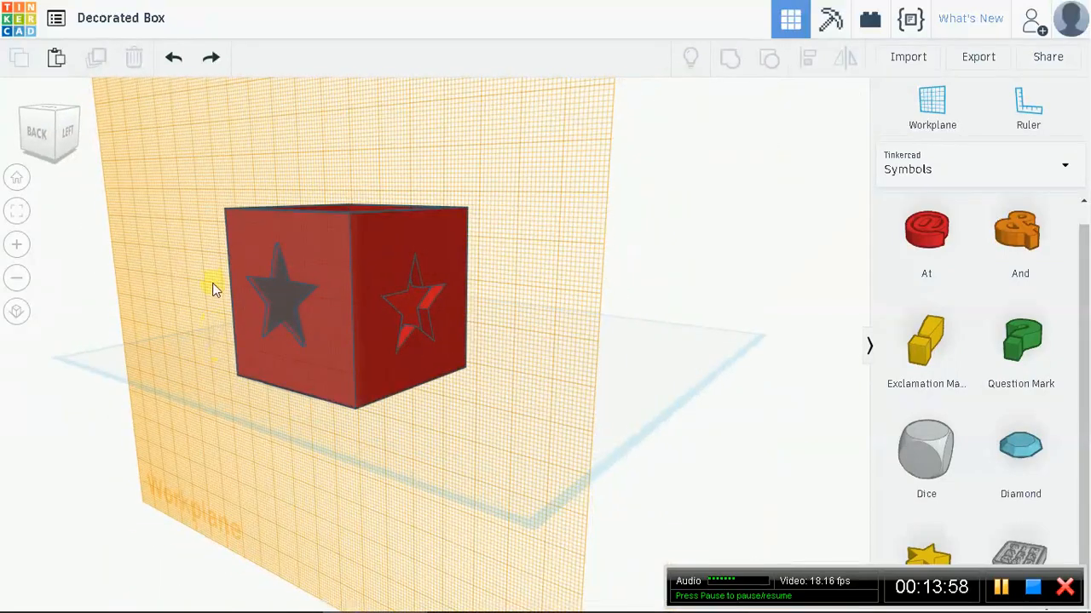
# Step: Group the box with the second star hole to cut it through that face
pyautogui.click(345, 302)
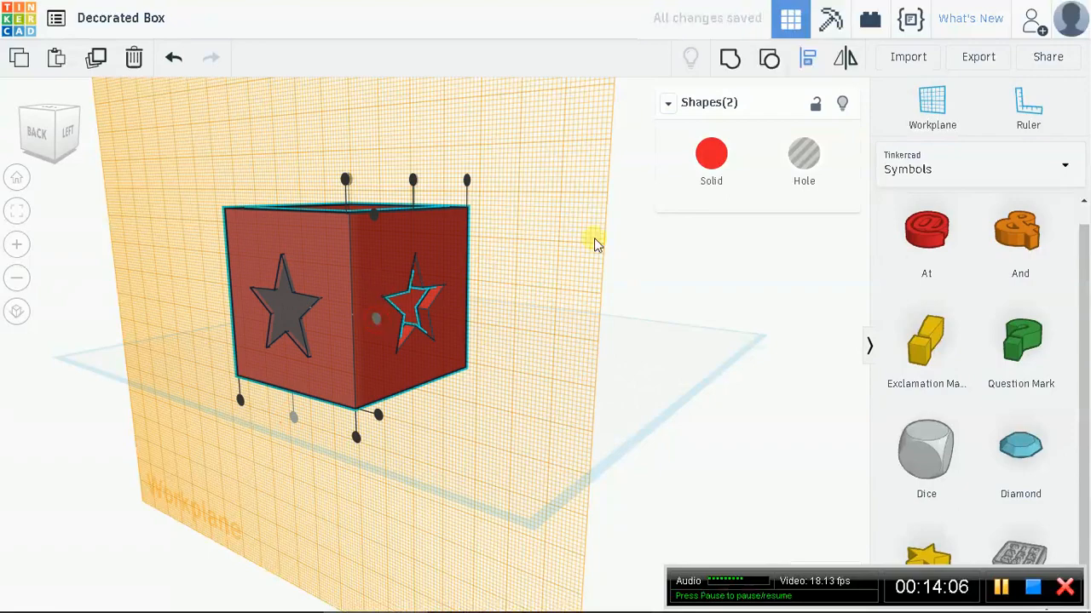
pyautogui.moveTo(730, 57)
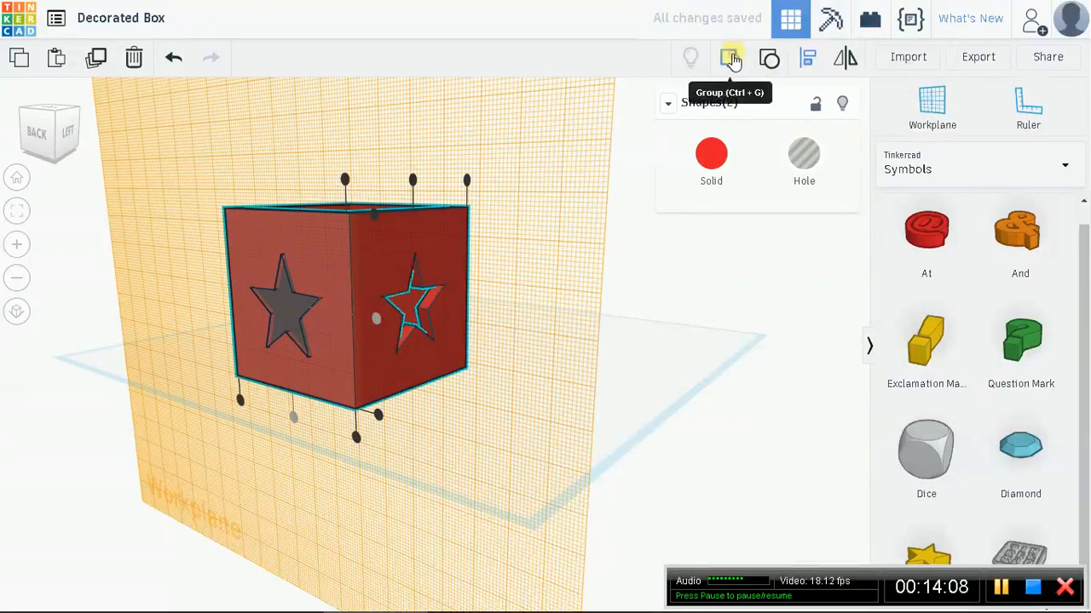
pyautogui.click(731, 58)
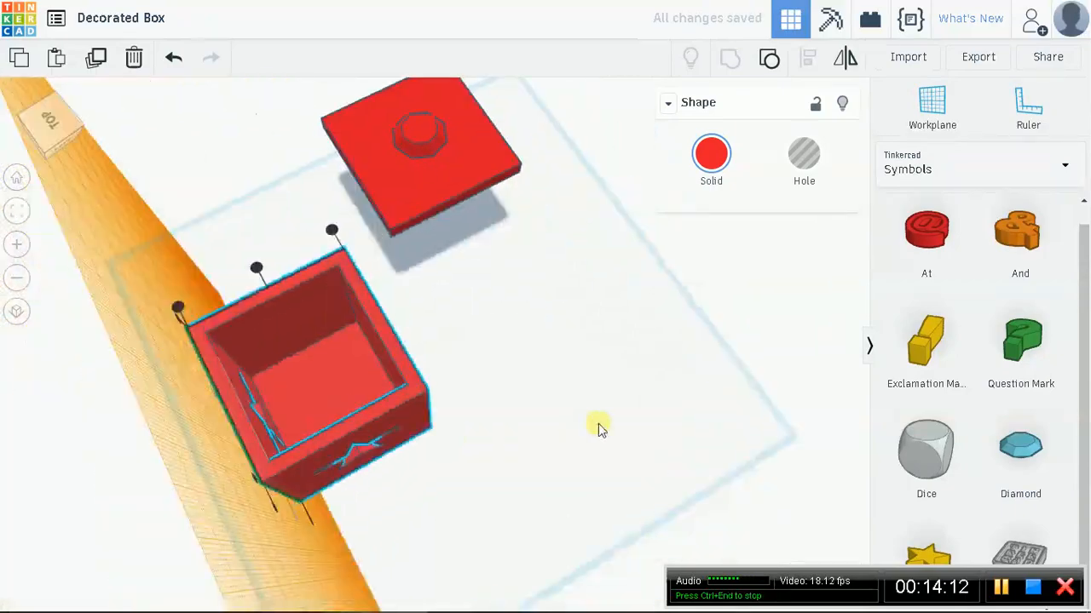
pyautogui.click(932, 103)
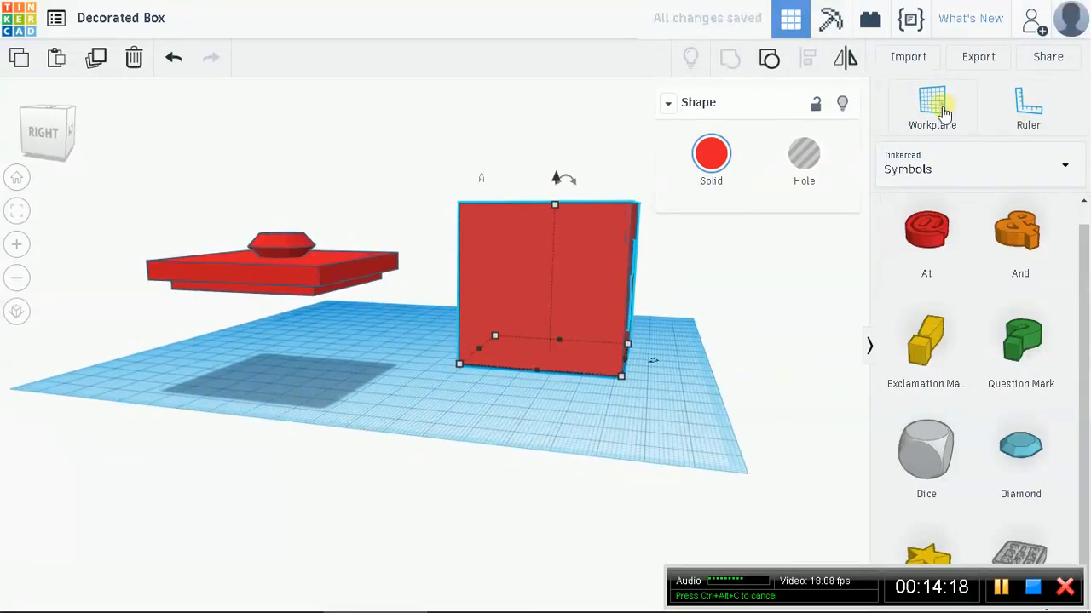
# Step: Set a new workplane, then rotate another star hole upright beside a further side face
pyautogui.click(932, 102)
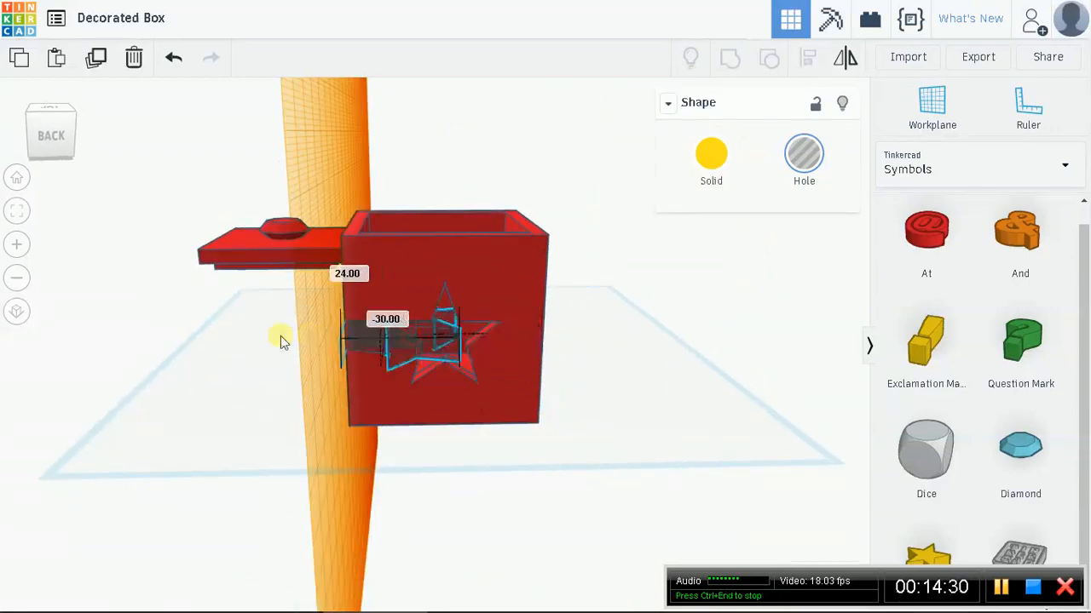
pyautogui.moveTo(443, 332); pyautogui.dragTo(238, 337)
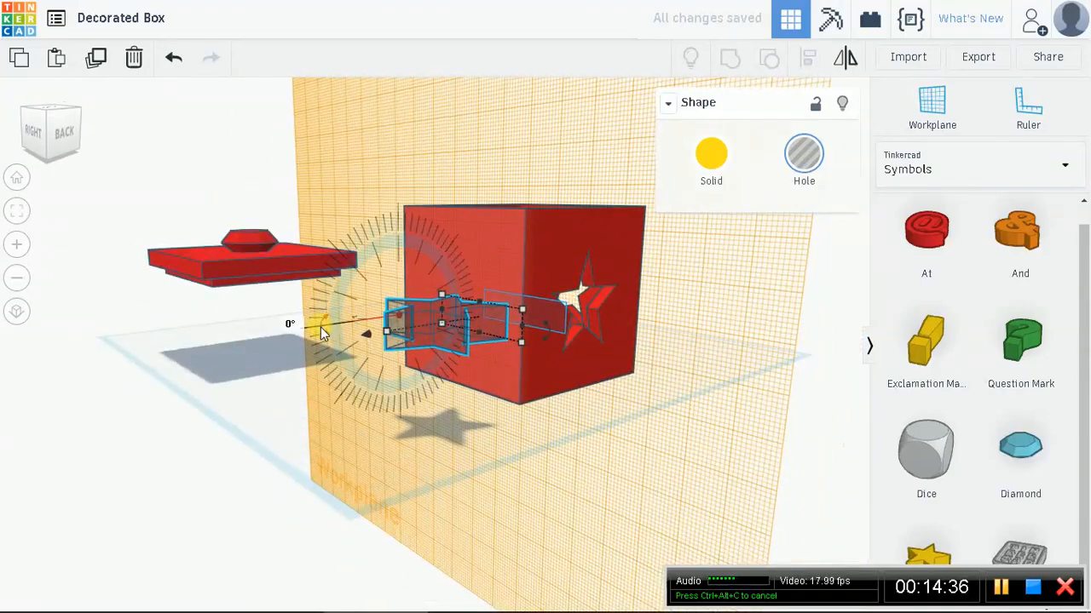
pyautogui.moveTo(322, 332); pyautogui.dragTo(438, 213)
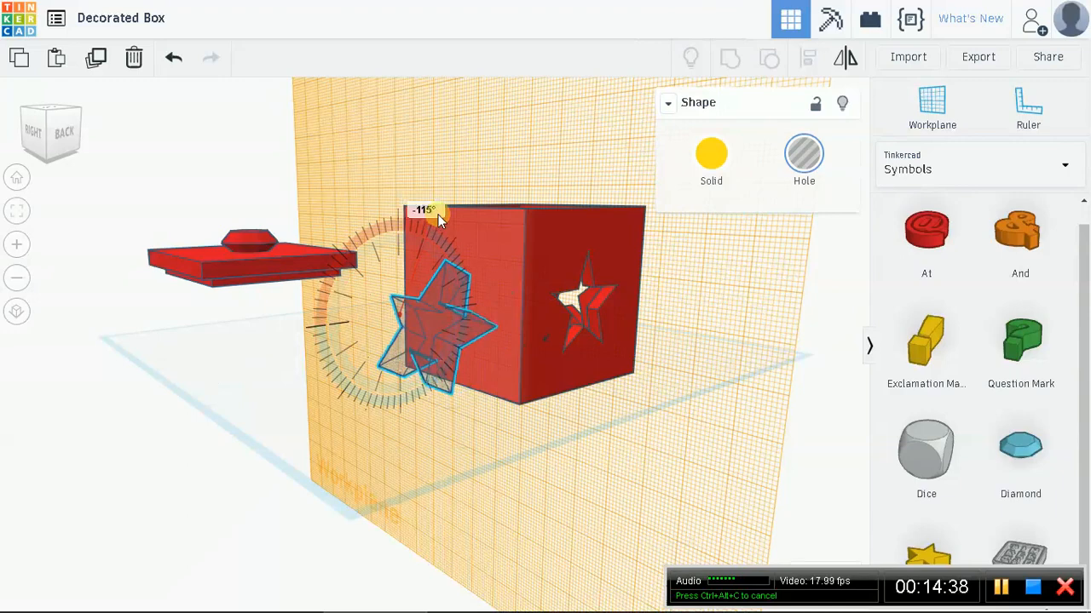
pyautogui.moveTo(437, 215); pyautogui.dragTo(401, 221)
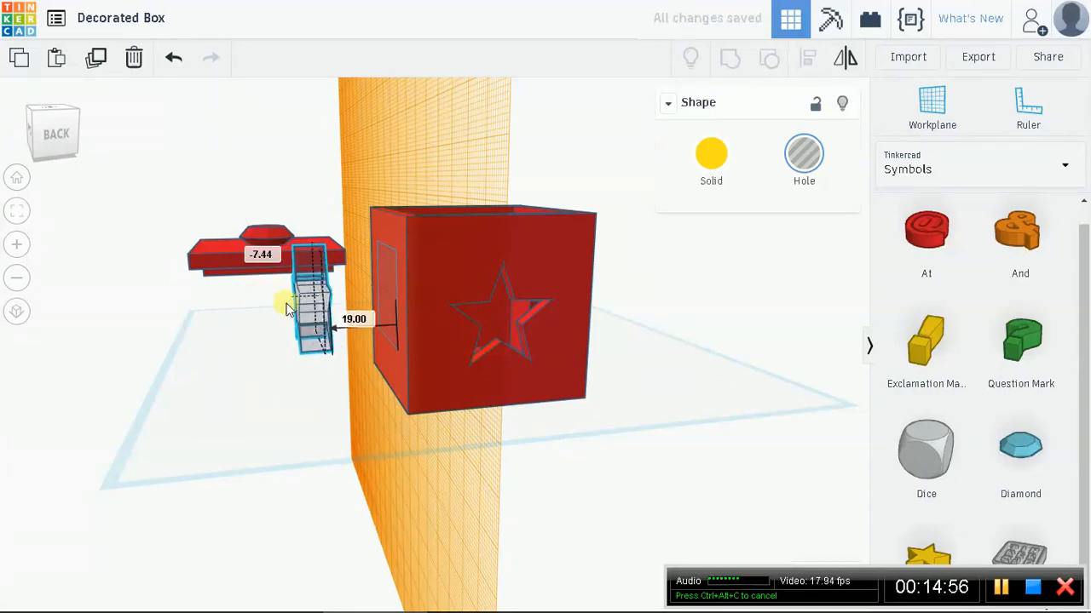
pyautogui.moveTo(311, 306); pyautogui.dragTo(358, 311)
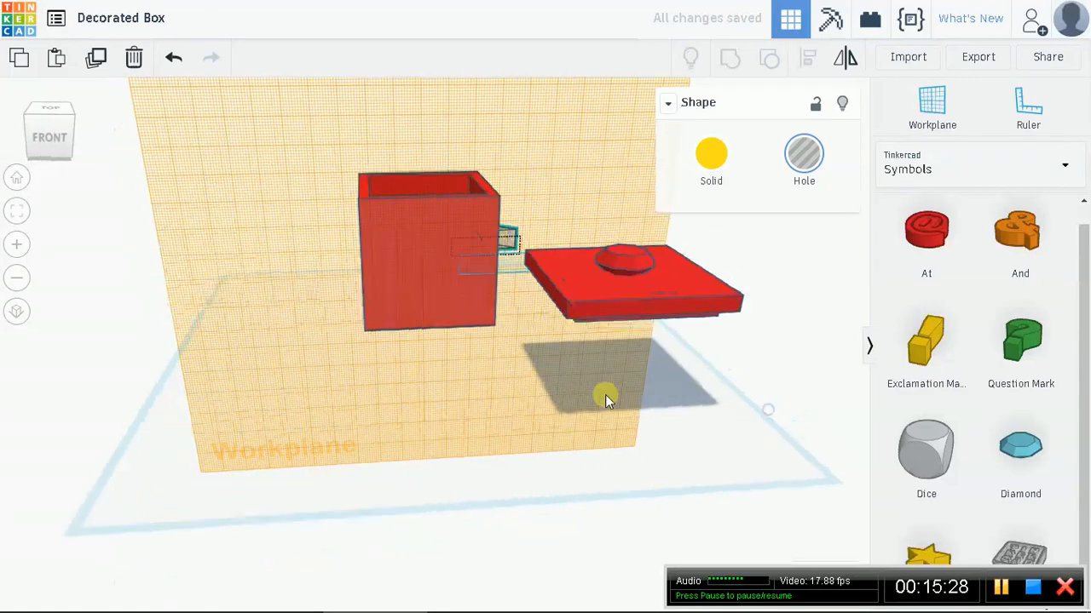
# Step: Turn the star hole -90°, push it into the side wall and group it with the box
pyautogui.moveTo(605, 401); pyautogui.dragTo(394, 396)
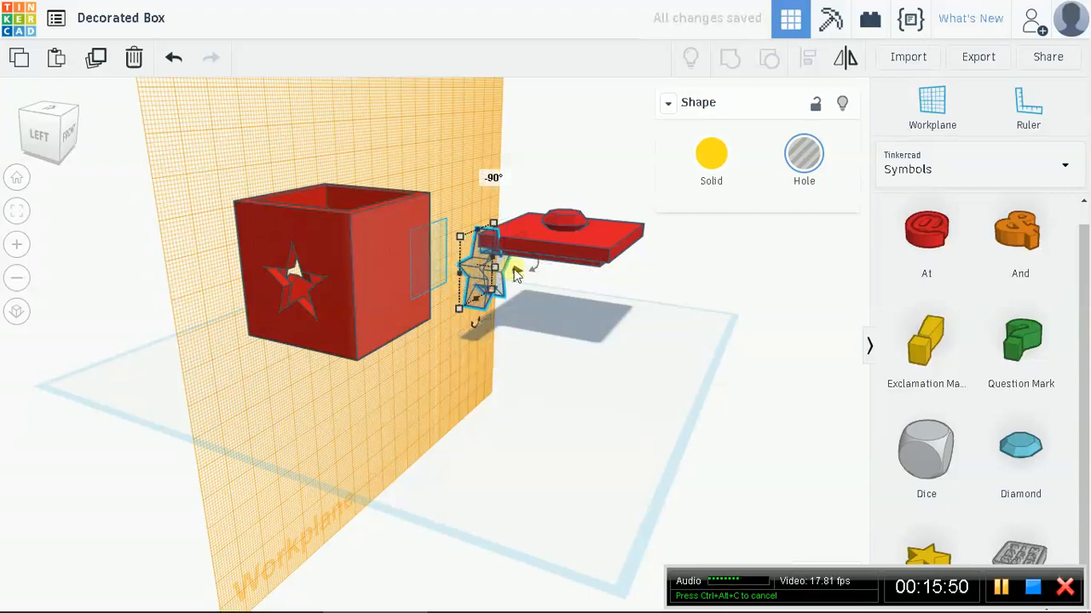
pyautogui.moveTo(494, 272); pyautogui.dragTo(465, 264)
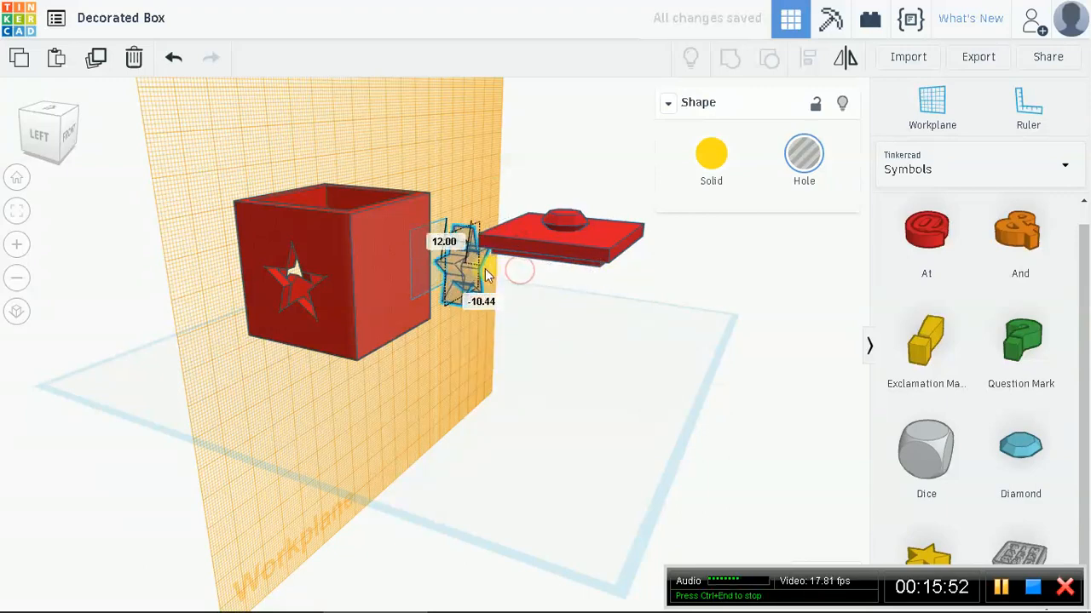
pyautogui.moveTo(473, 260); pyautogui.dragTo(435, 256)
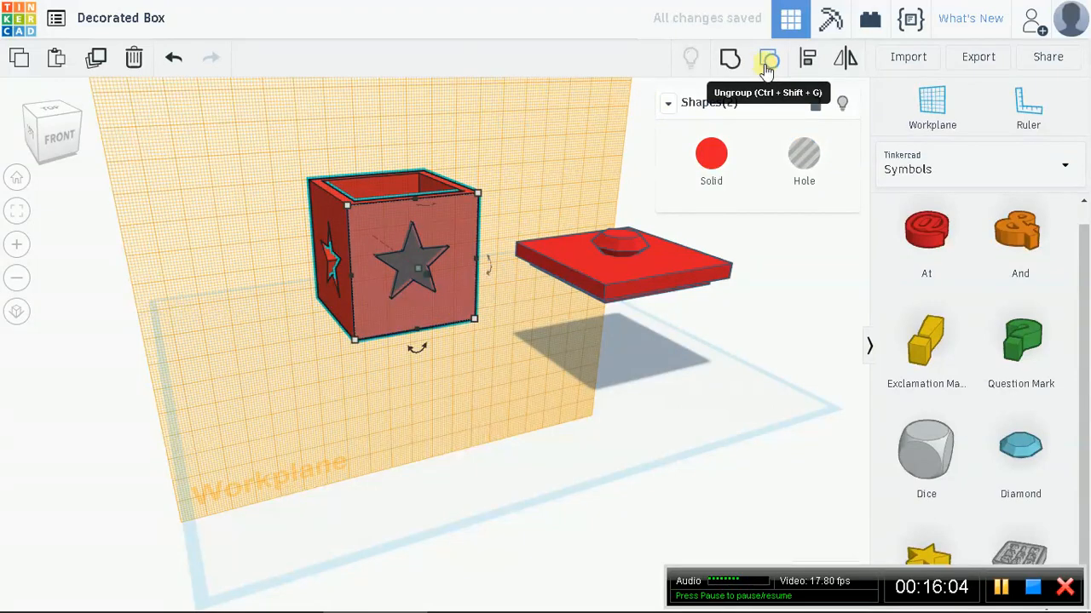
pyautogui.click(768, 57)
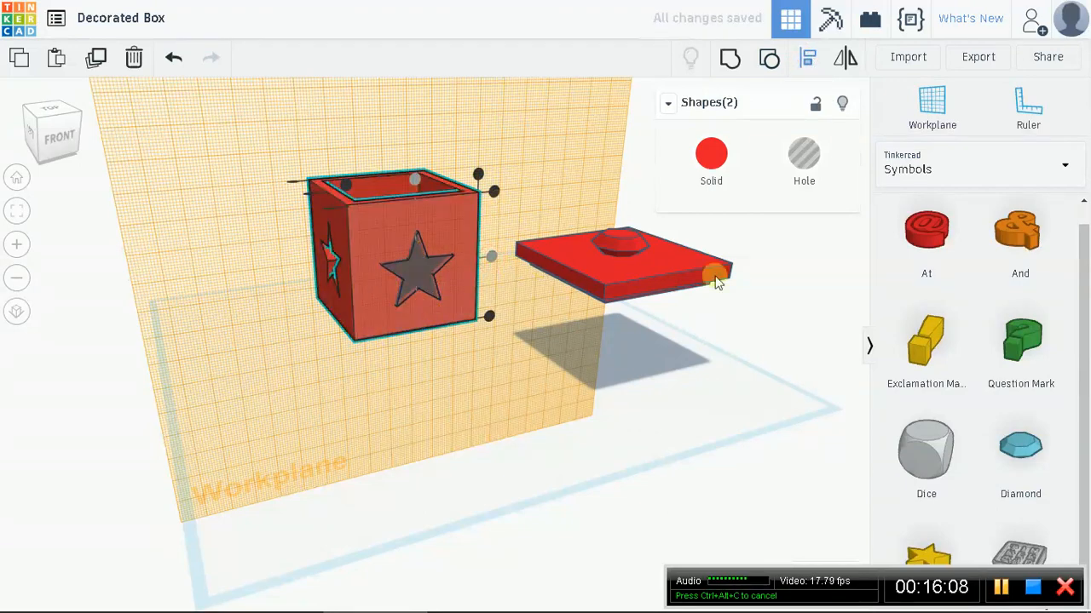
pyautogui.moveTo(730, 58)
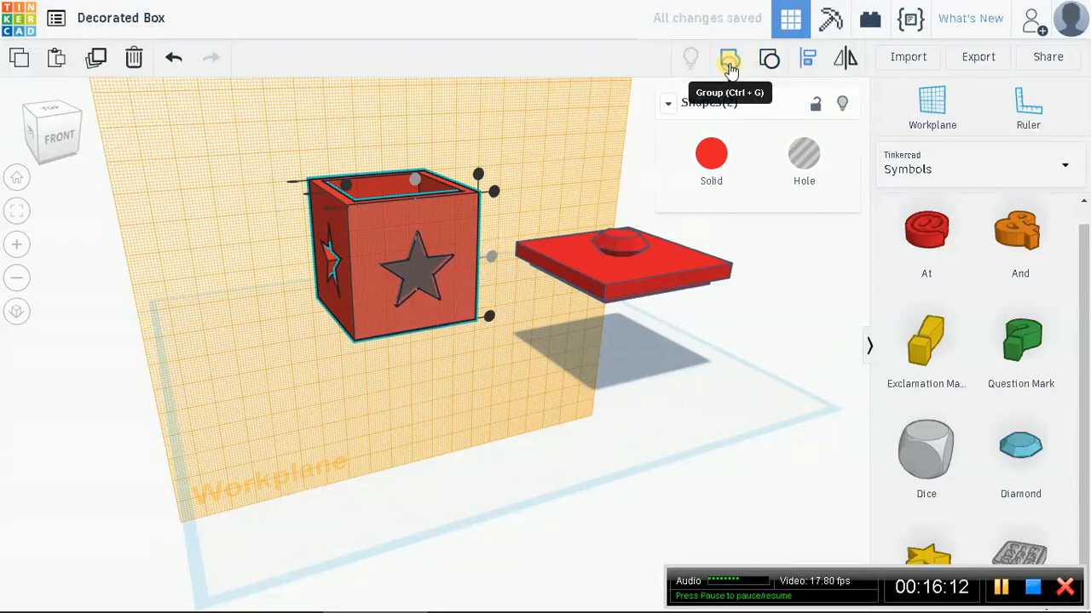
pyautogui.click(729, 58)
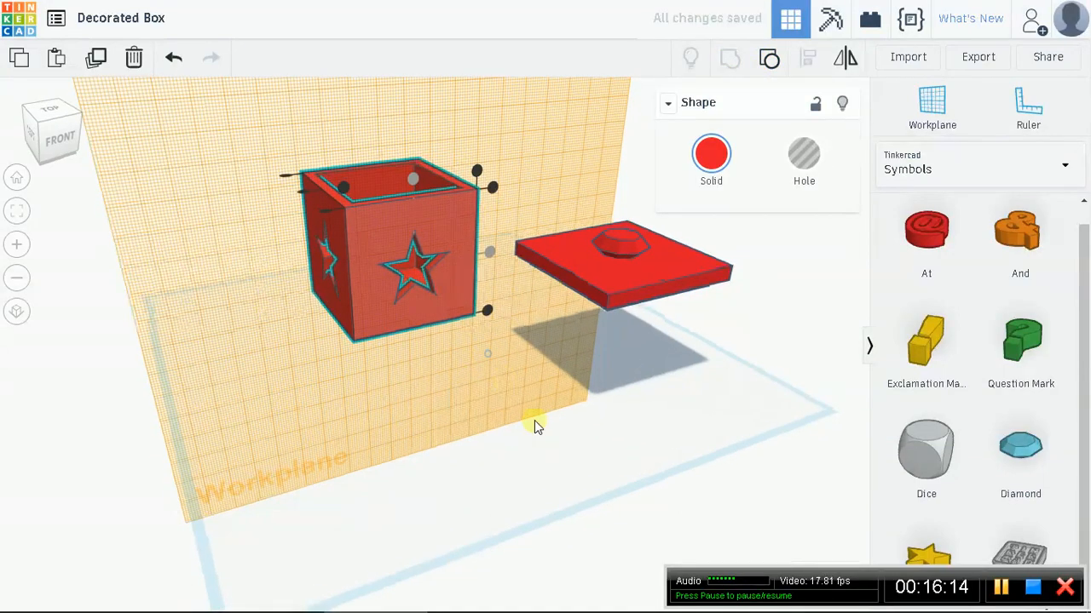
pyautogui.moveTo(537, 426); pyautogui.dragTo(831, 414)
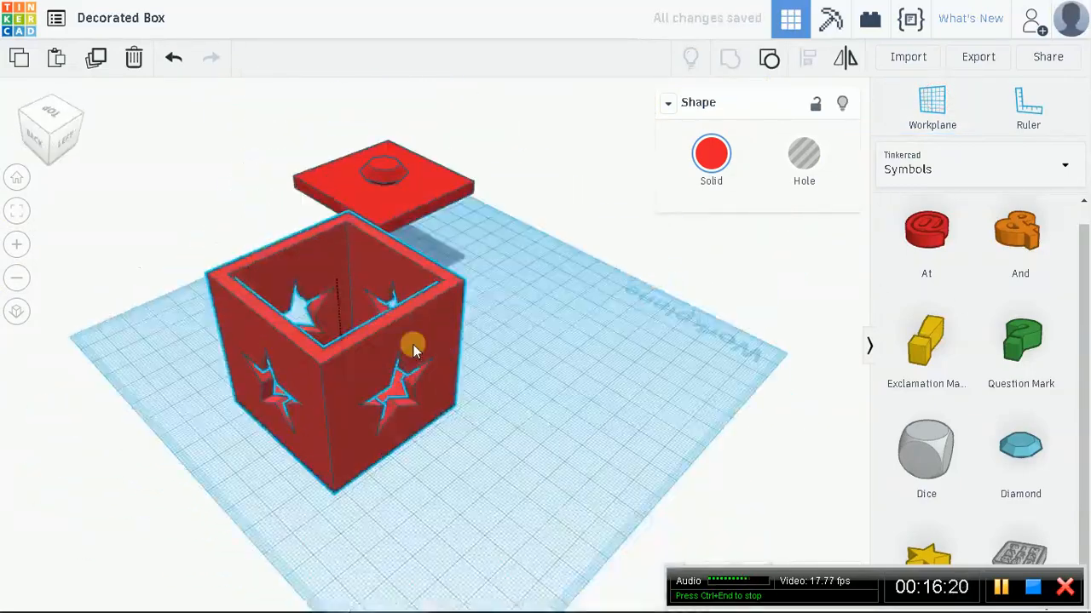
# Step: Lower the lid to height 0.00 so it rests flat on the workplane beside the box
pyautogui.moveTo(413, 345); pyautogui.dragTo(537, 354)
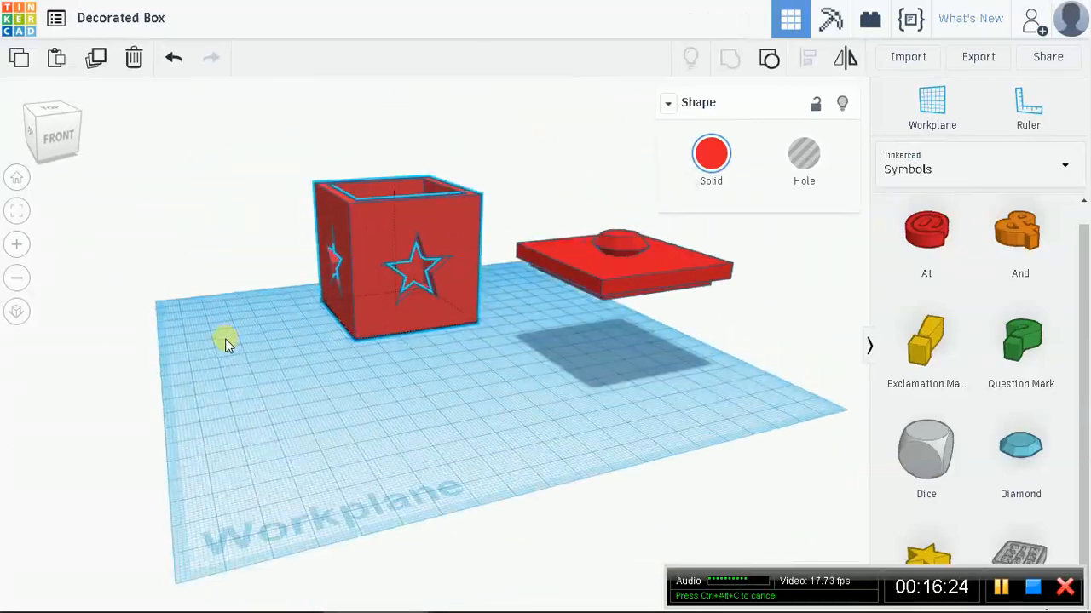
pyautogui.click(626, 247)
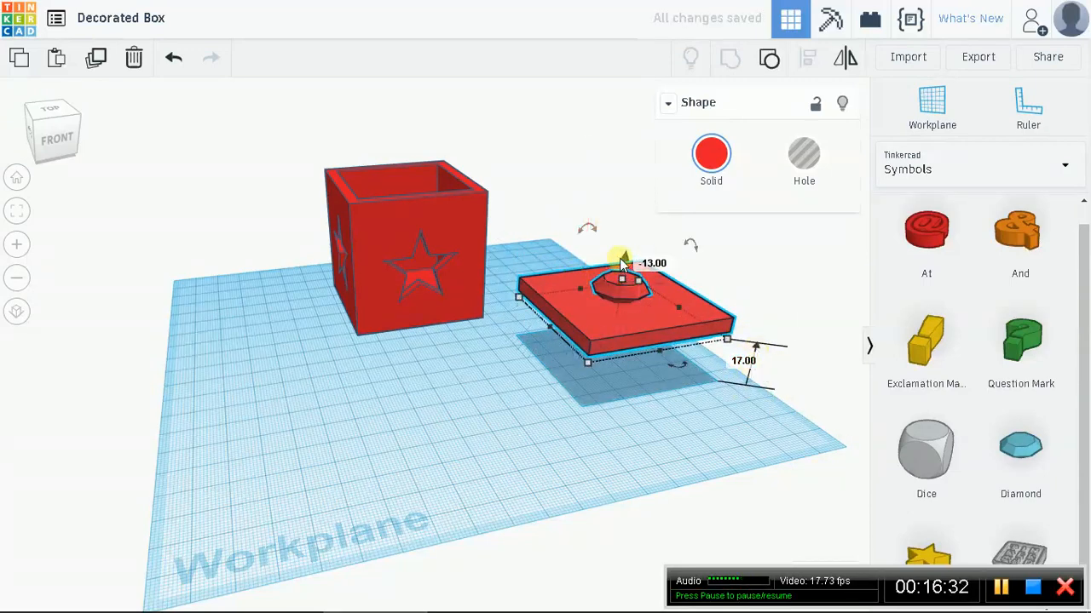
pyautogui.moveTo(624, 260); pyautogui.dragTo(631, 309)
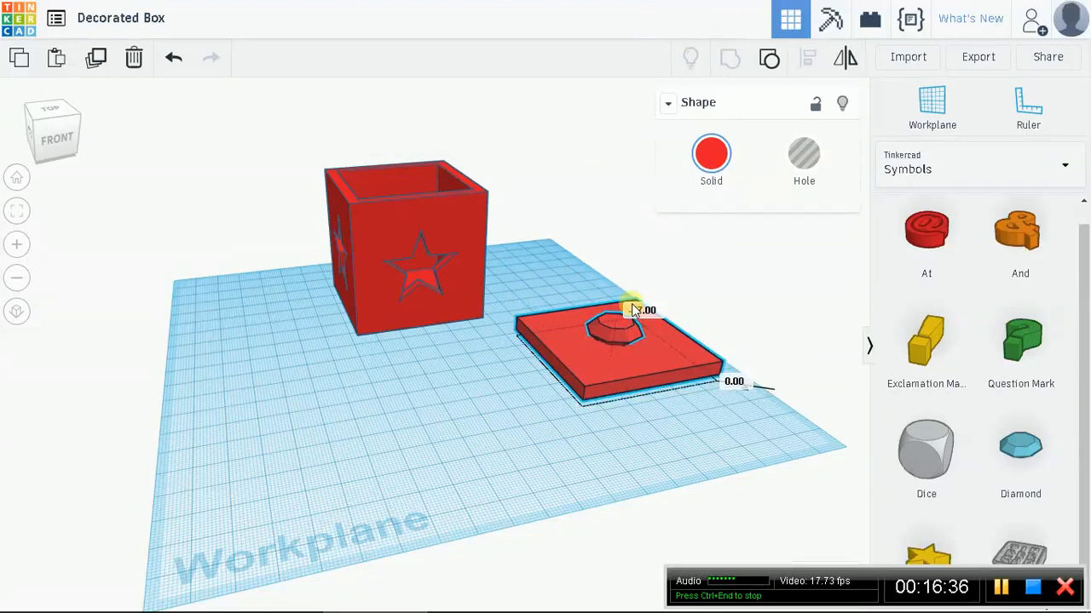
pyautogui.click(760, 329)
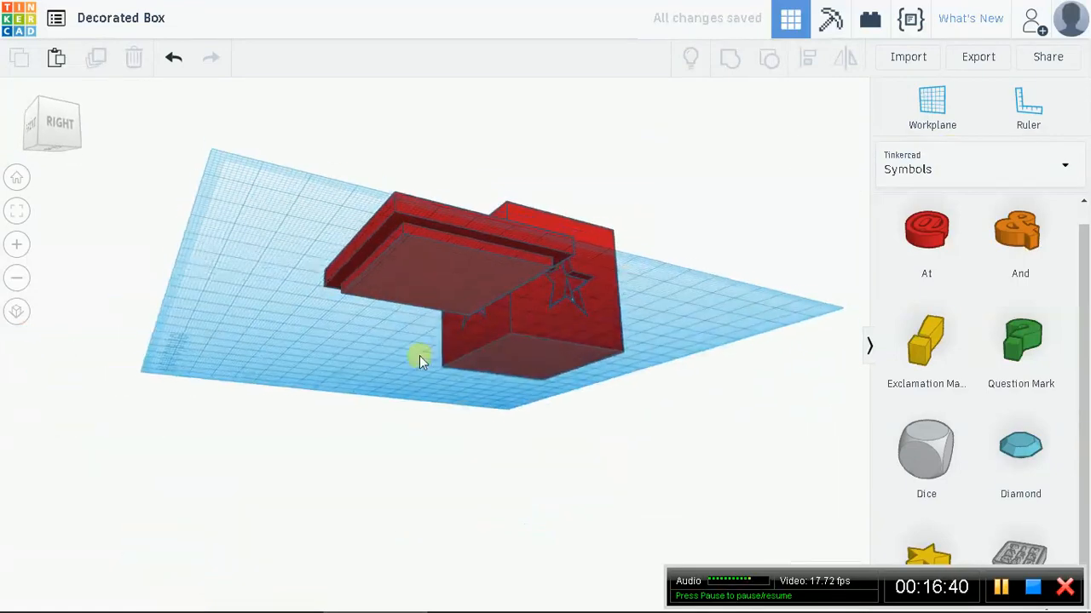
pyautogui.moveTo(417, 358); pyautogui.dragTo(208, 413)
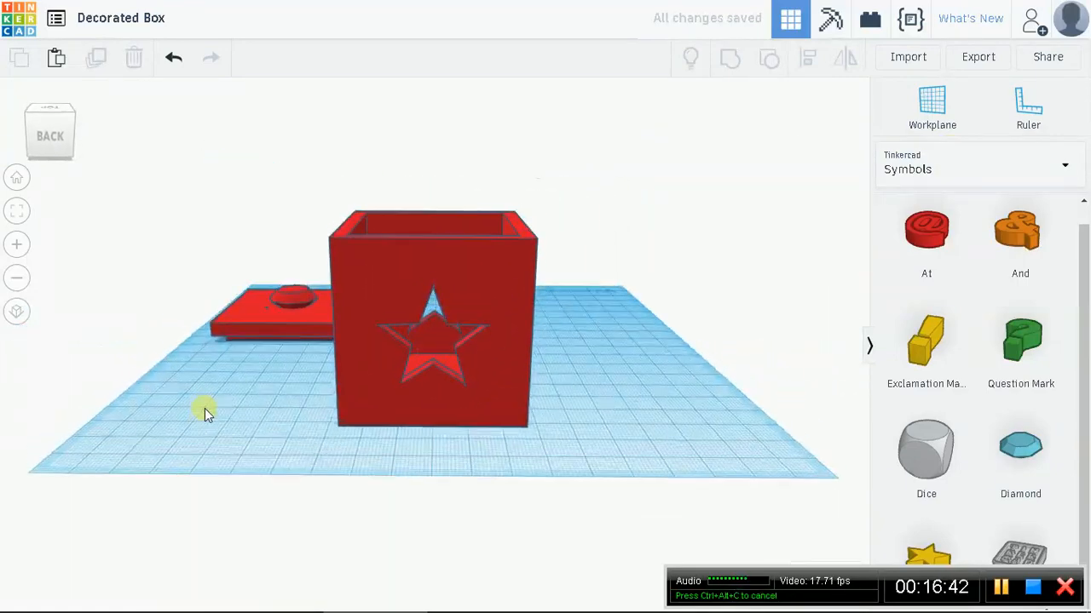